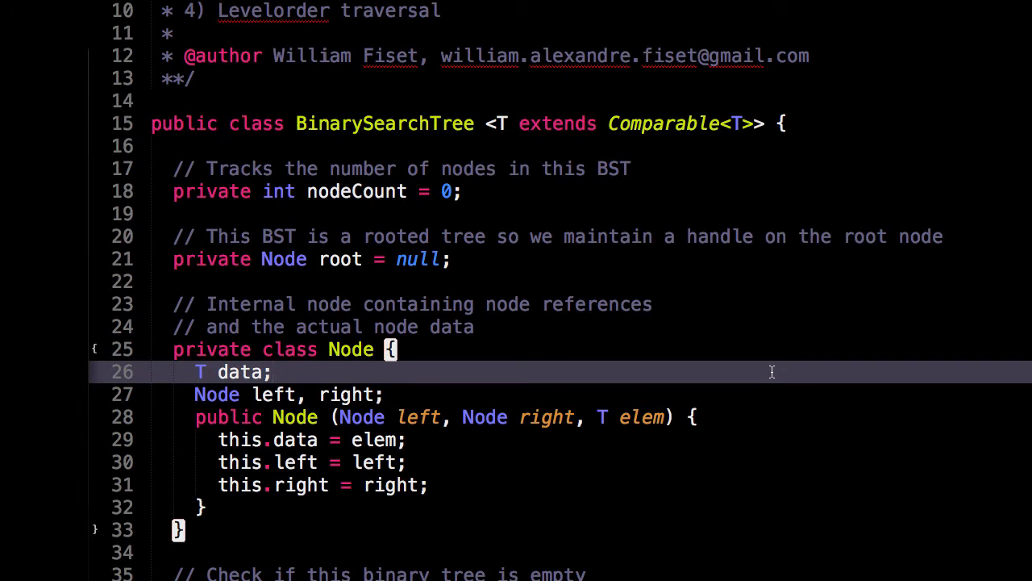
mouse_move(174, 122)
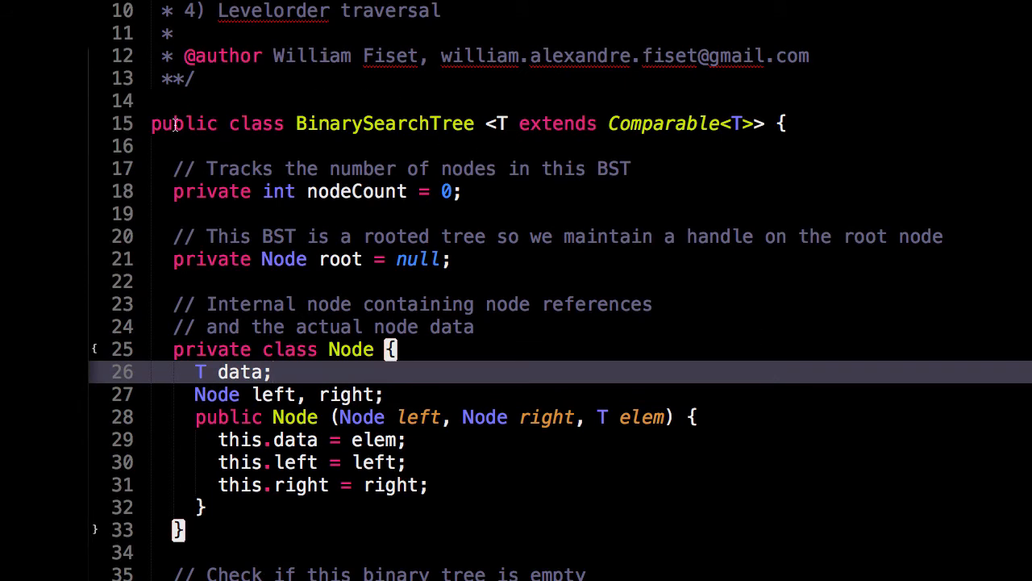
Review the Node class, highlighting the right child field and the generic data type T
left_click(201, 100)
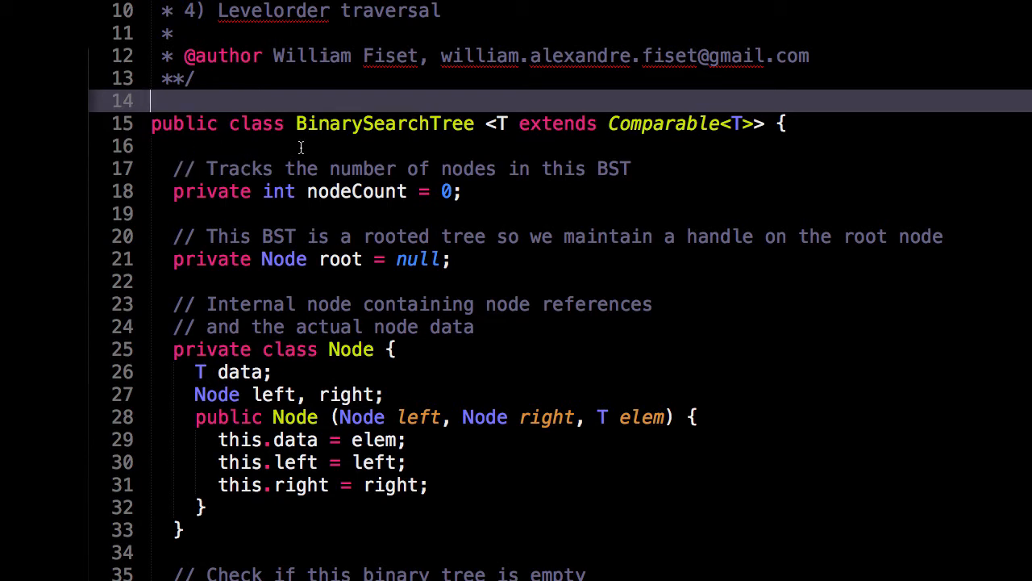
mouse_move(295, 131)
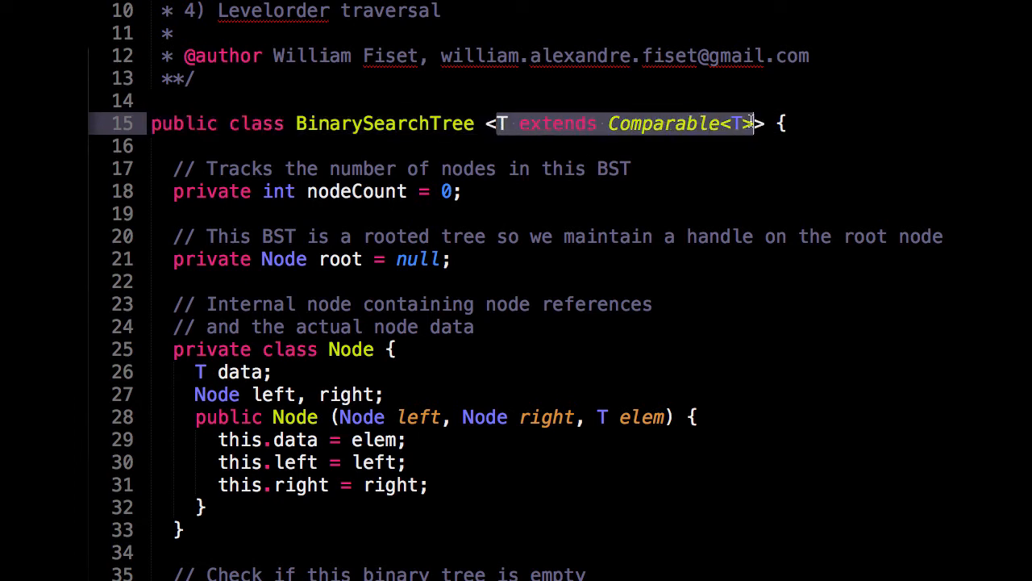
mouse_move(596, 153)
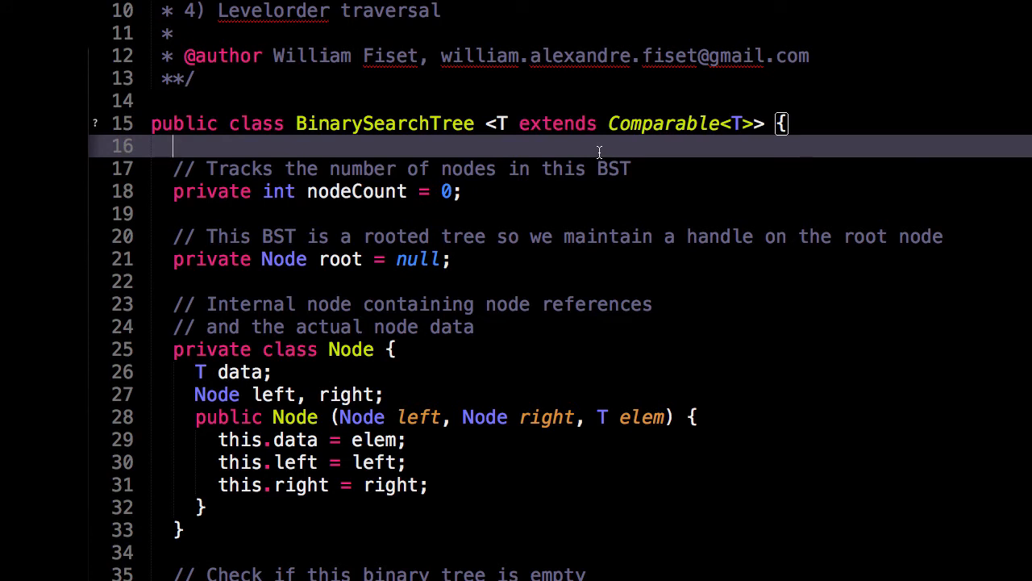
mouse_move(522, 224)
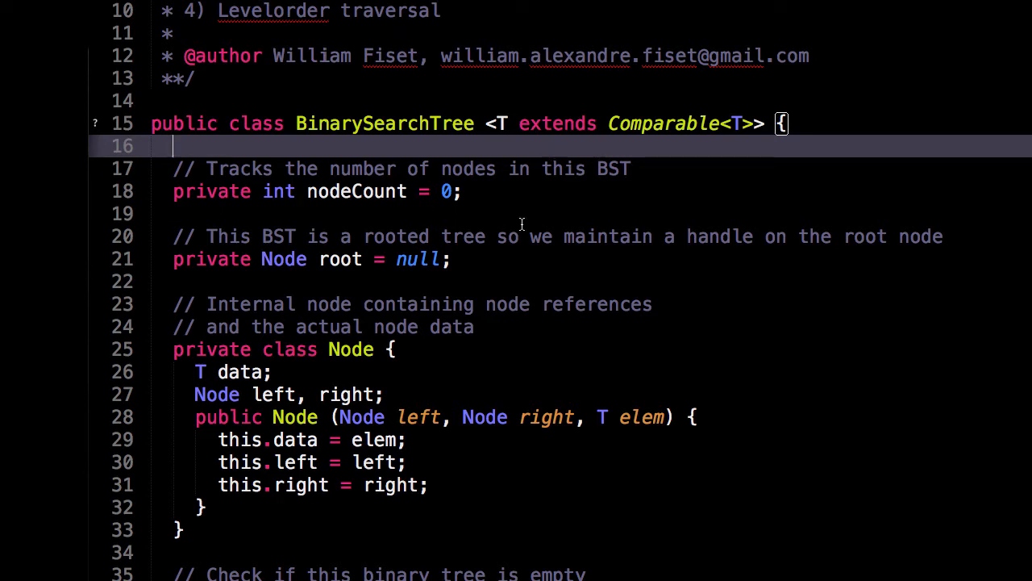
scroll("down", 3)
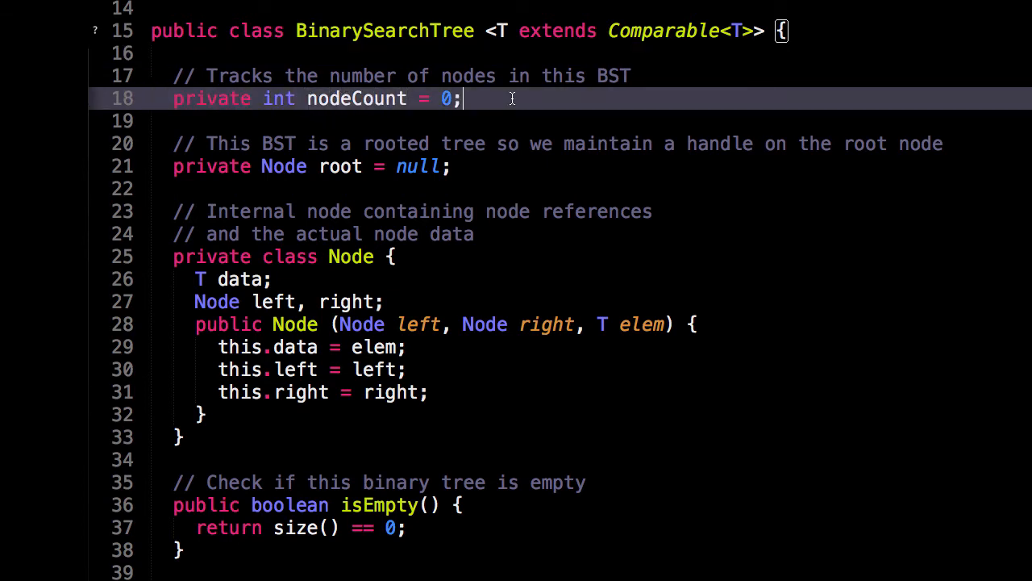
mouse_move(320, 166)
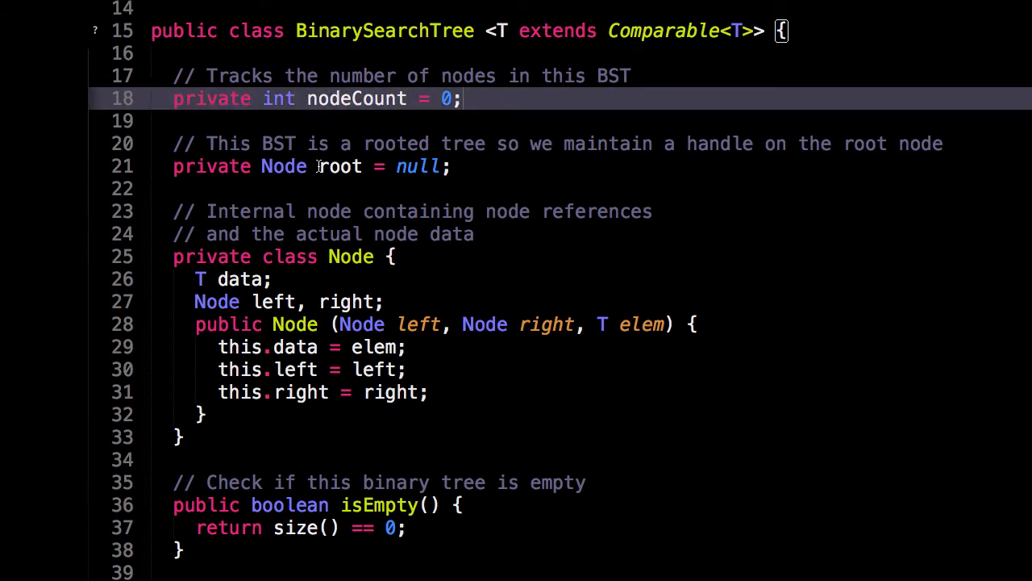
double_click(338, 166)
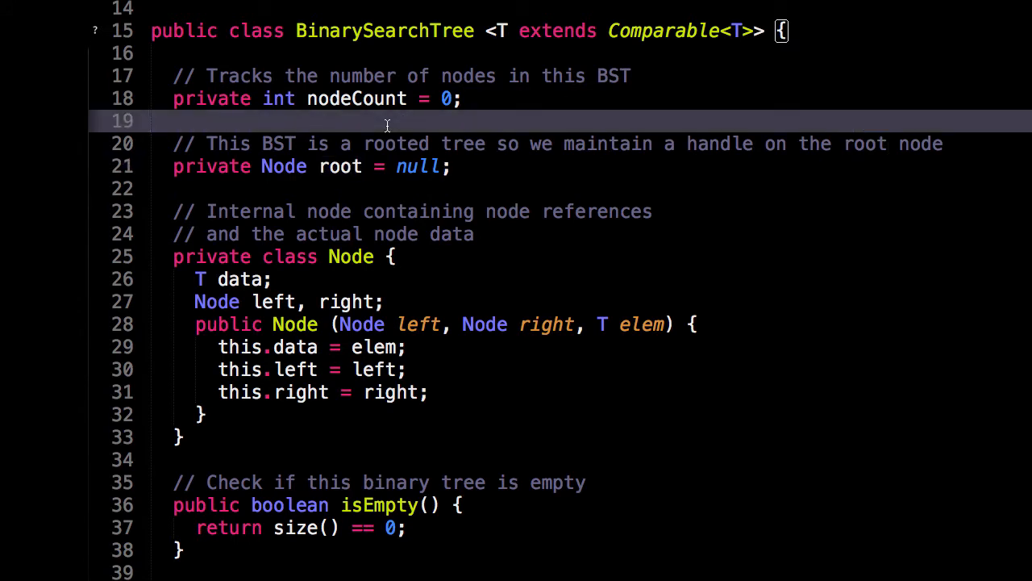
mouse_move(552, 194)
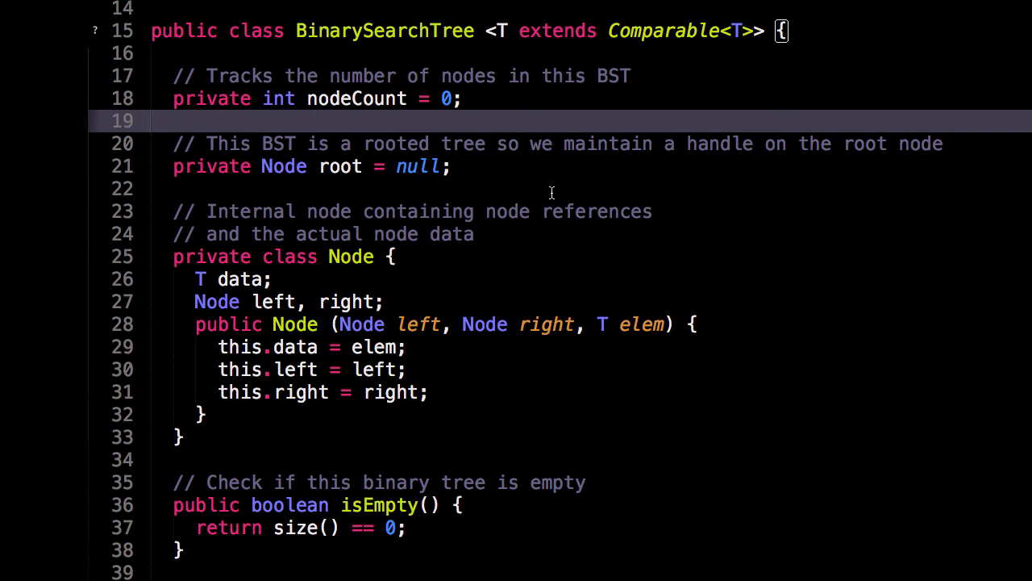
scroll("down", 3)
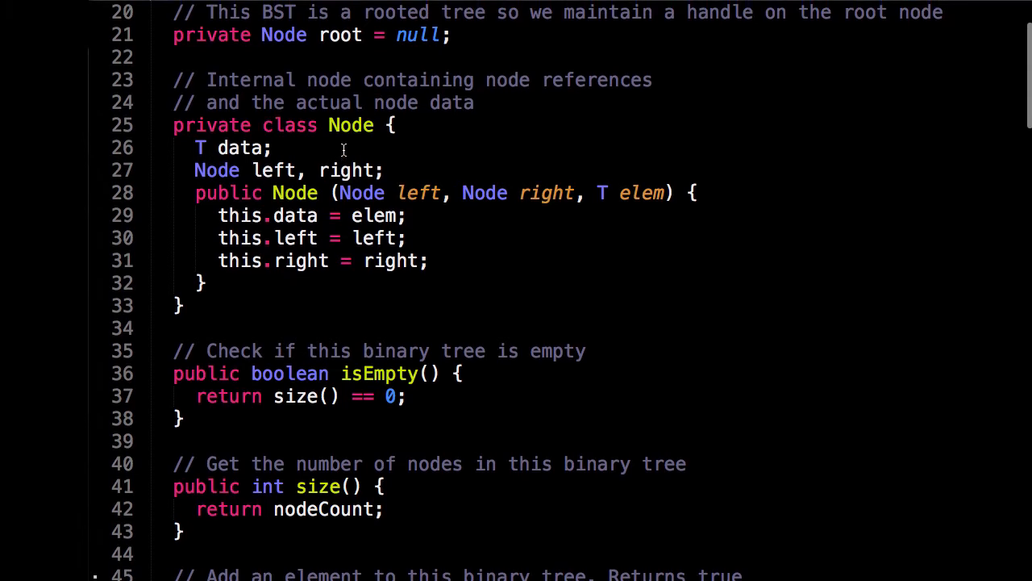
scroll("up", 3)
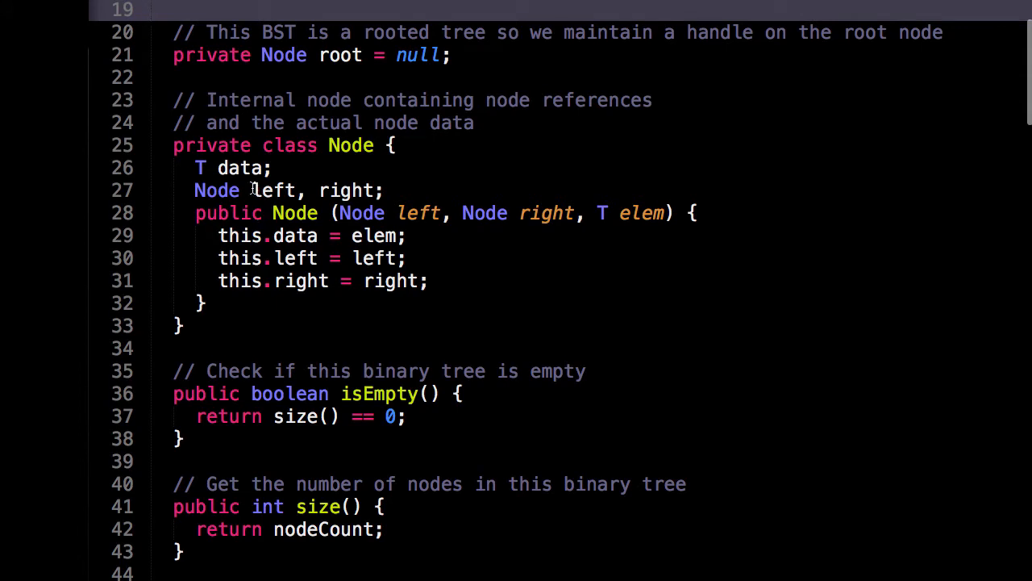
double_click(347, 190)
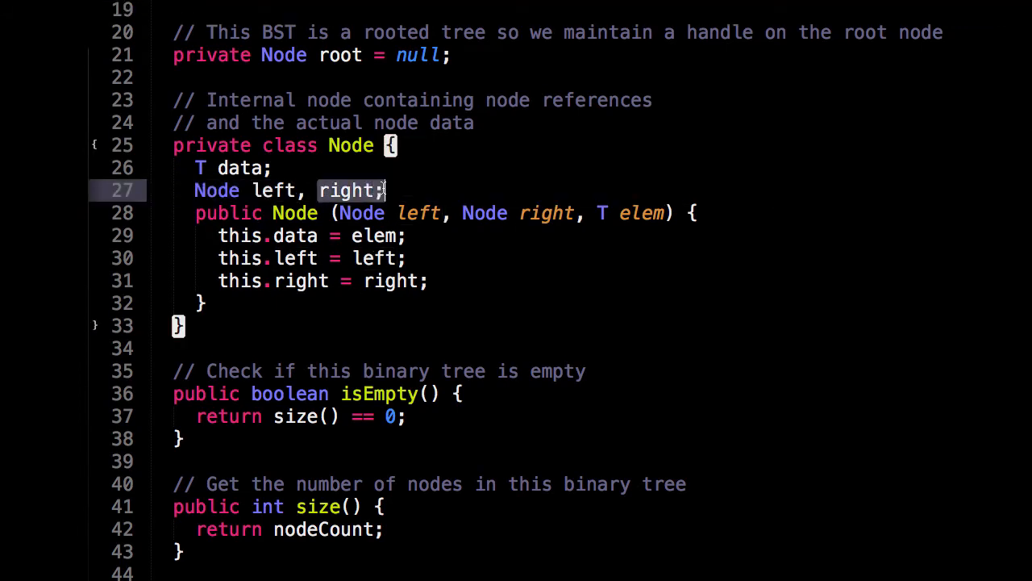
double_click(345, 190)
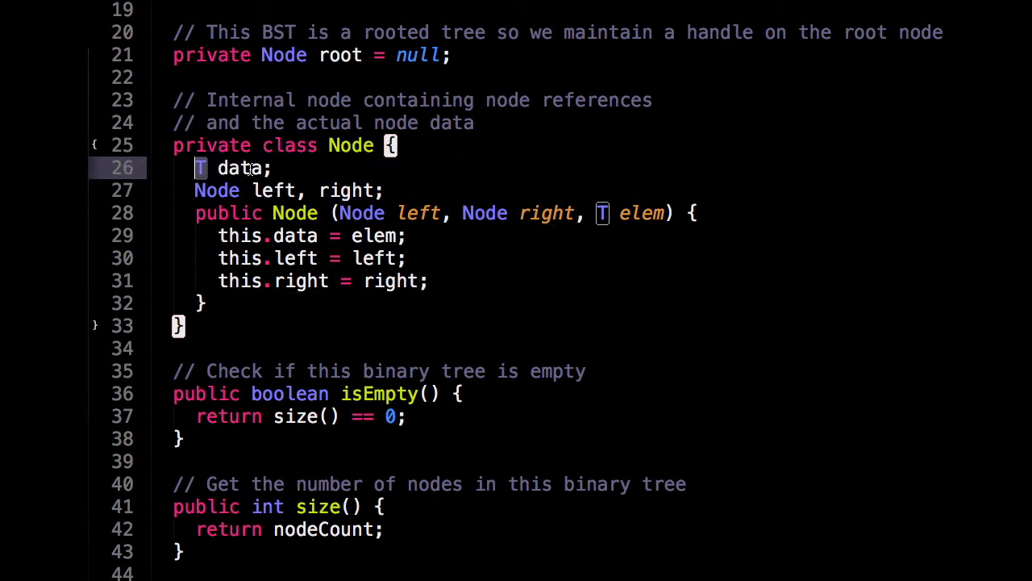
Move to the size method and highlight the nodeCount value it returns
scroll("up", 3)
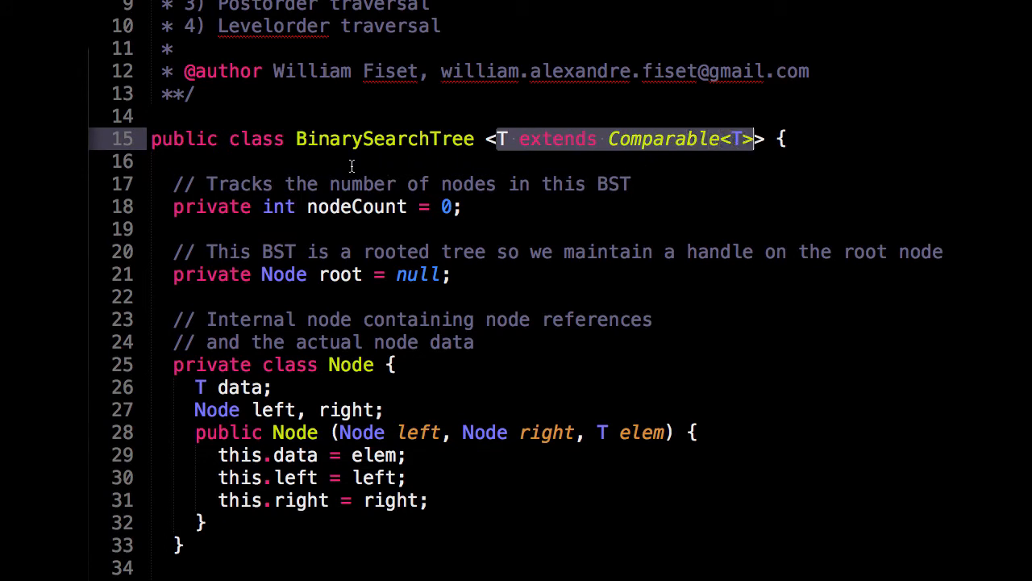
scroll("down", 3)
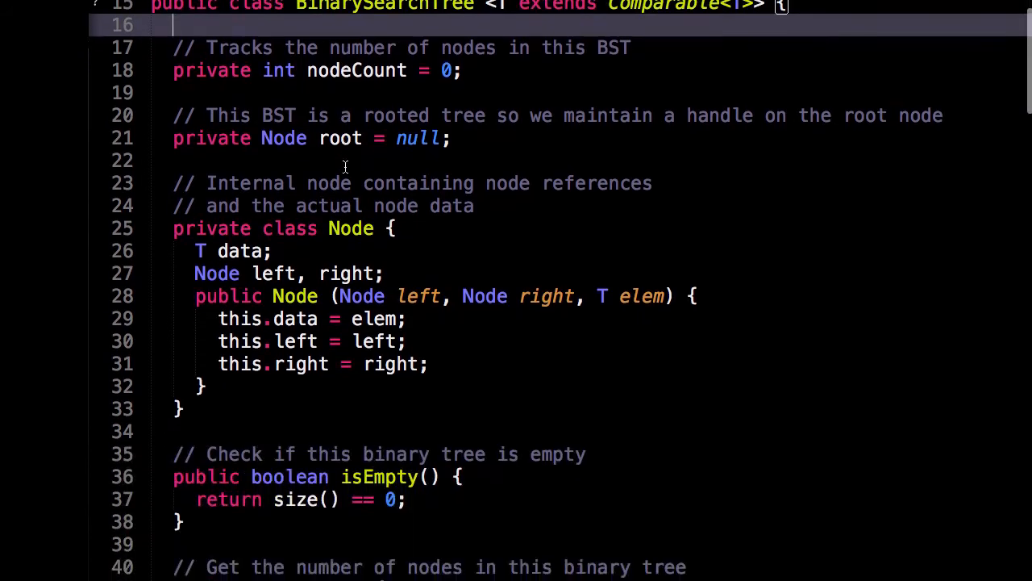
scroll("down", 3)
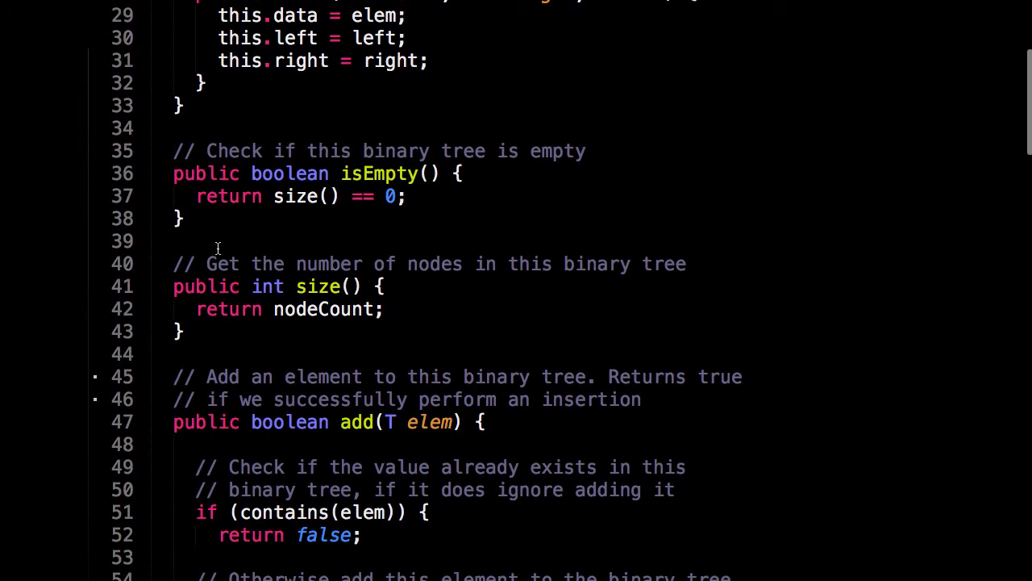
mouse_move(375, 215)
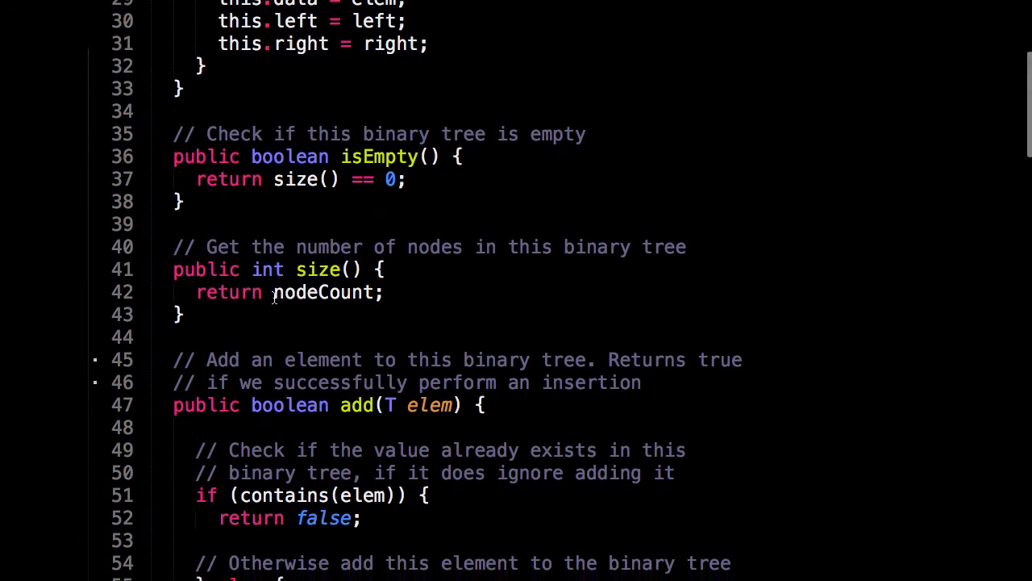
double_click(323, 292)
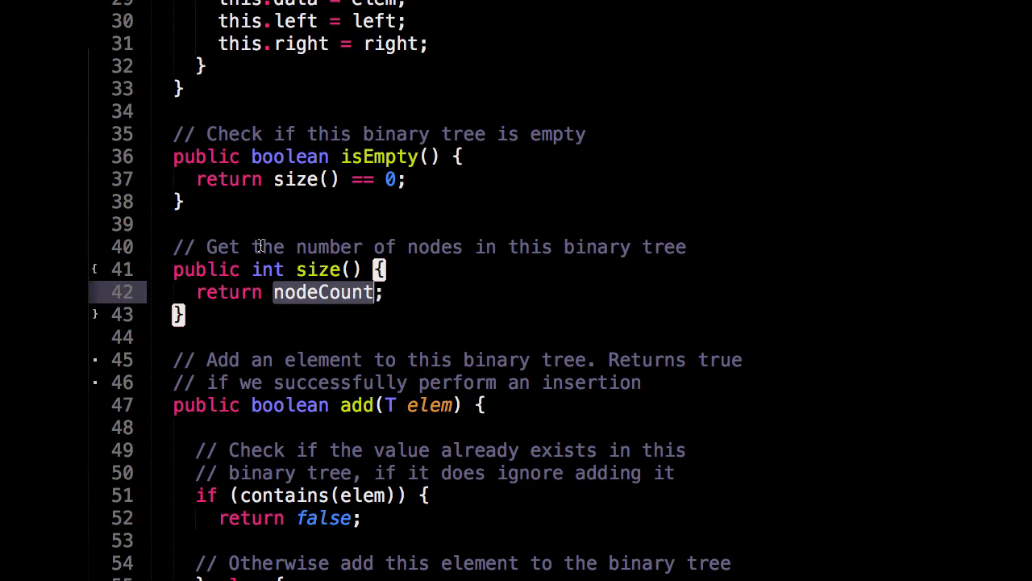
left_click(223, 224)
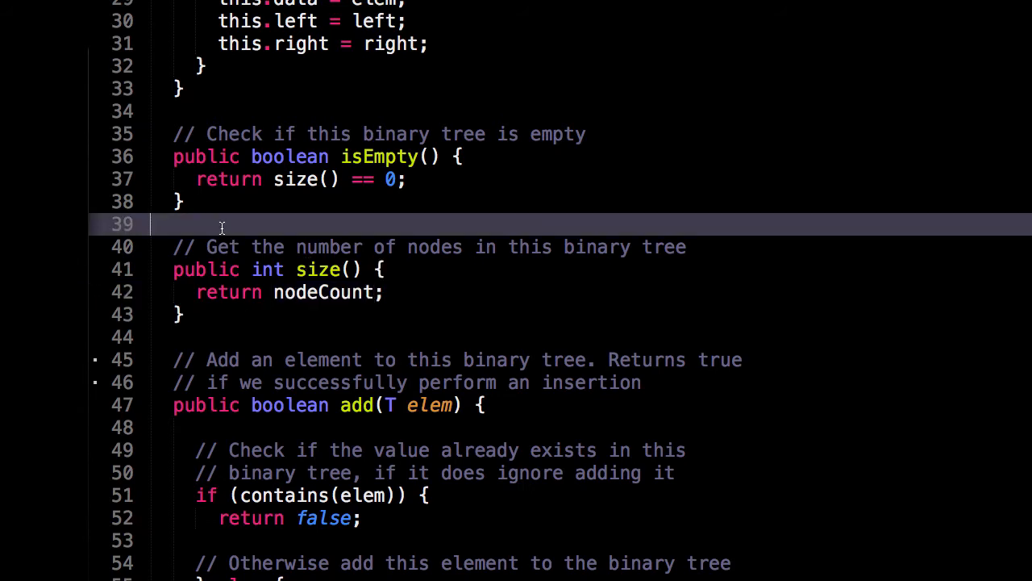
Scroll to private Node add(Node node, T elem) and walk through its null base case and left/right branches
scroll("down", 3)
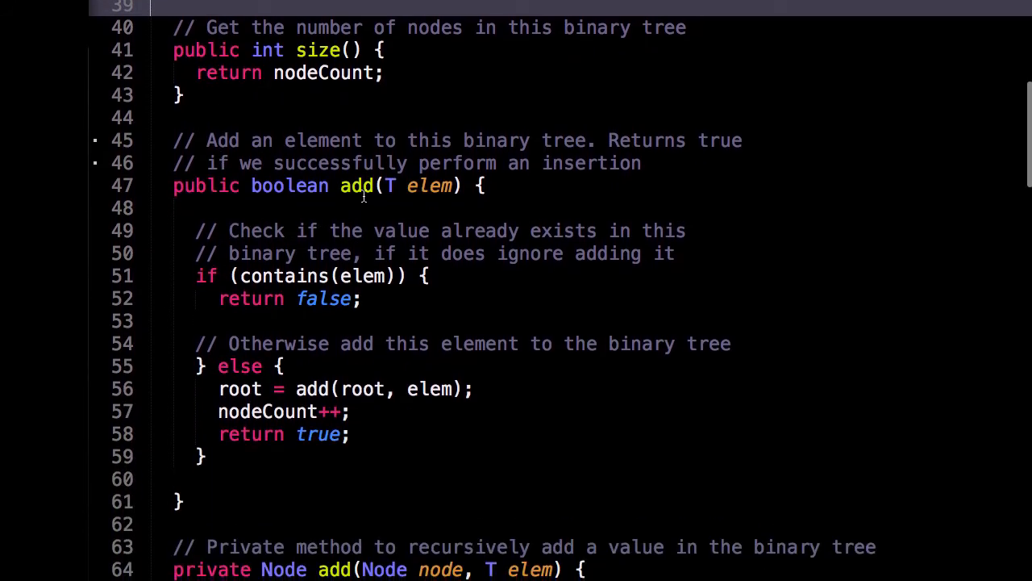
scroll("down", 3)
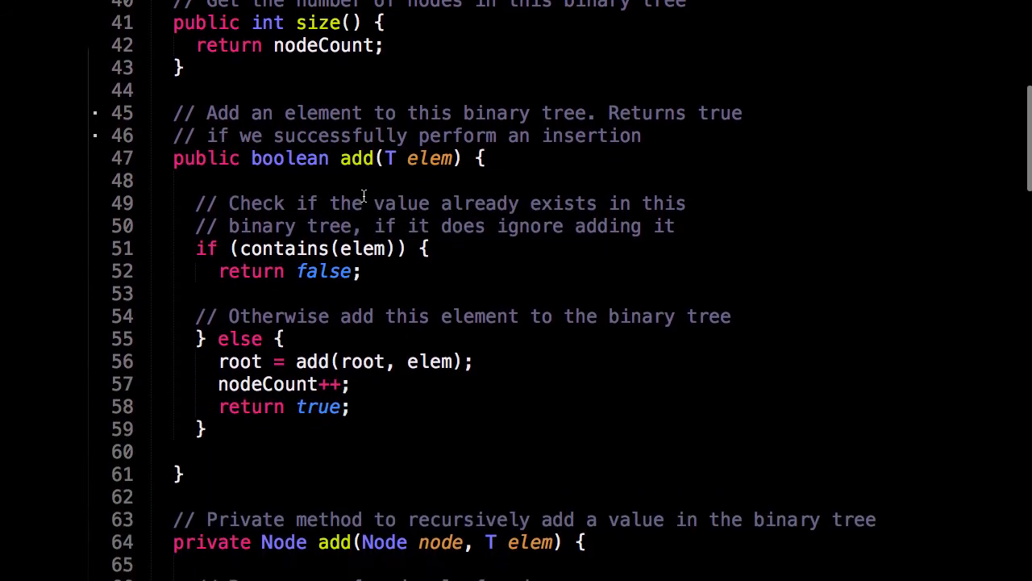
mouse_move(408, 191)
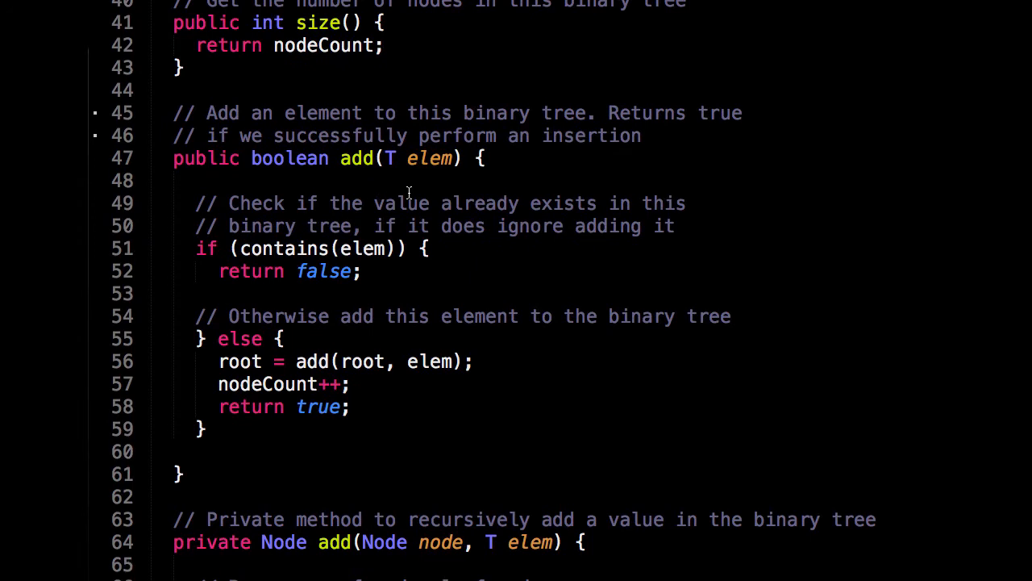
mouse_move(358, 184)
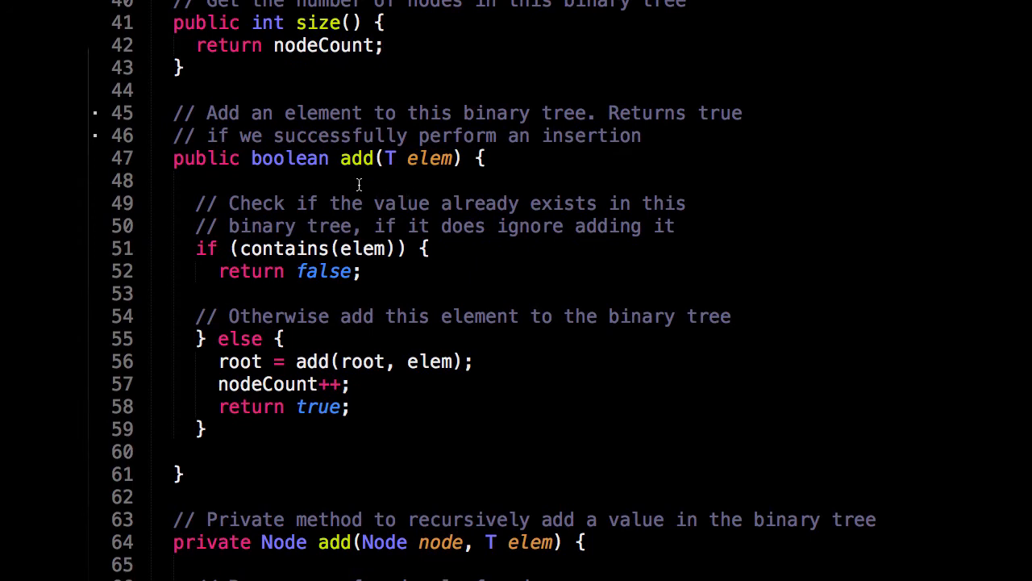
scroll("down", 3)
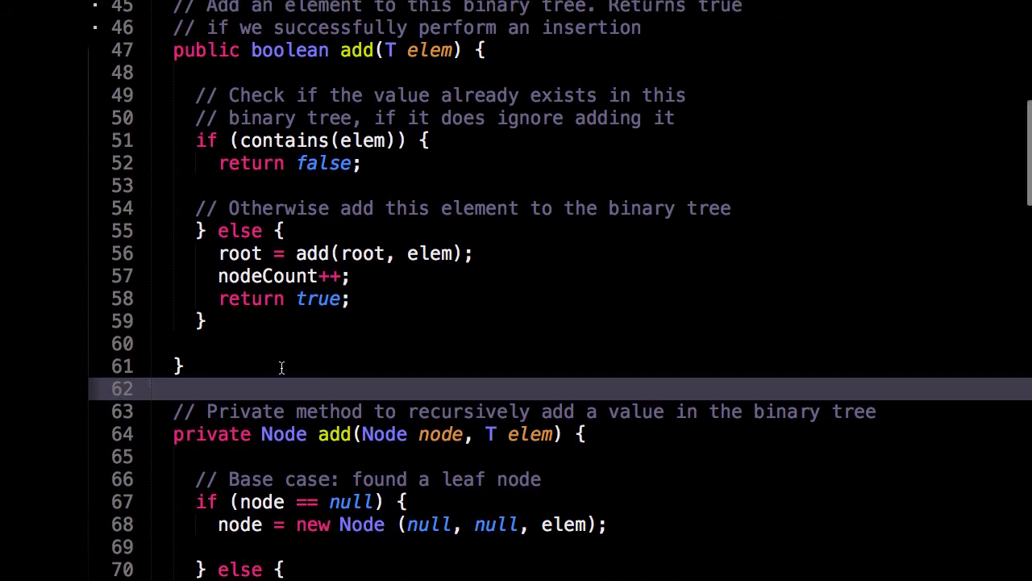
scroll("up", 3)
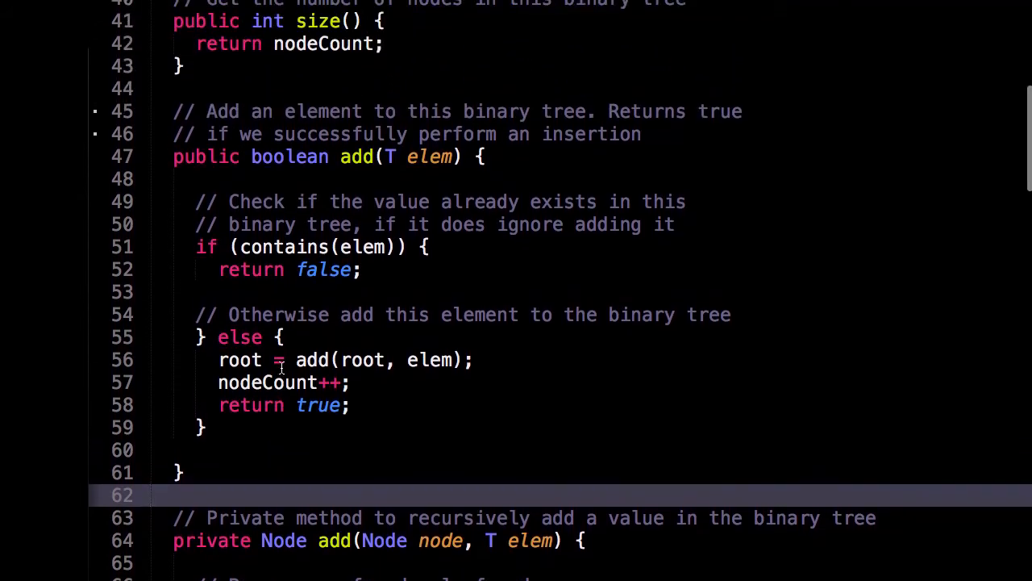
mouse_move(468, 197)
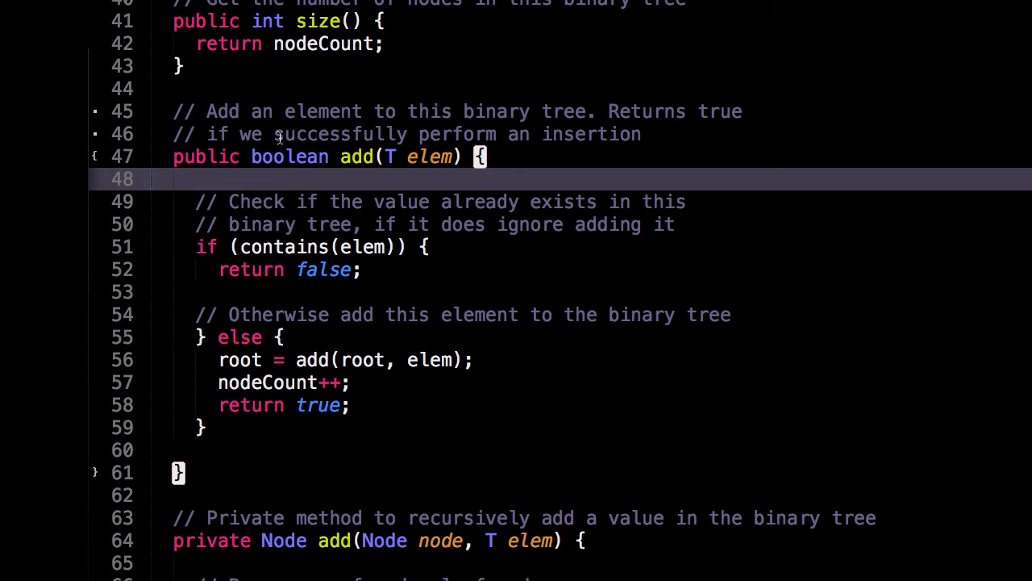
mouse_move(216, 111)
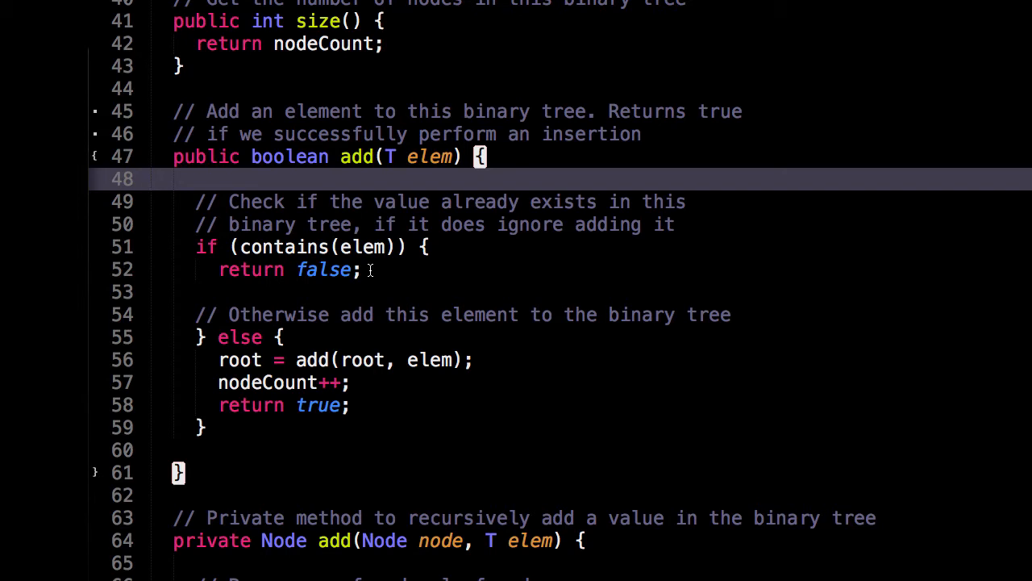
mouse_move(445, 256)
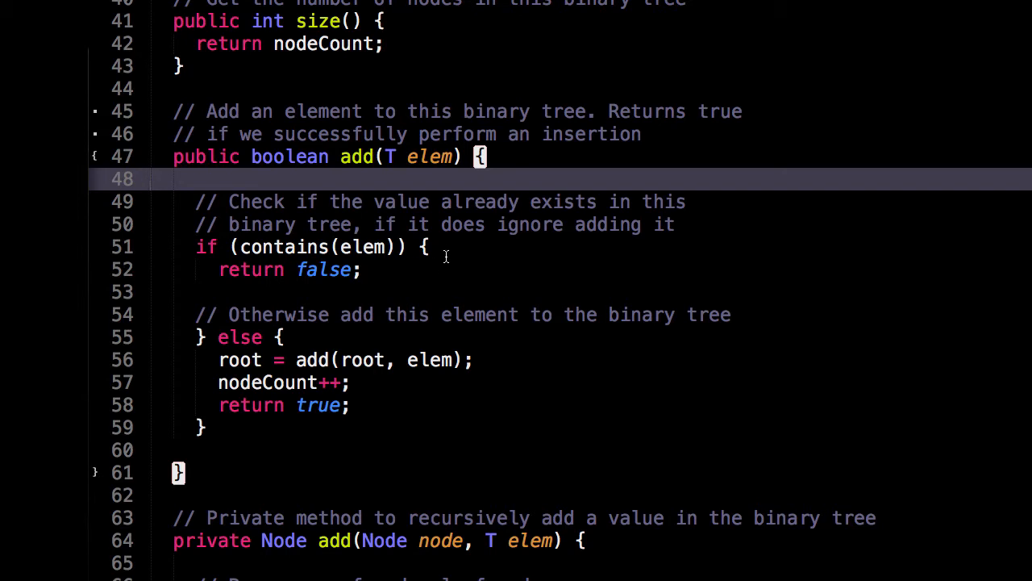
mouse_move(440, 281)
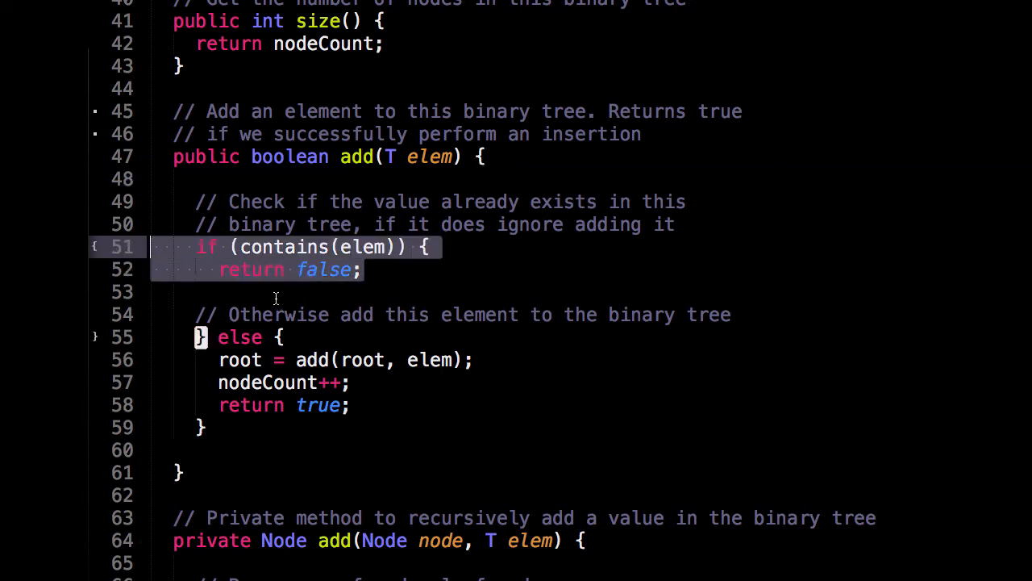
left_click(281, 292)
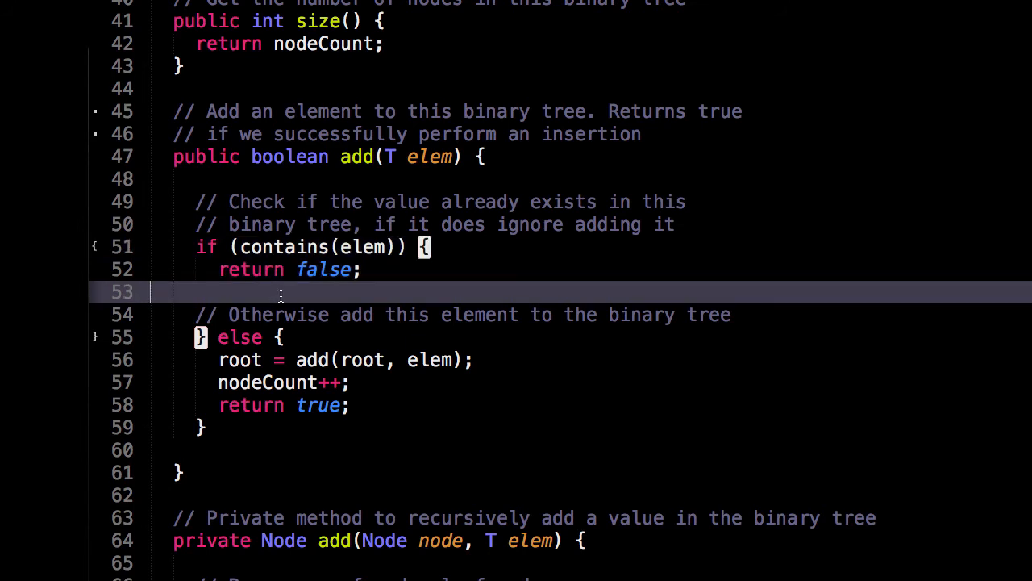
scroll("down", 3)
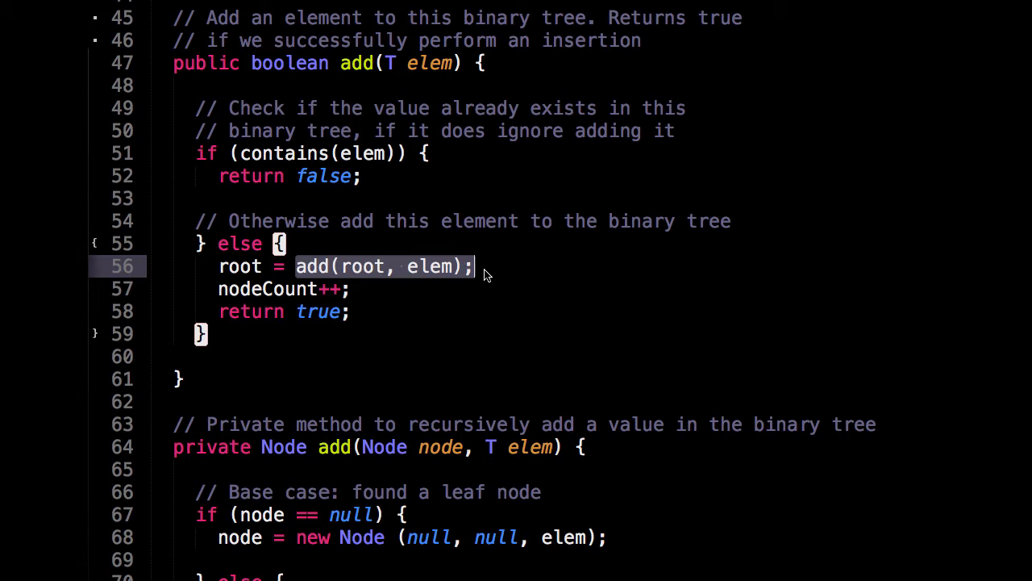
left_click(338, 289)
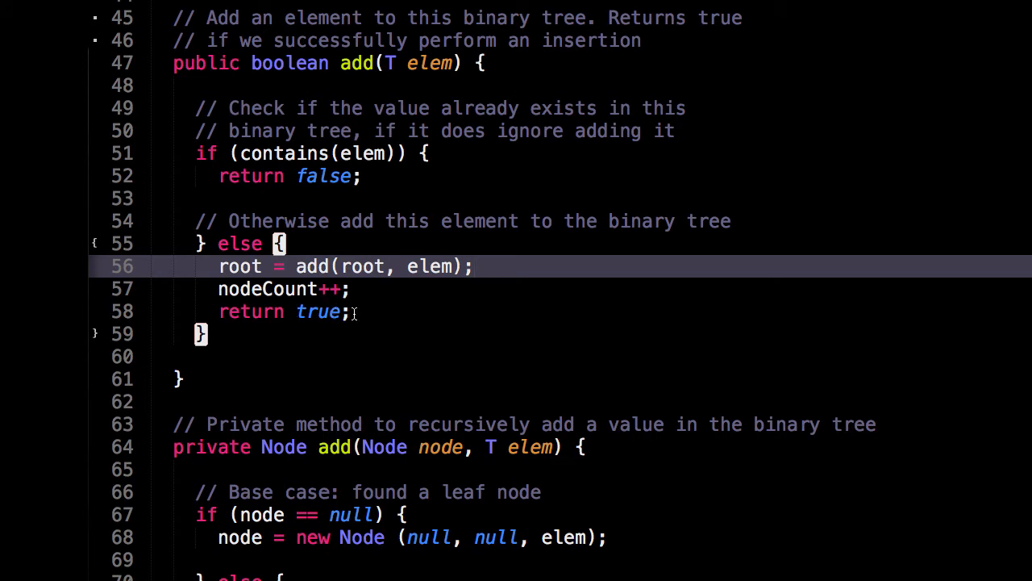
scroll("up", 3)
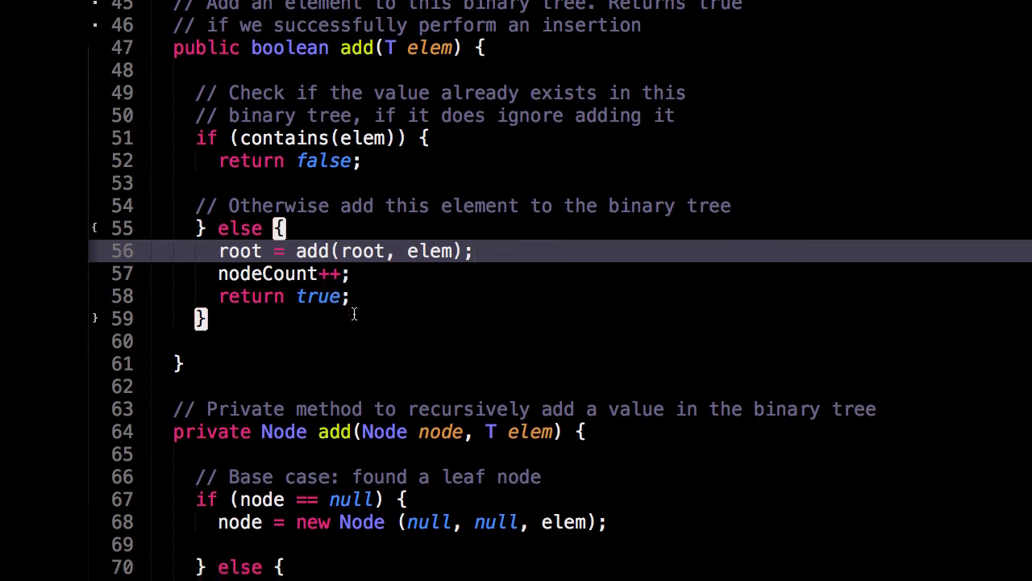
scroll("down", 3)
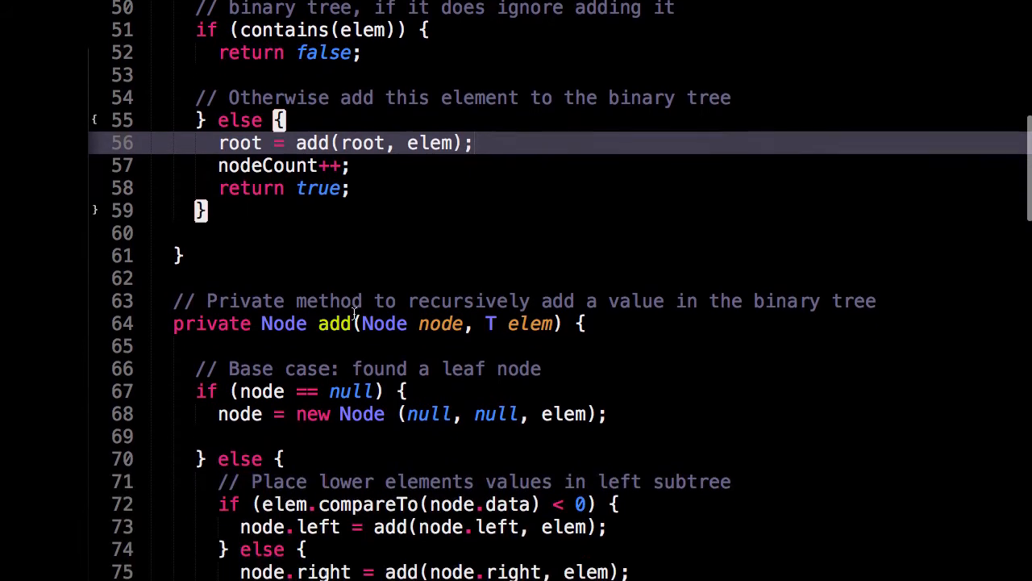
scroll("down", 3)
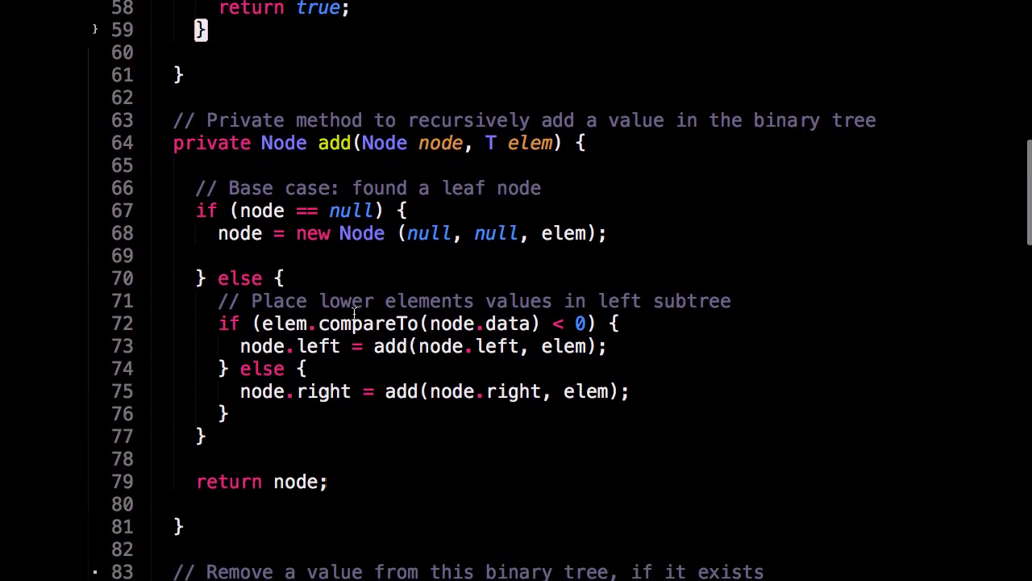
mouse_move(351, 259)
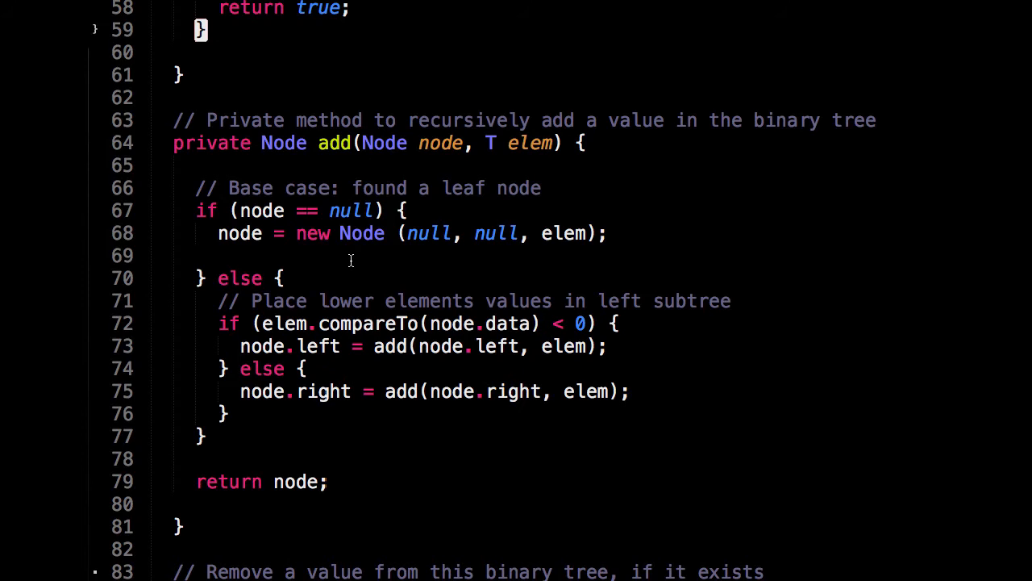
mouse_move(216, 242)
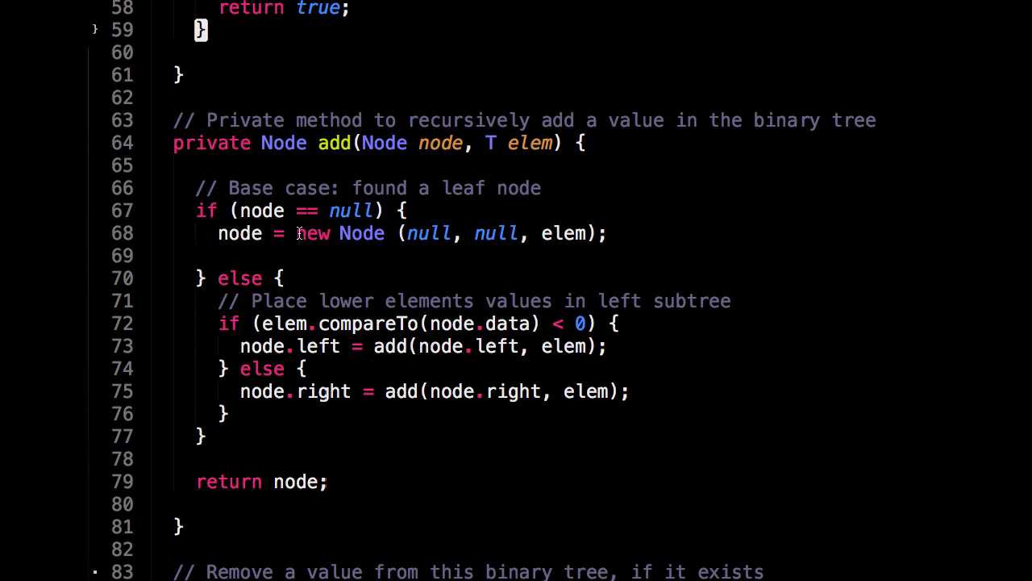
double_click(361, 232)
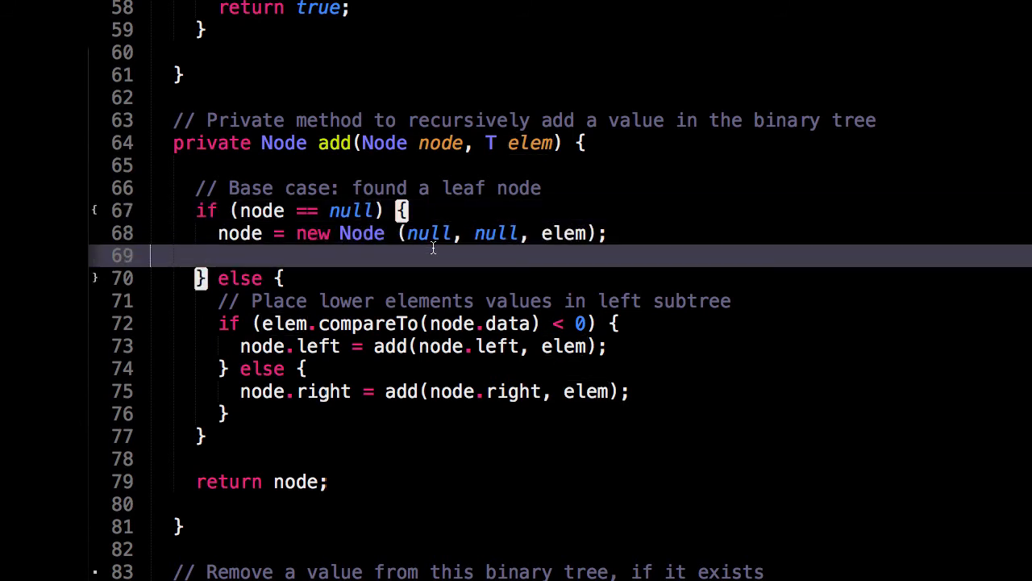
scroll("down", 3)
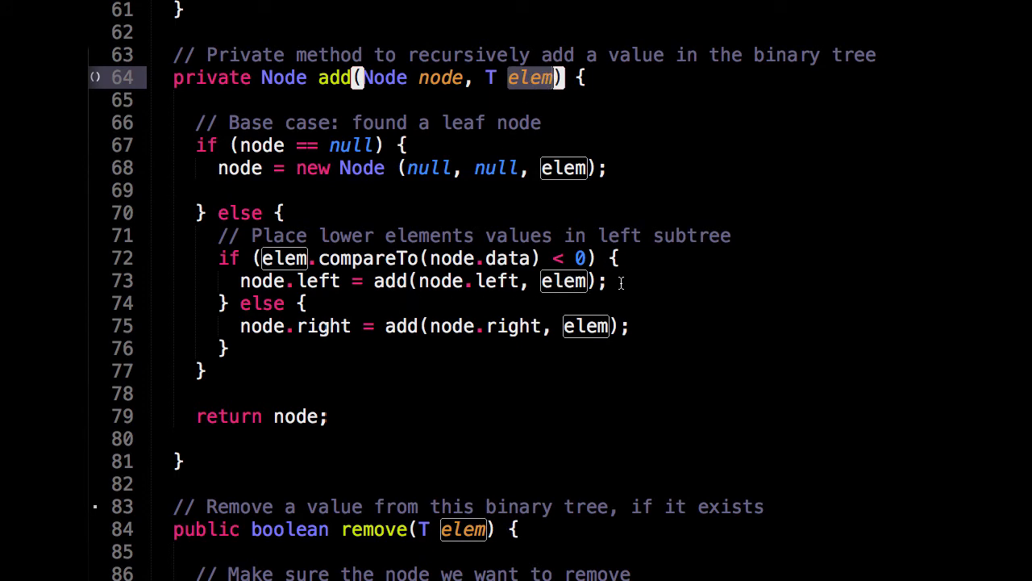
mouse_move(577, 326)
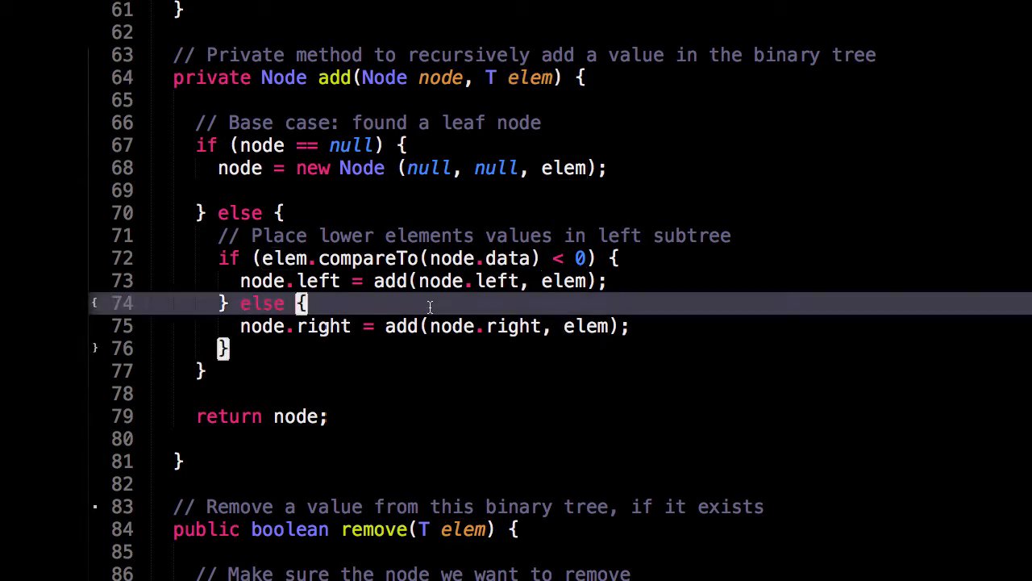
mouse_move(474, 339)
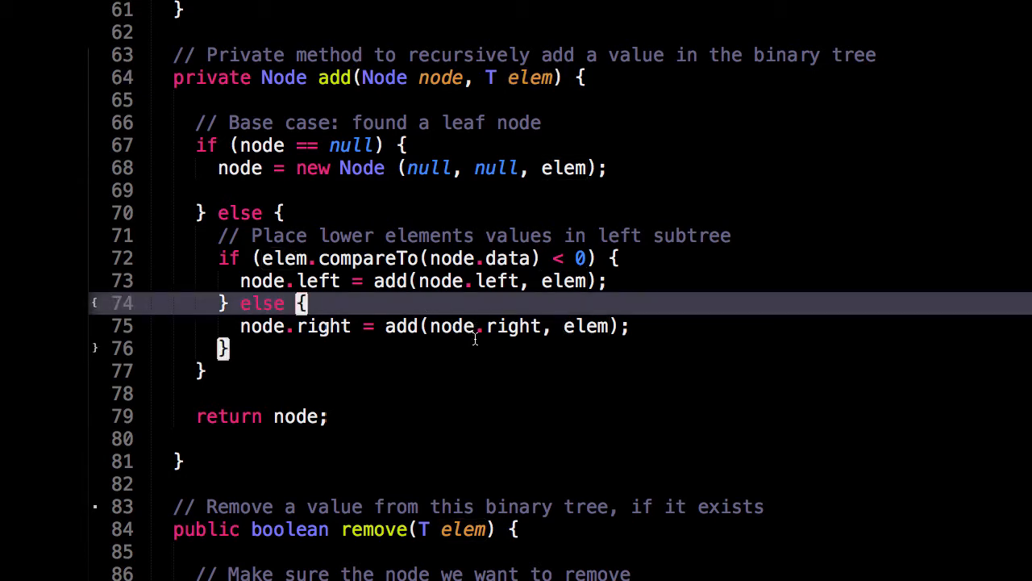
Scroll to public boolean remove(T elem), which checks contains, removes recursively and decrements nodeCount
scroll("down", 3)
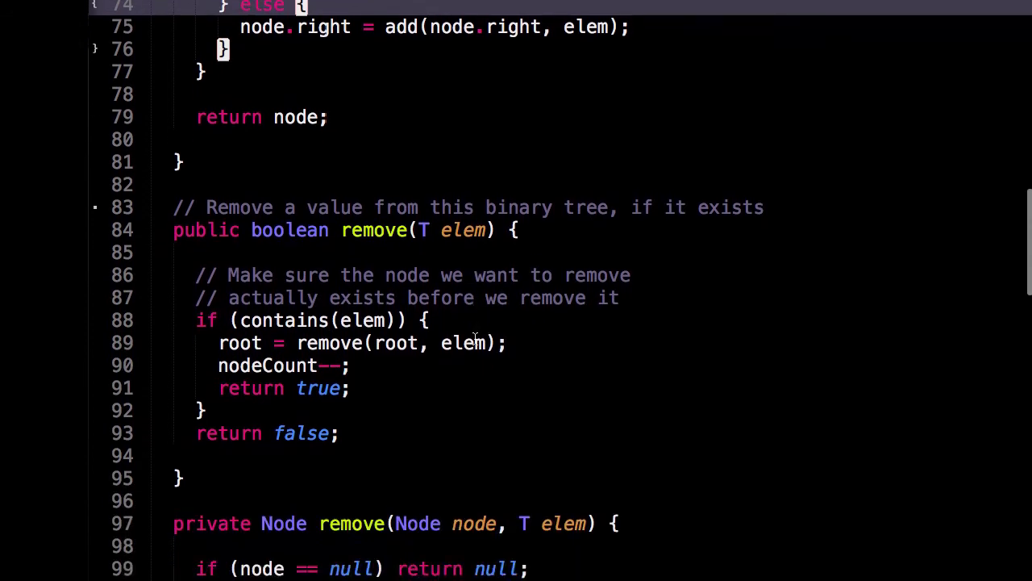
scroll("down", 3)
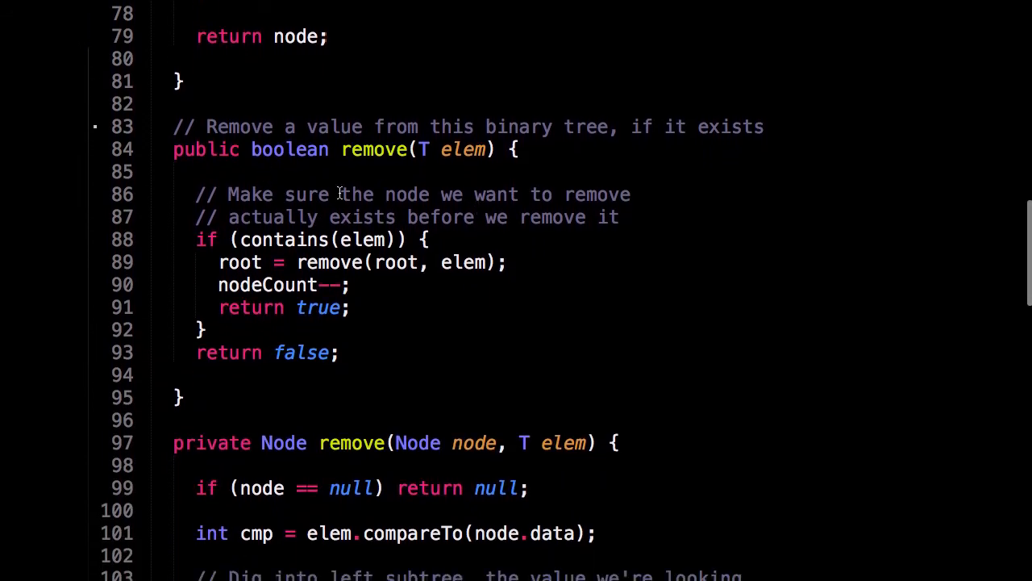
mouse_move(293, 194)
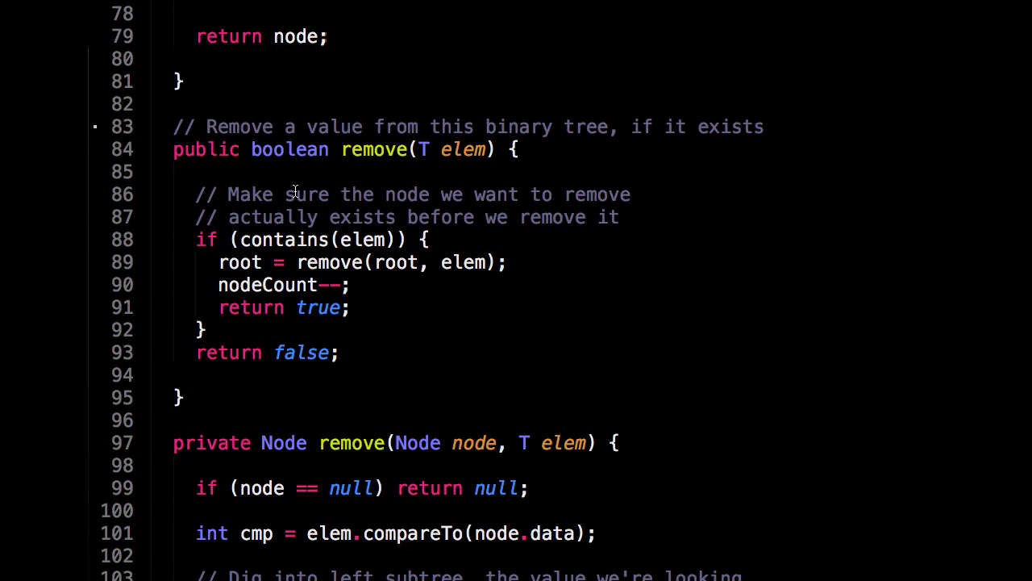
scroll("down", 3)
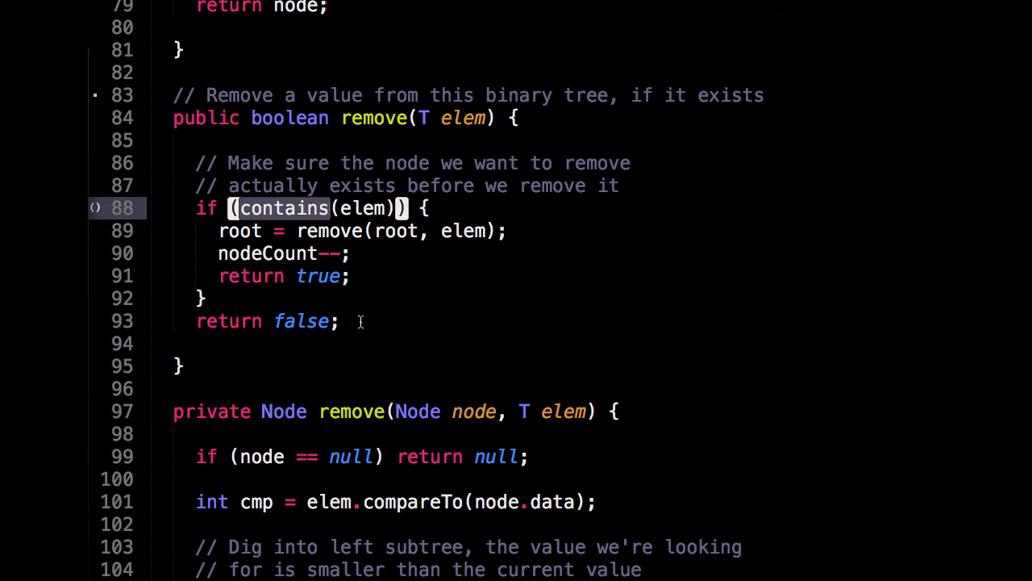
left_click(359, 321)
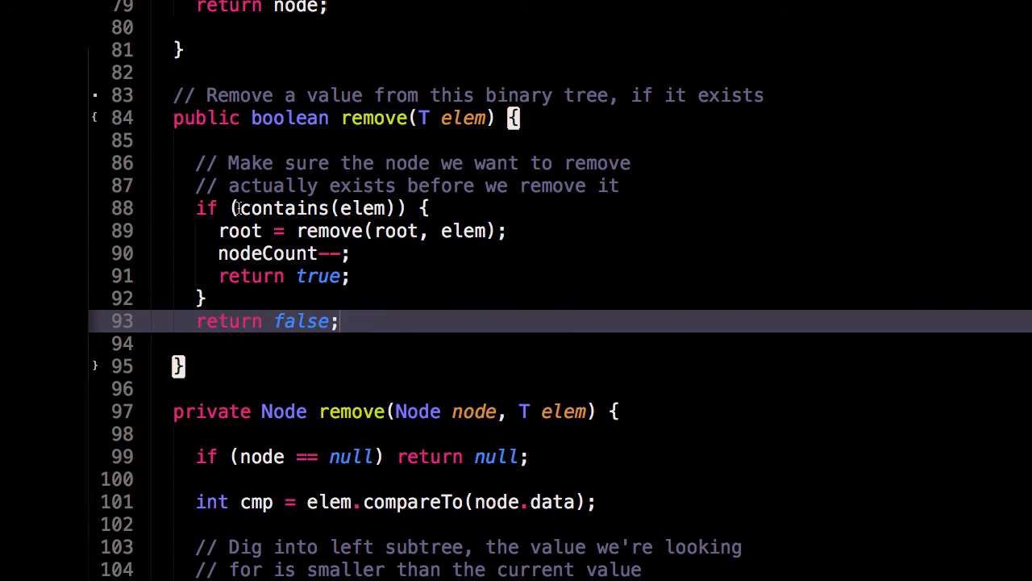
mouse_move(211, 255)
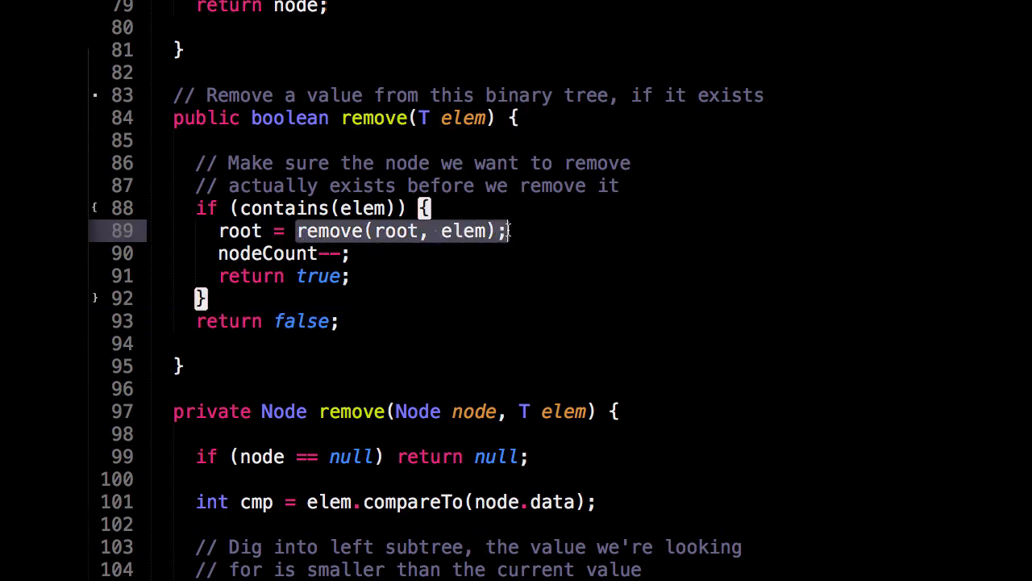
mouse_move(520, 232)
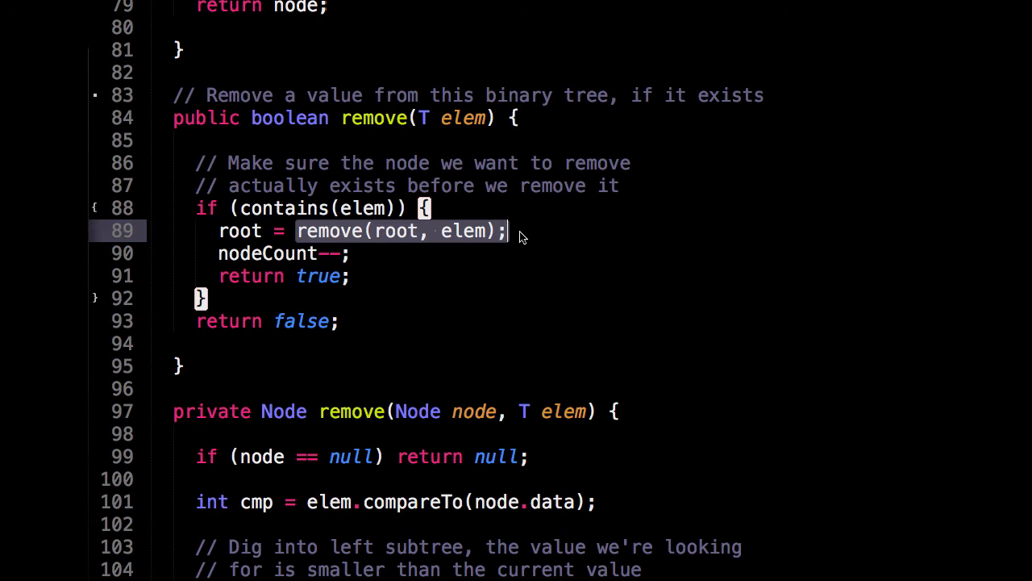
Scroll to the private recursive remove helper and its initial null check
scroll("down", 3)
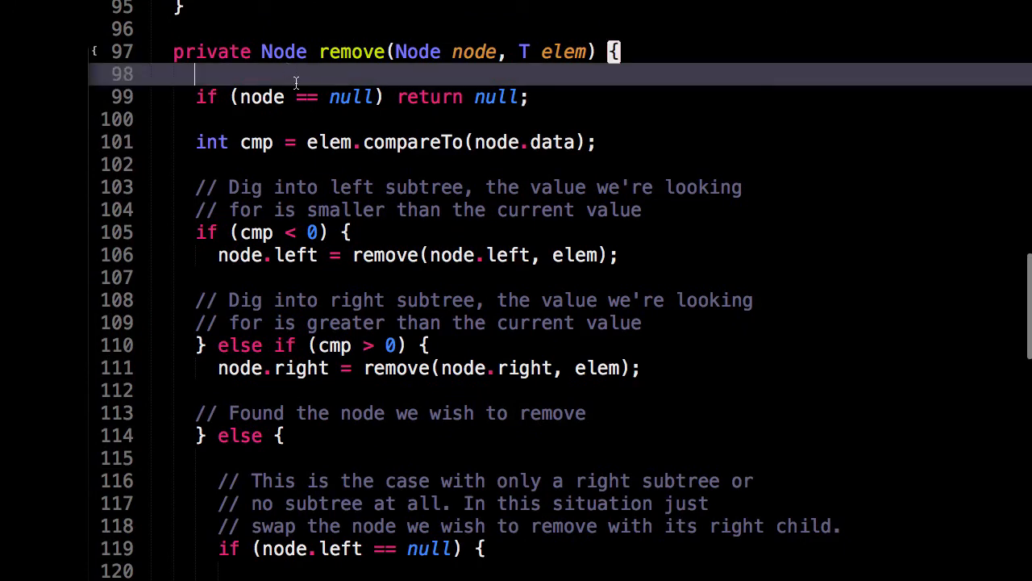
mouse_move(315, 116)
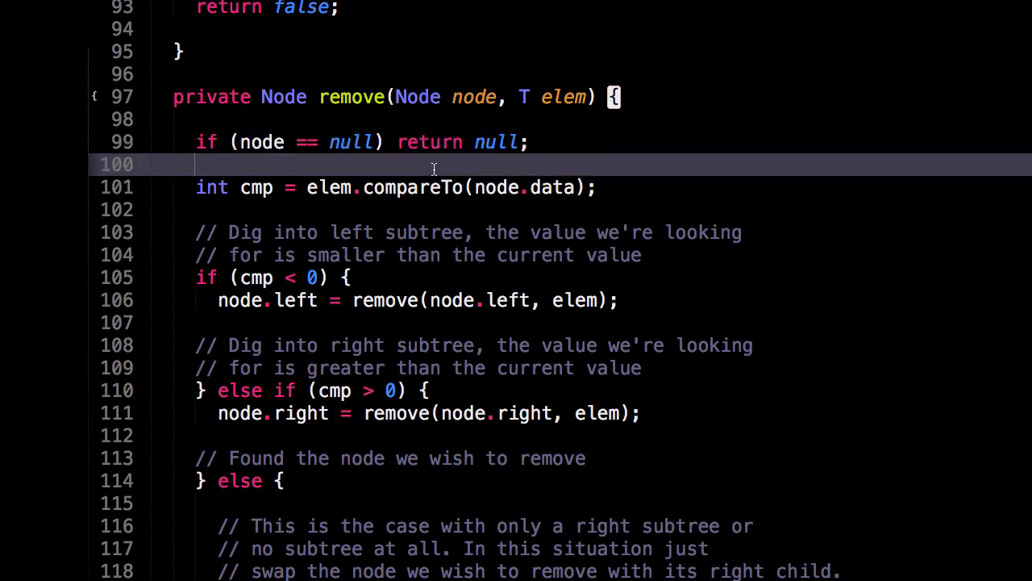
scroll("down", 3)
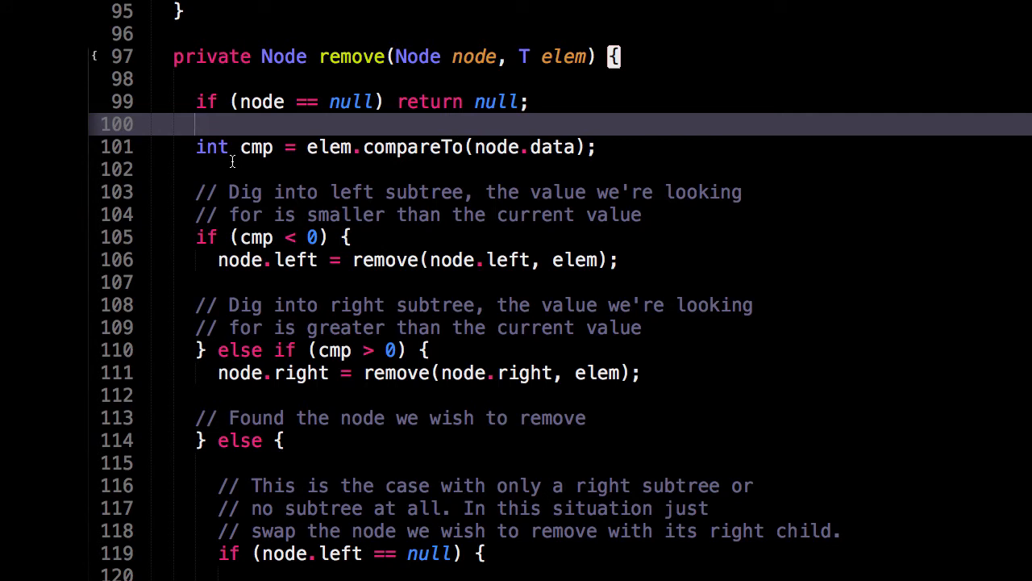
scroll("up", 3)
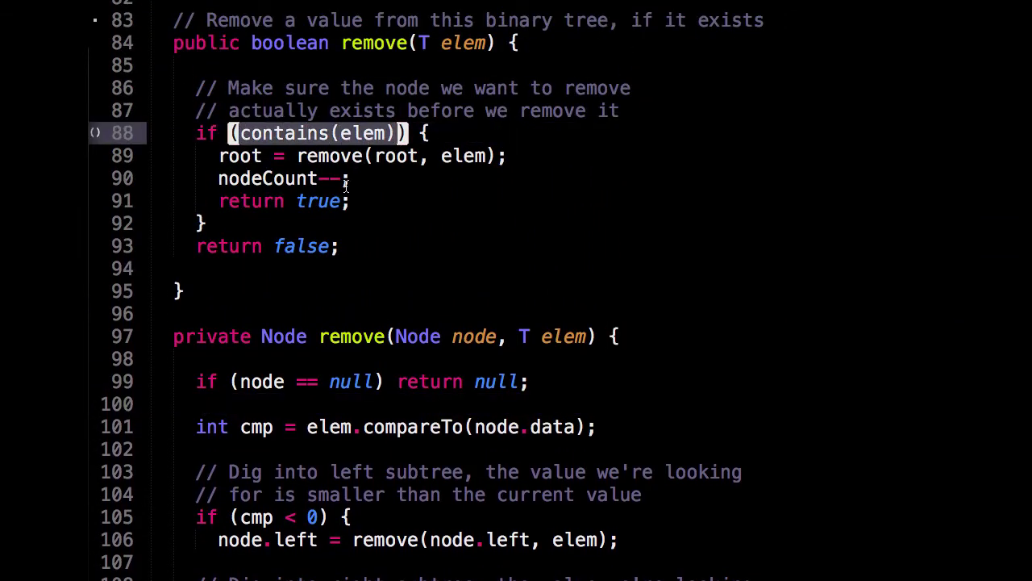
left_click(355, 178)
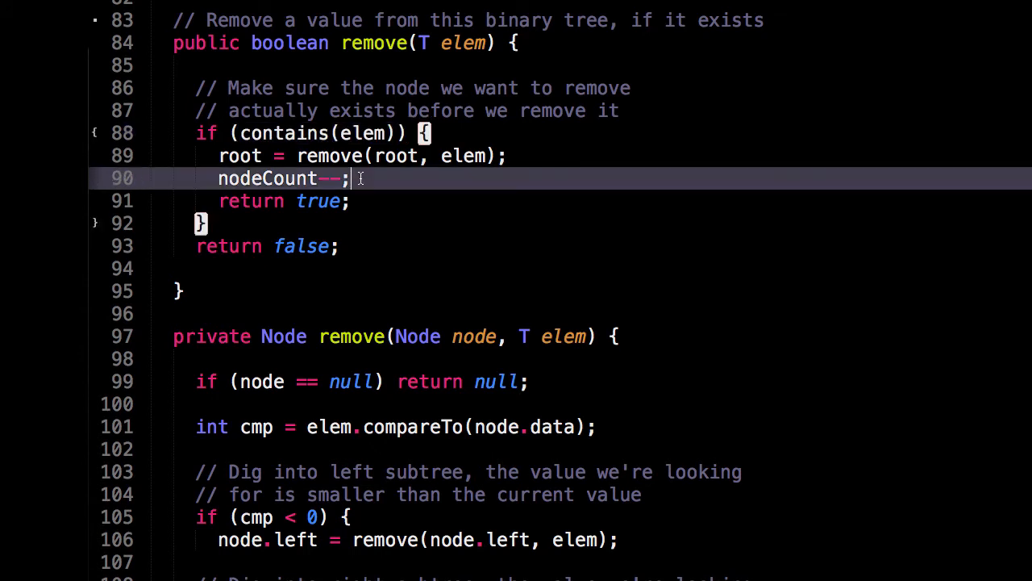
scroll("down", 3)
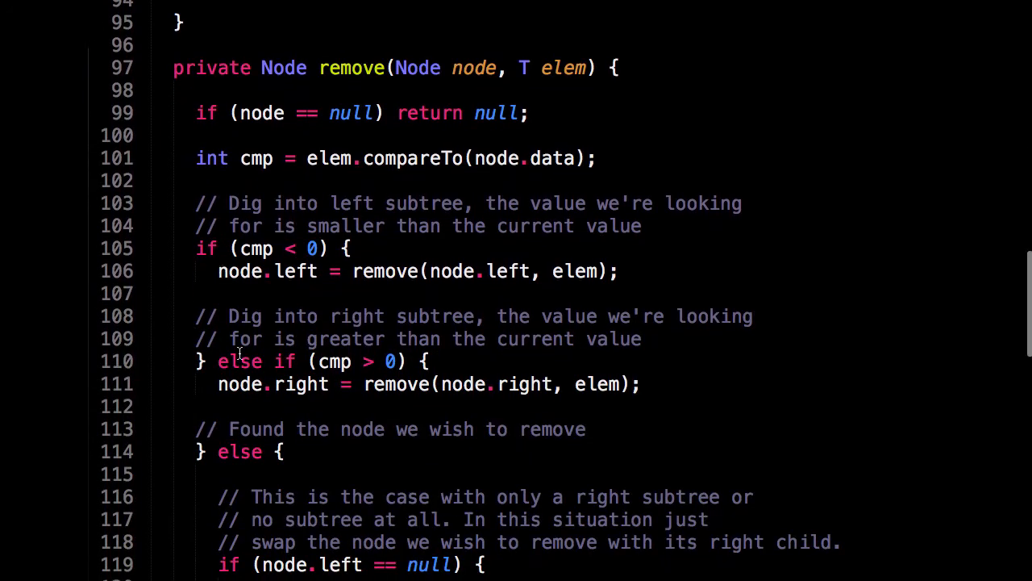
mouse_move(385, 304)
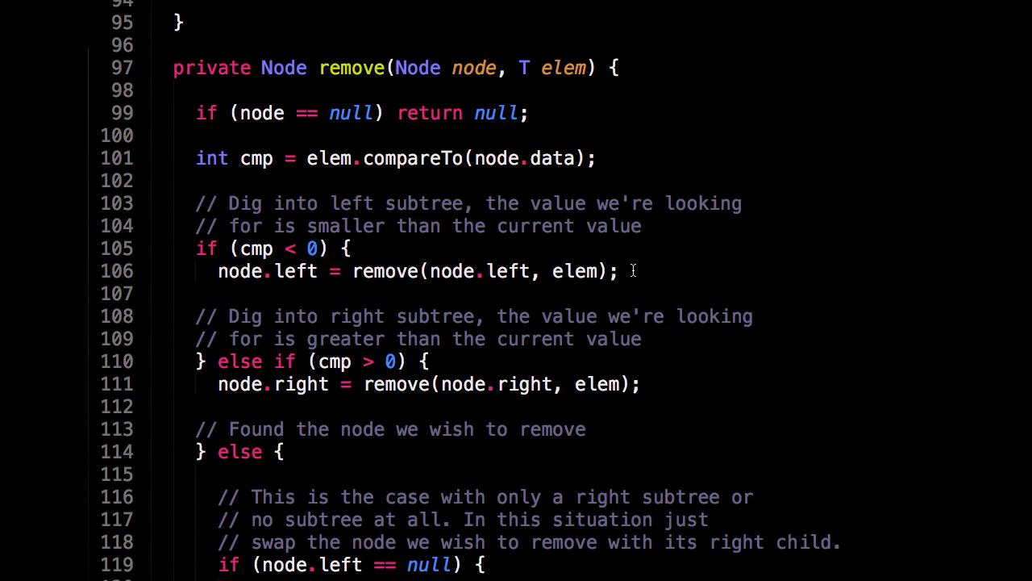
mouse_move(635, 271)
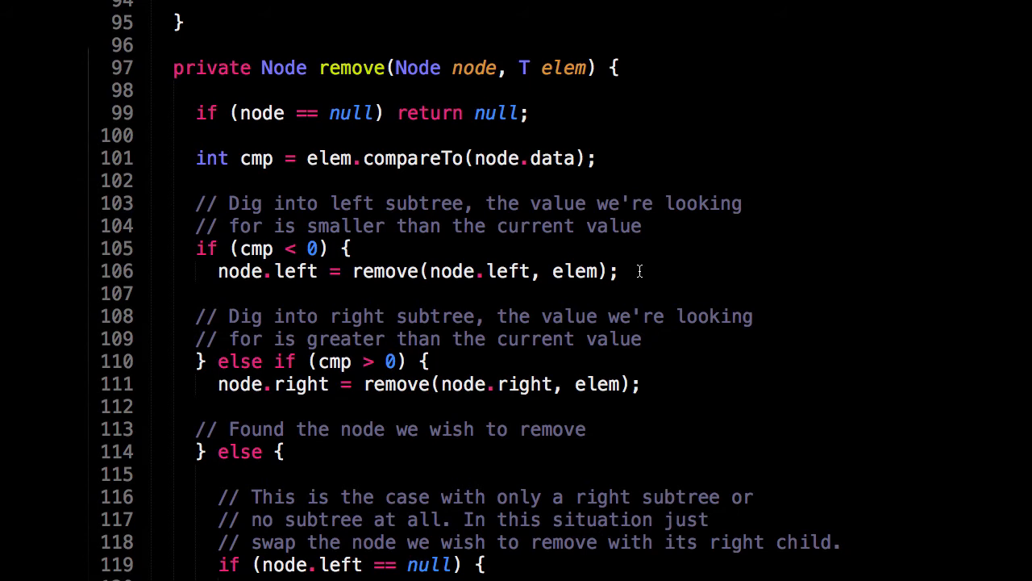
Highlight every use of cmp and the greater-than branch recursing right
left_click(250, 158)
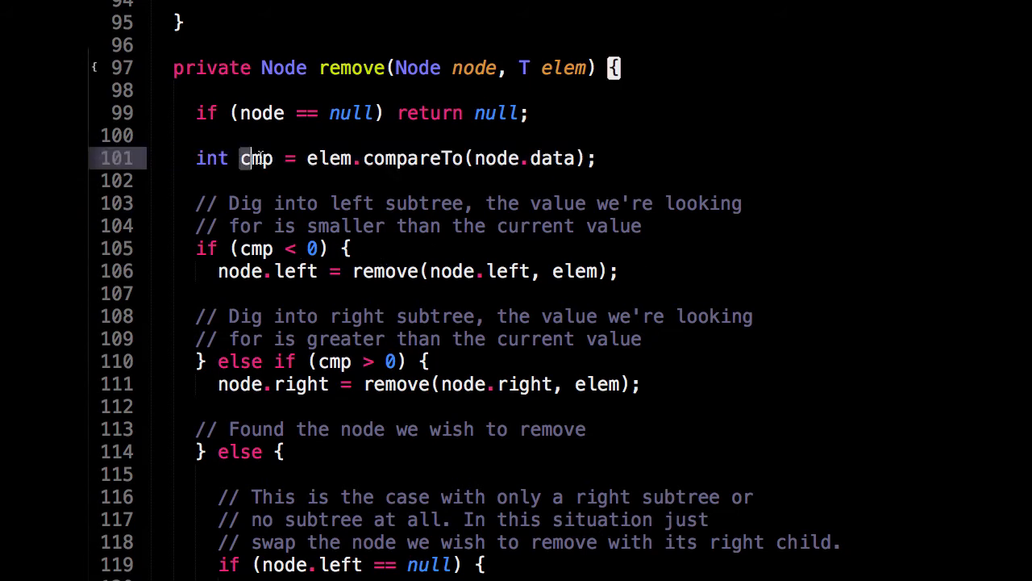
double_click(256, 158)
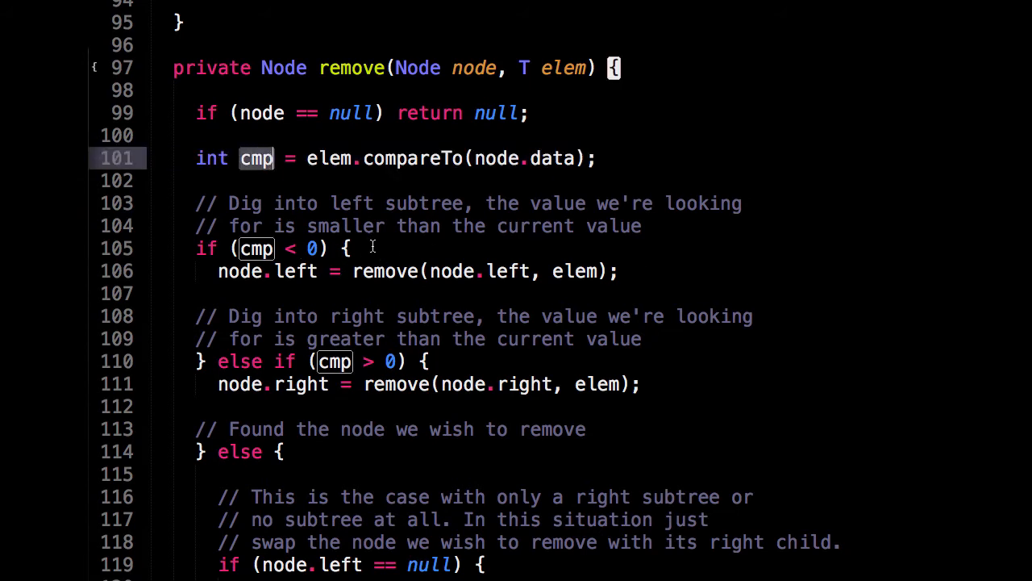
left_click(444, 248)
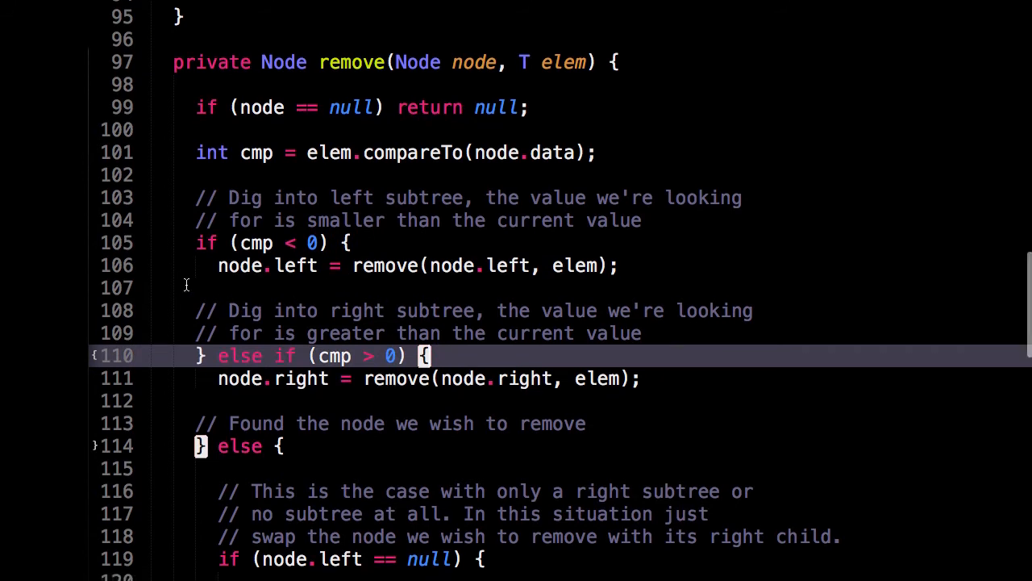
Scroll past the single-child cases, selecting the node.right null check, down to the two-subtree else branch
scroll("down", 3)
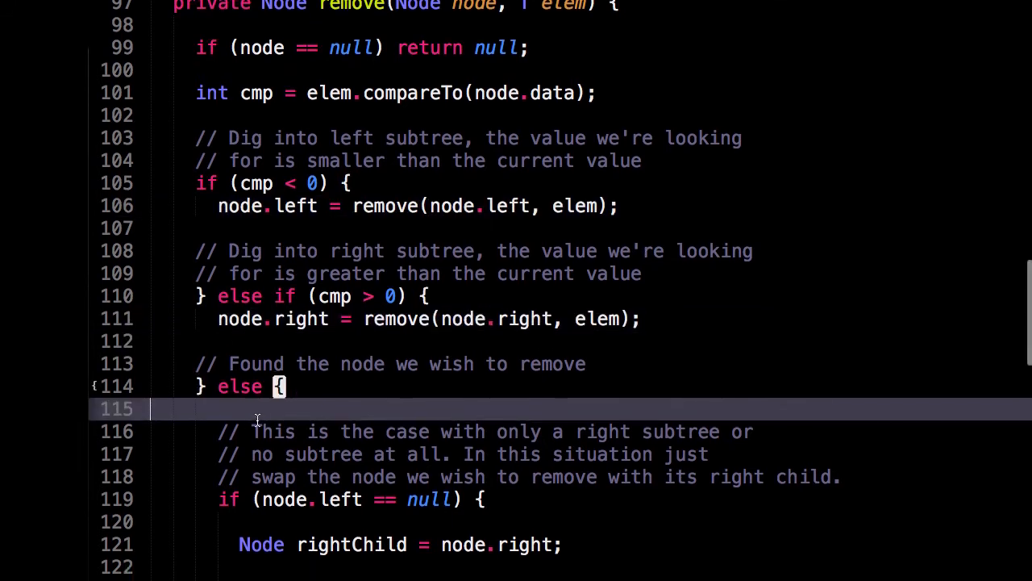
scroll("down", 3)
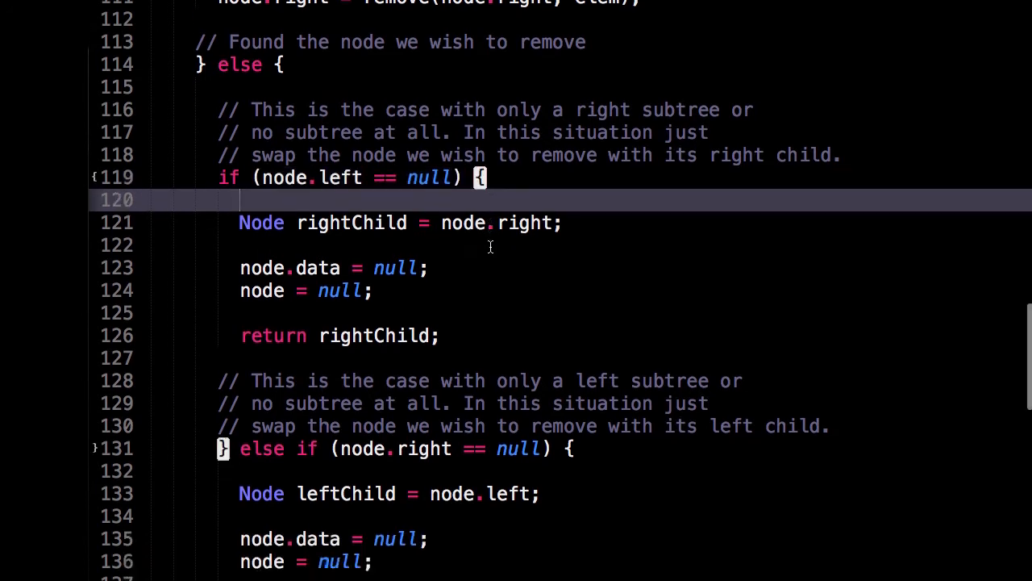
scroll("down", 3)
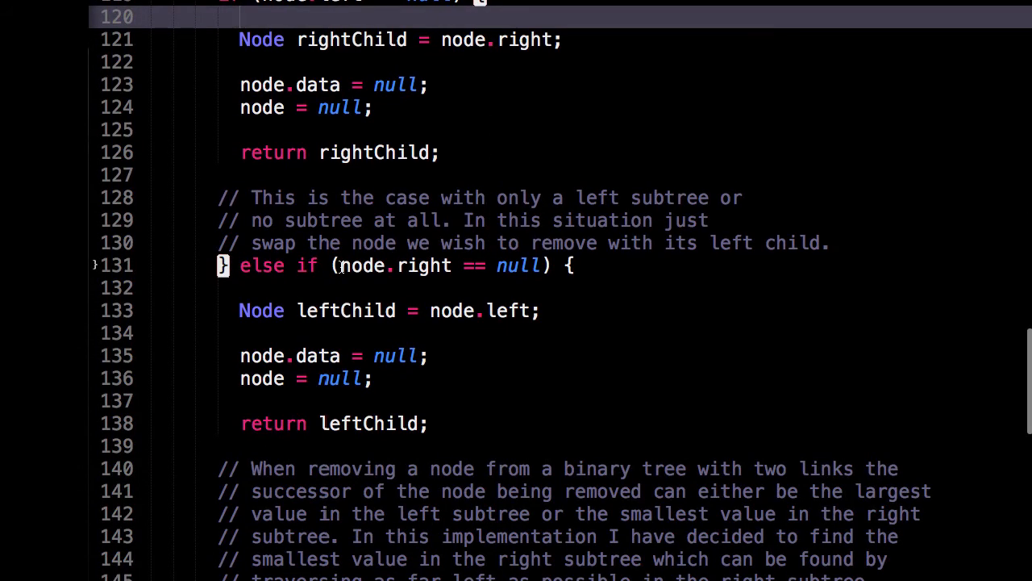
double_click(363, 264)
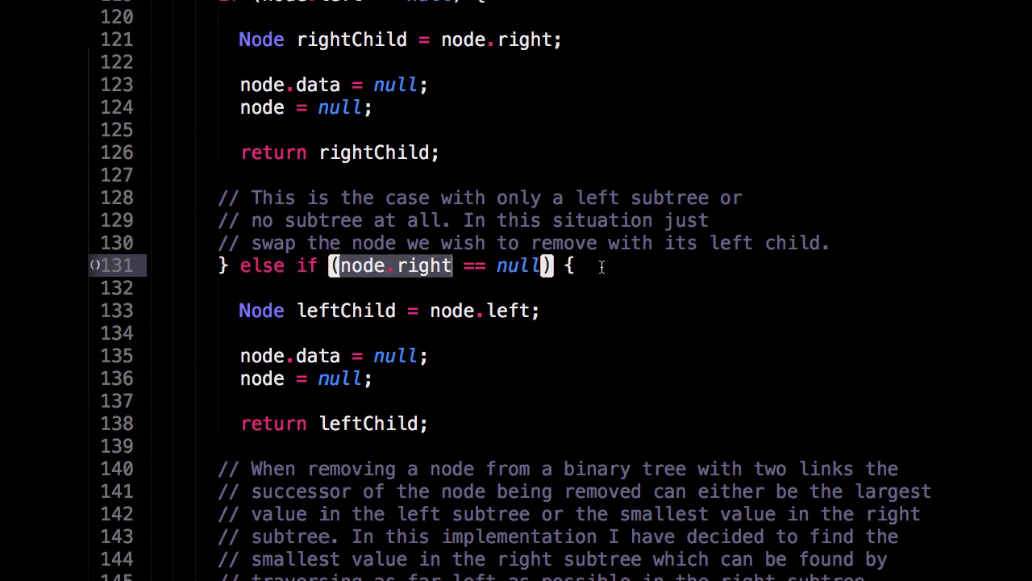
mouse_move(597, 266)
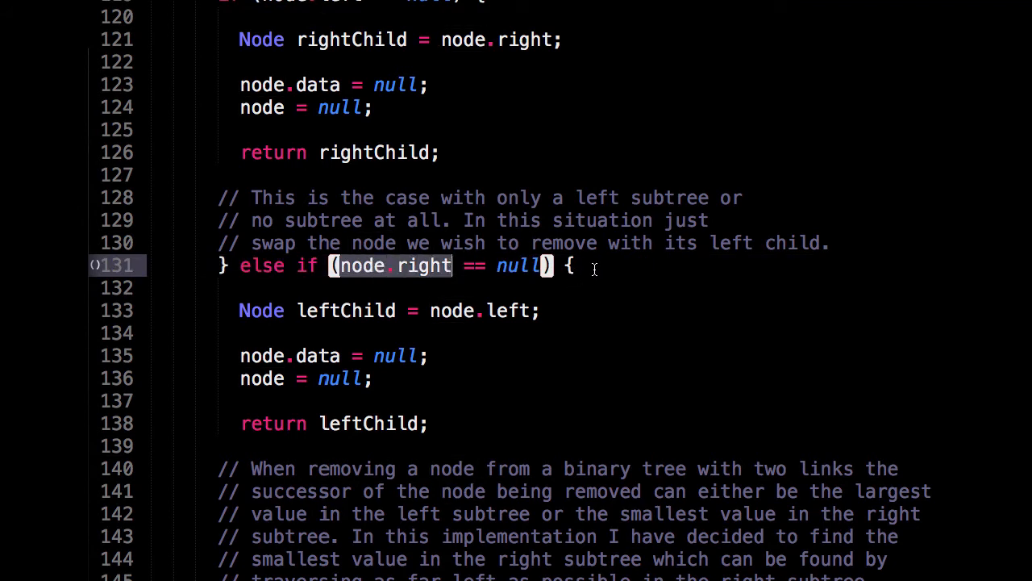
scroll("down", 3)
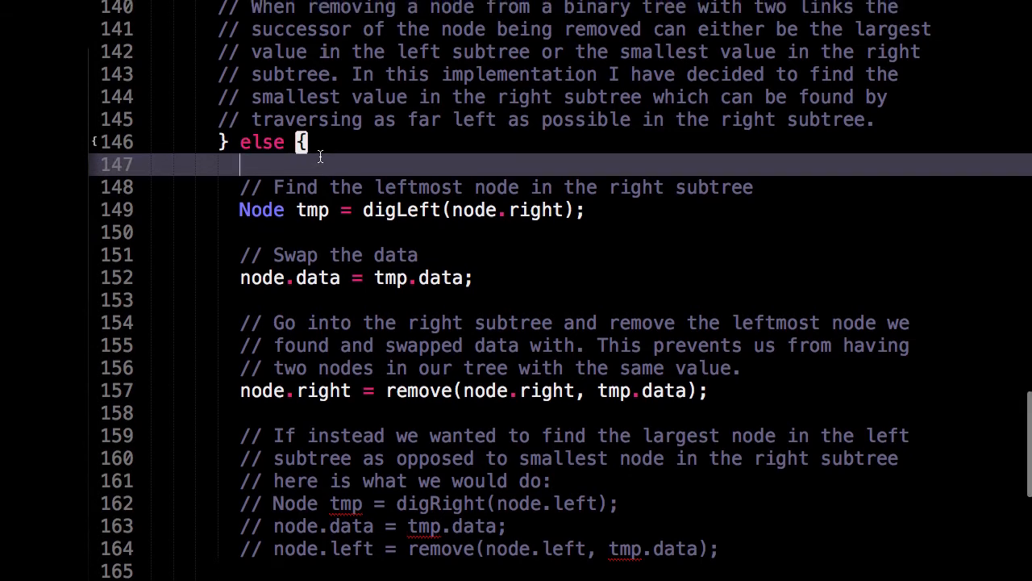
Return to the right-subtree-only case and point out the node = null line before returning rightChild
scroll("up", 3)
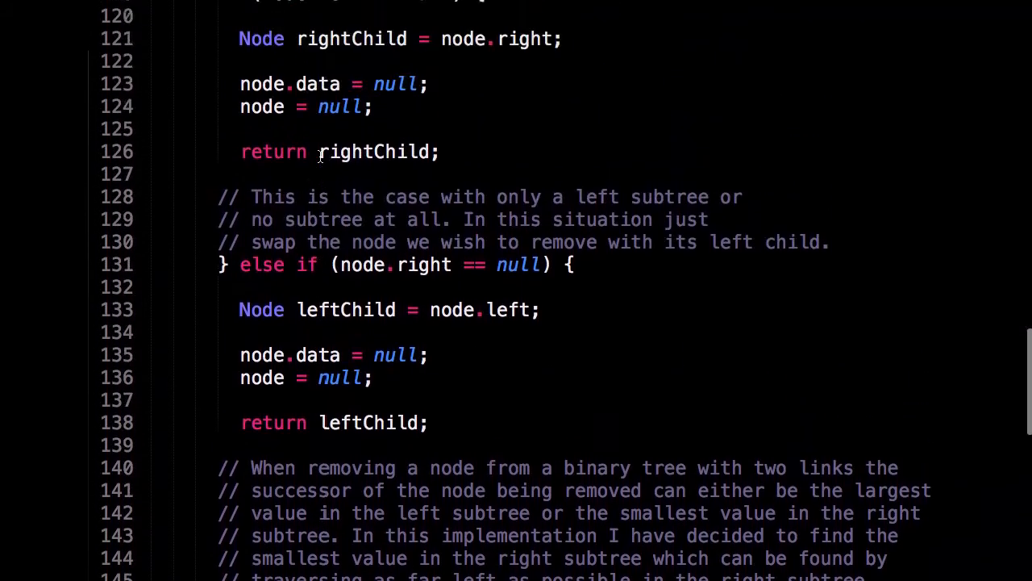
scroll("up", 3)
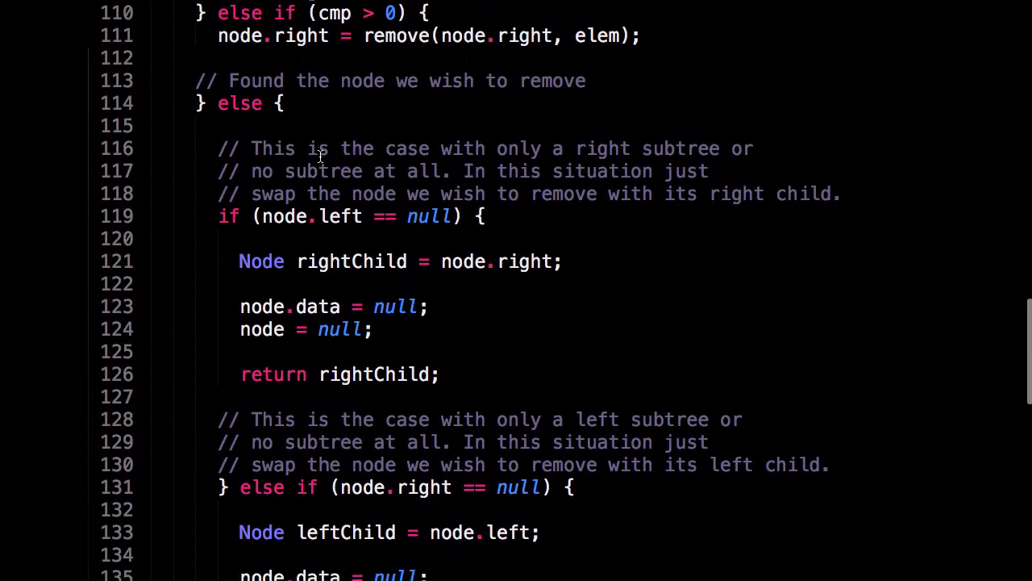
mouse_move(316, 232)
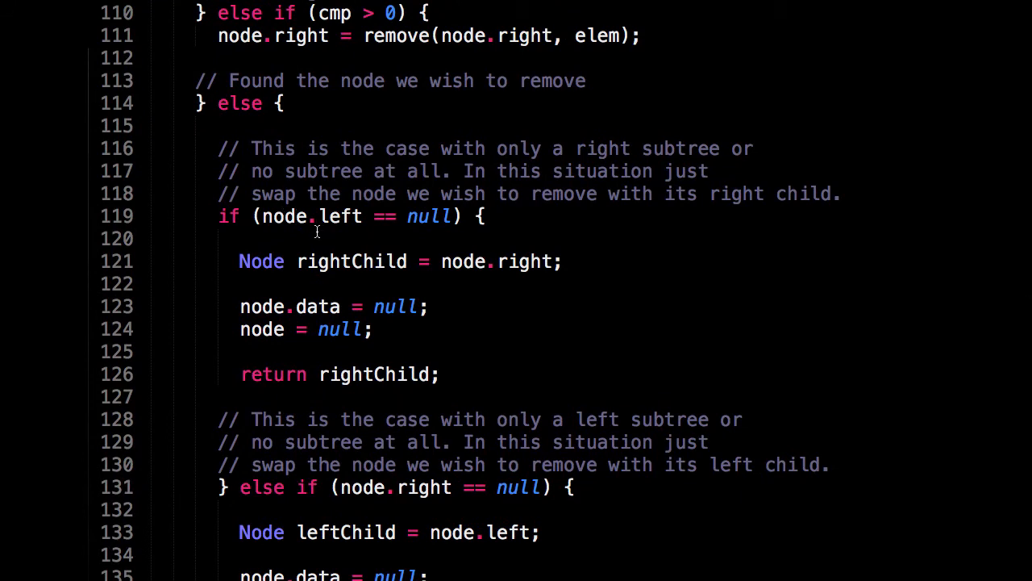
mouse_move(313, 250)
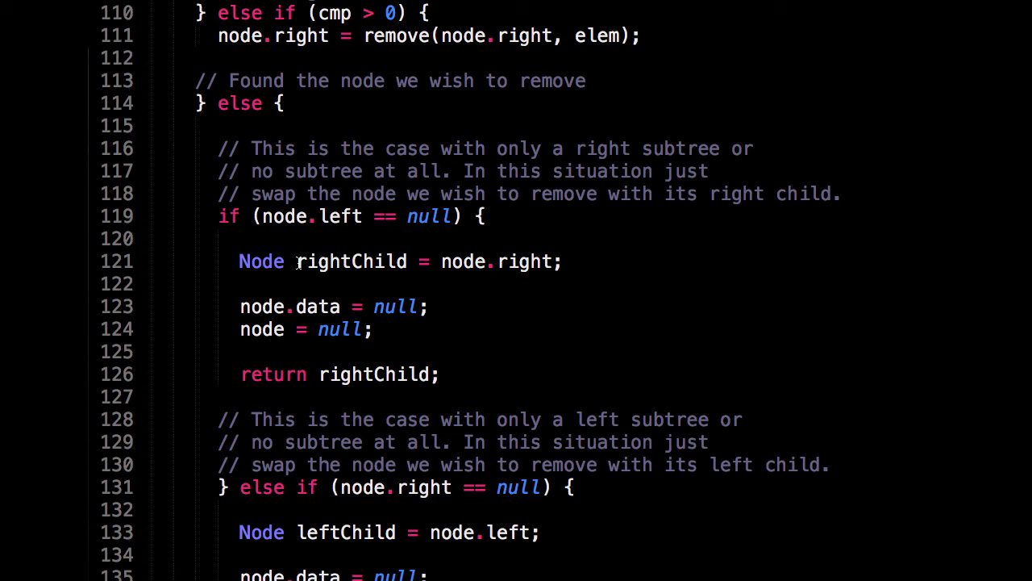
mouse_move(387, 270)
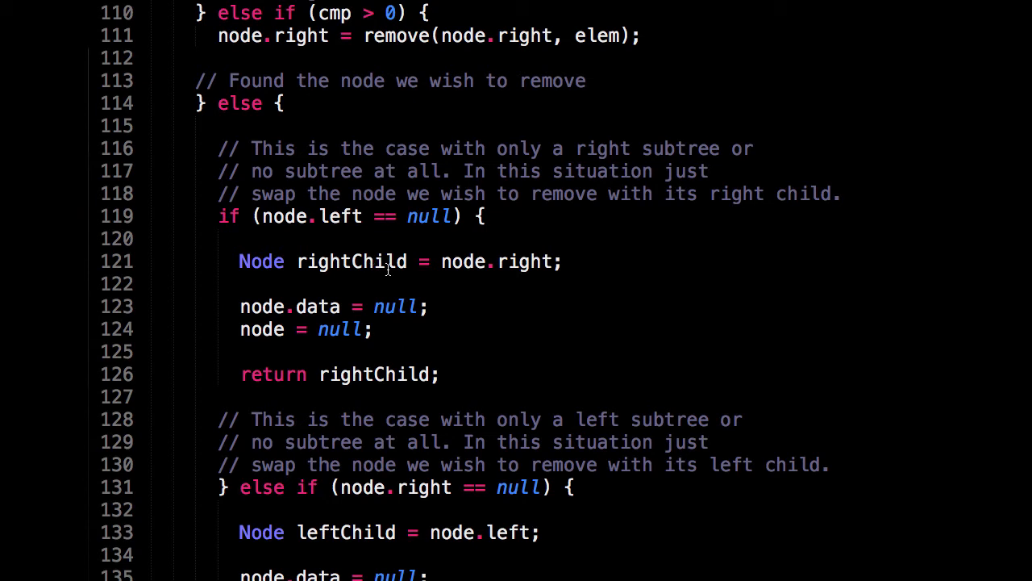
mouse_move(306, 262)
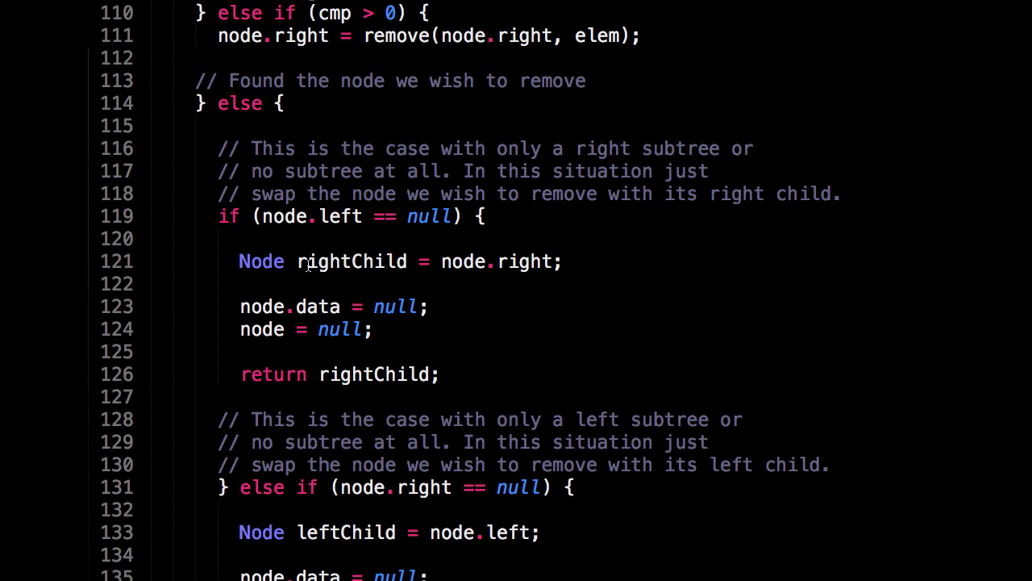
double_click(496, 262)
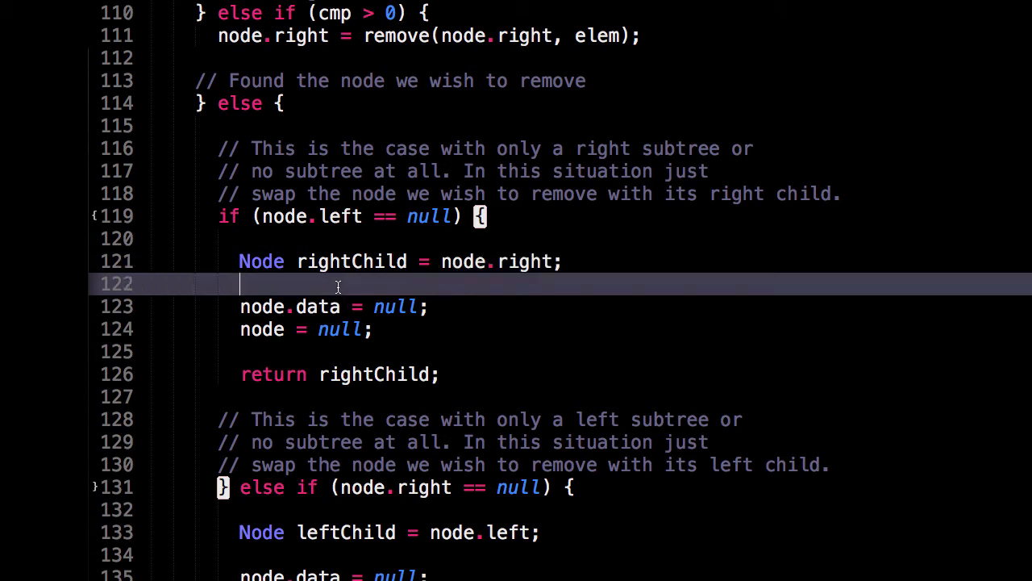
scroll("down", 3)
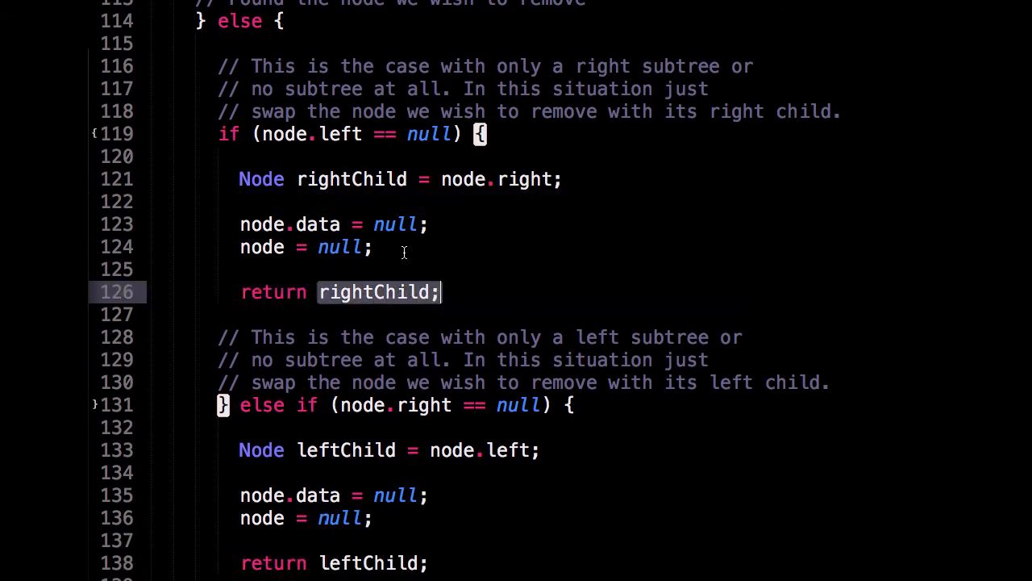
left_click(372, 247)
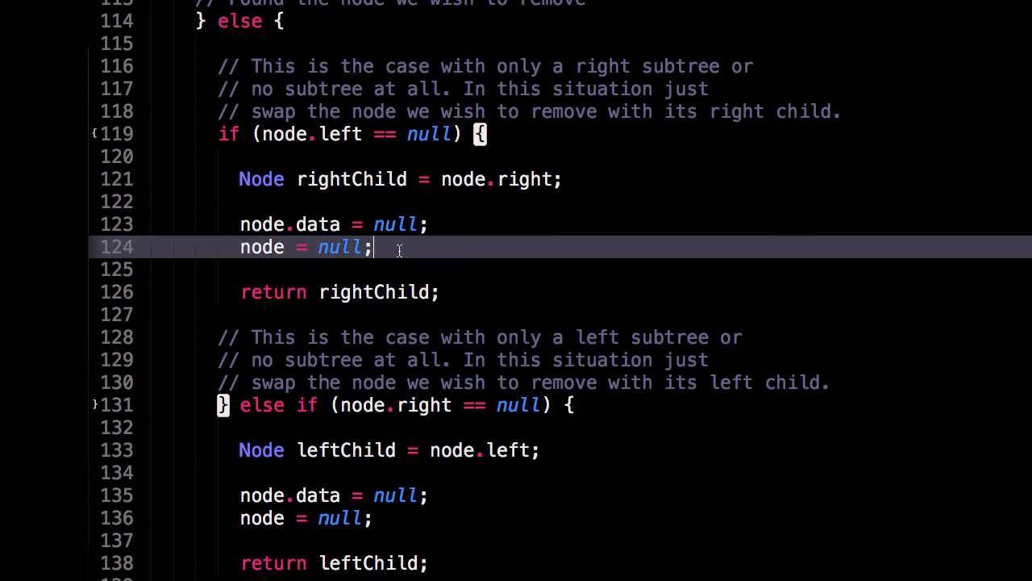
mouse_move(300, 271)
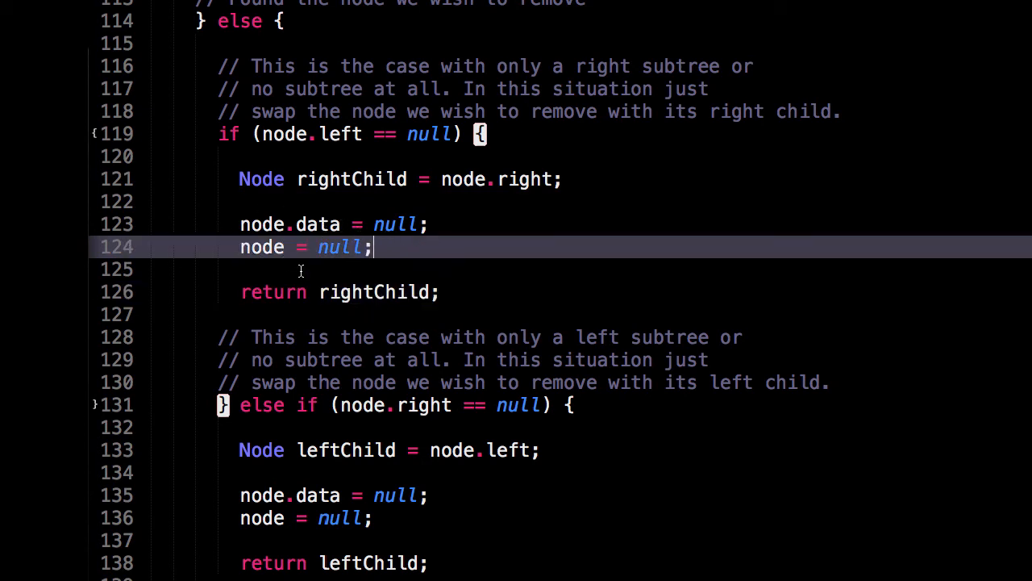
scroll("down", 3)
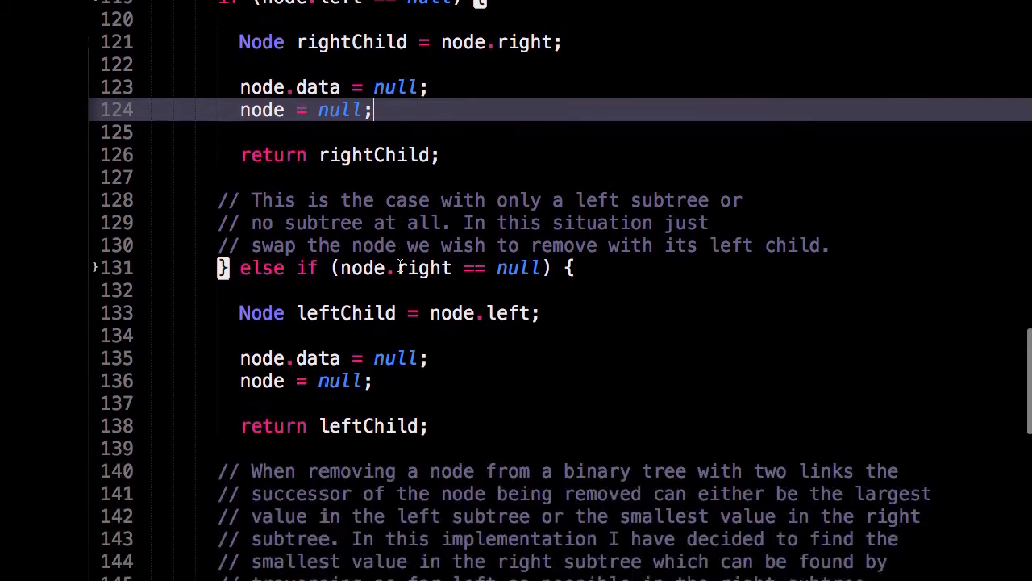
scroll("down", 3)
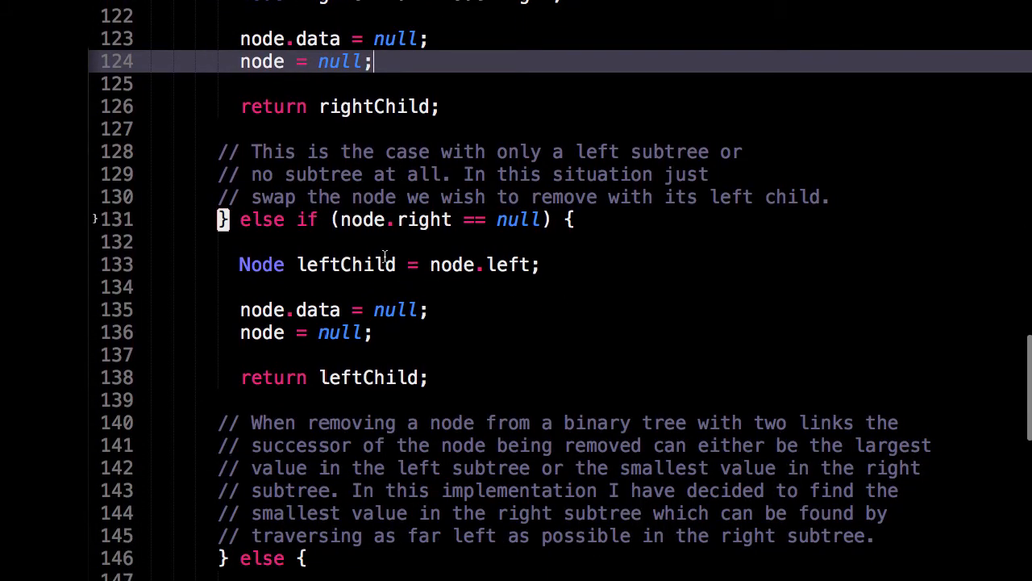
mouse_move(365, 290)
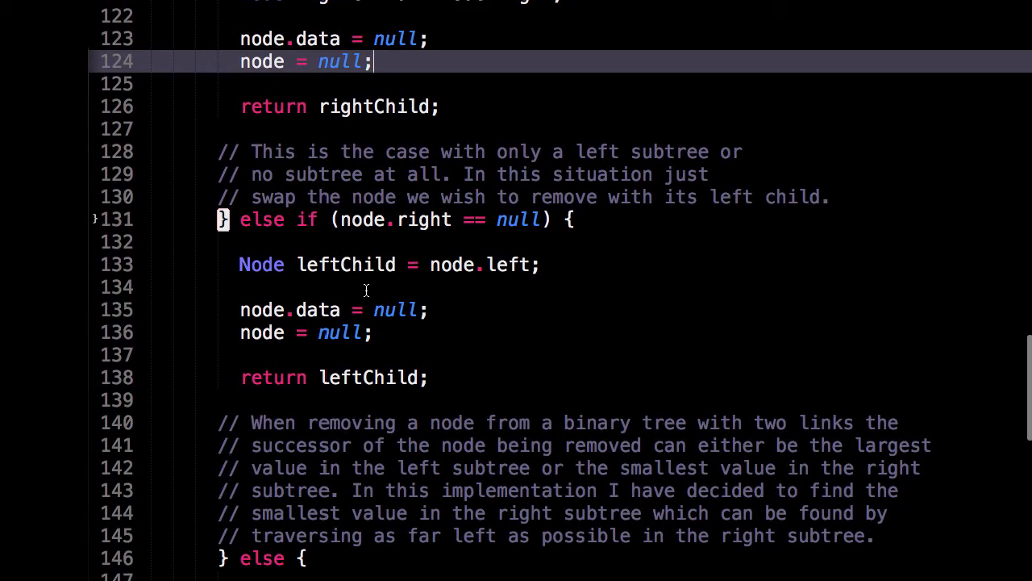
mouse_move(526, 246)
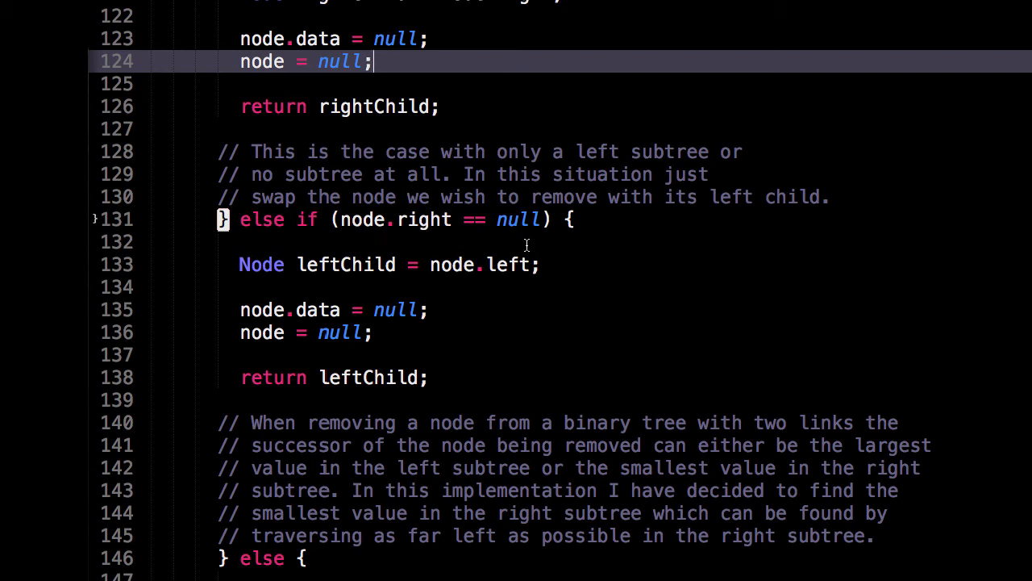
mouse_move(445, 245)
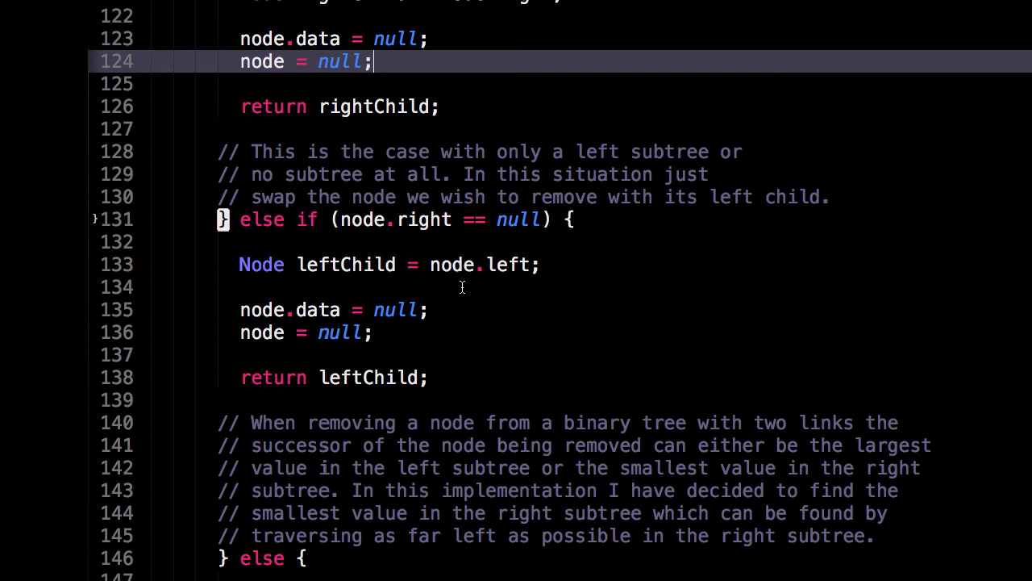
mouse_move(461, 300)
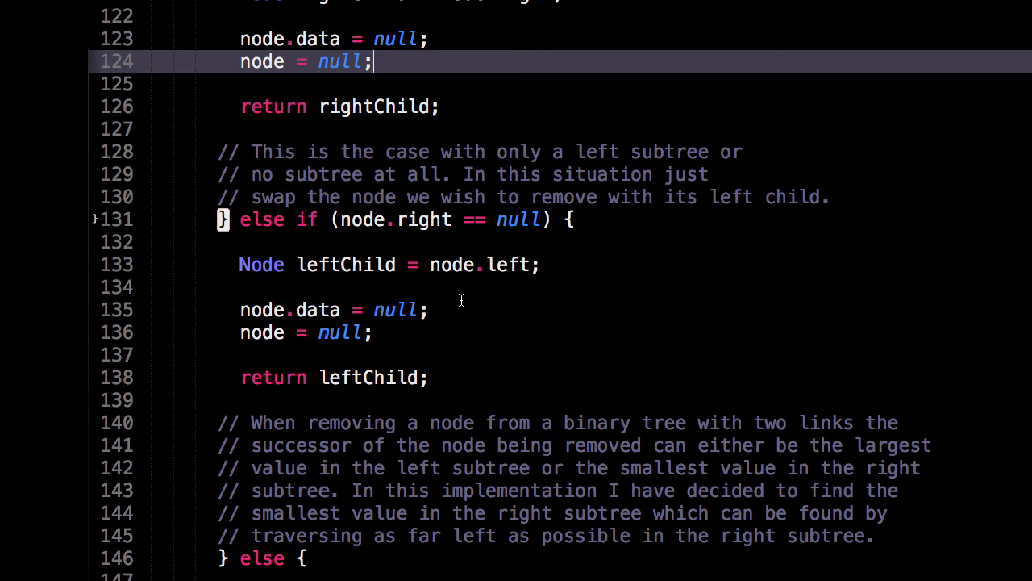
mouse_move(329, 377)
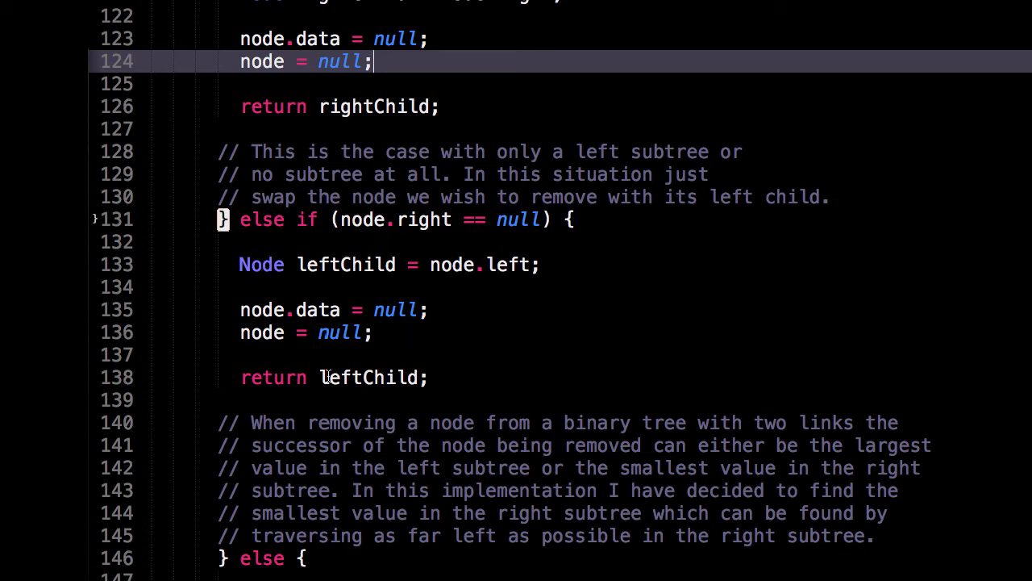
double_click(368, 377)
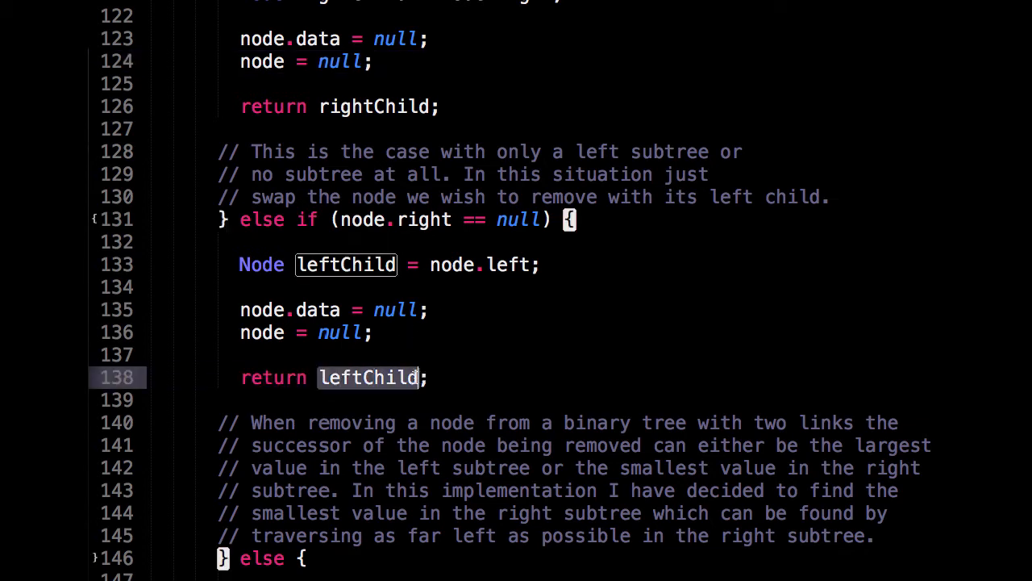
left_click(379, 332)
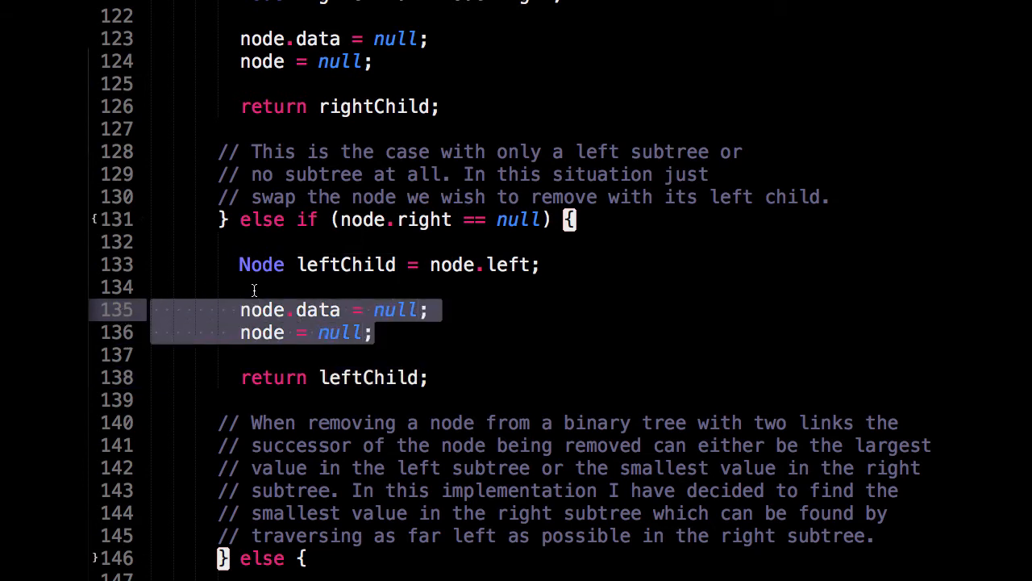
left_click(492, 287)
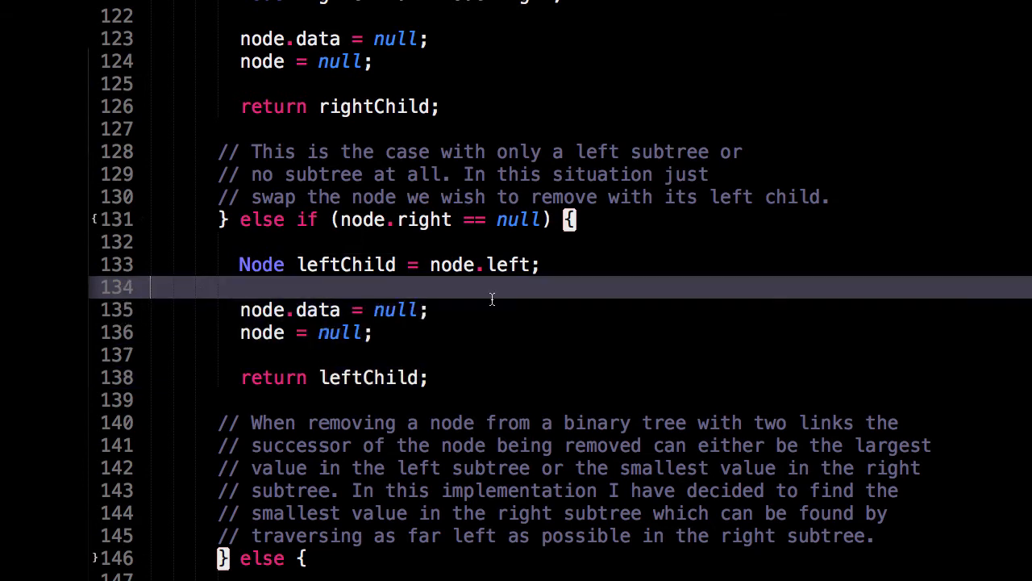
scroll("up", 3)
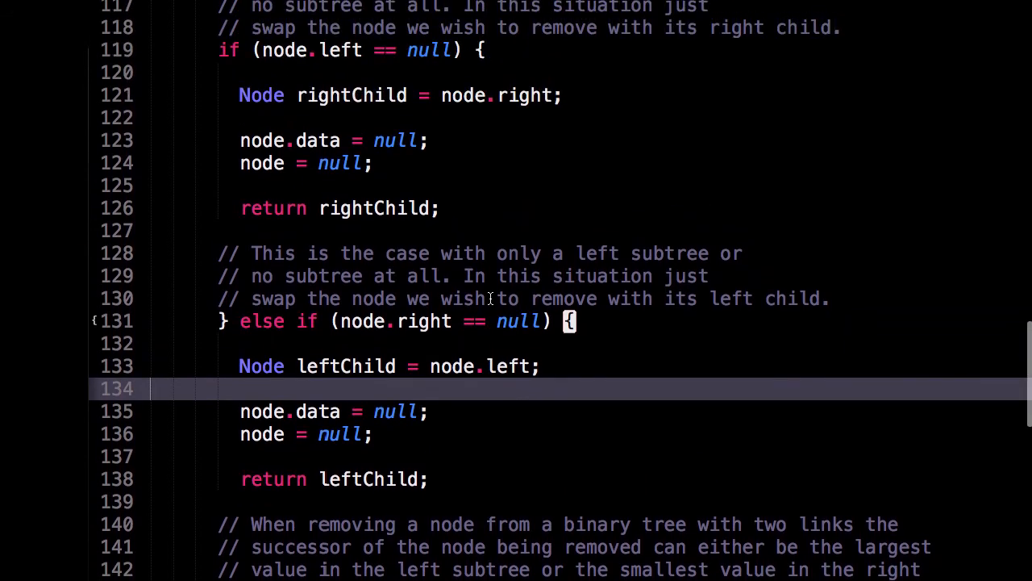
Scroll through the two-child else branch of remove and back to its start
scroll("down", 3)
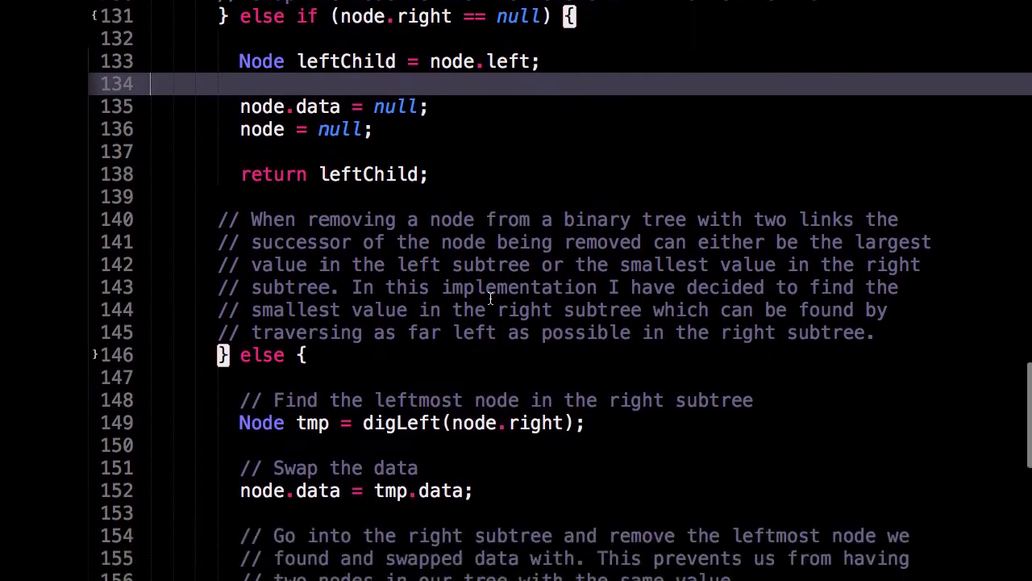
scroll("down", 3)
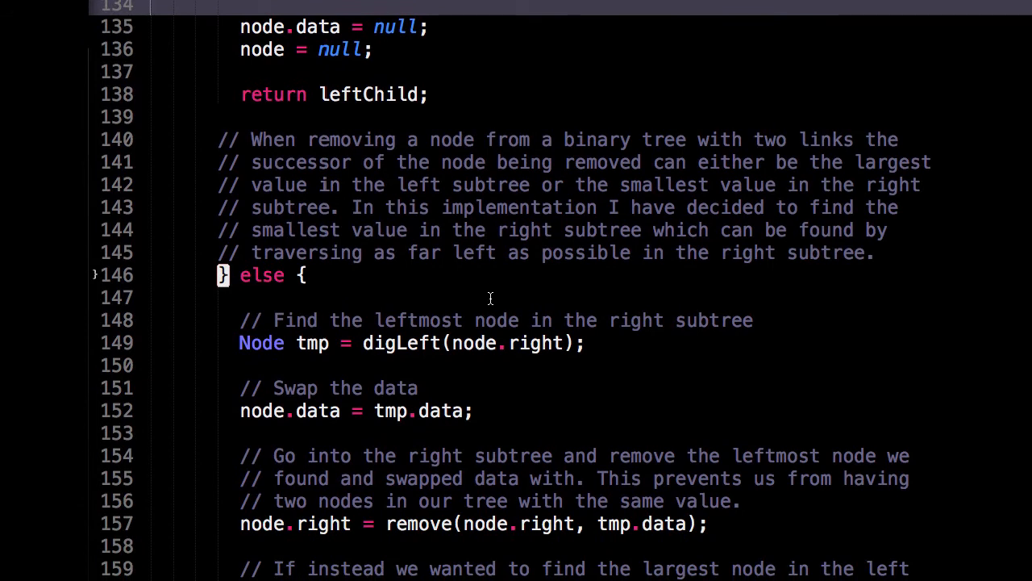
scroll("down", 3)
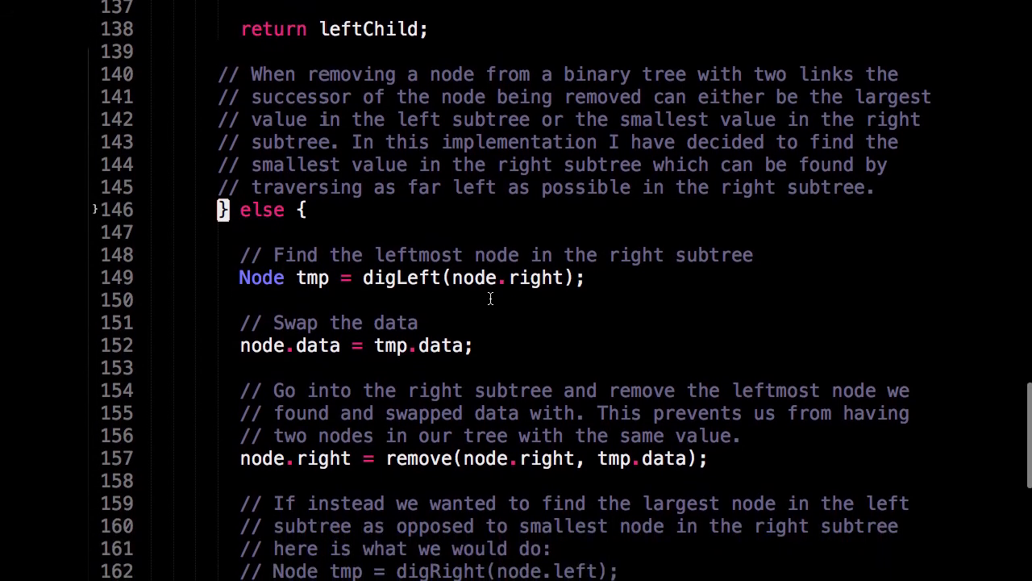
scroll("down", 3)
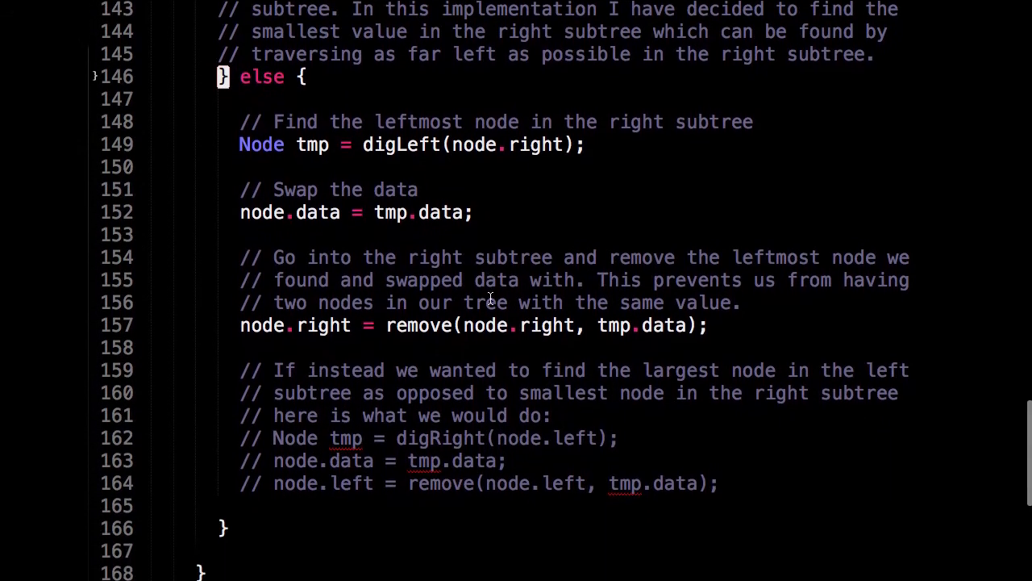
scroll("up", 3)
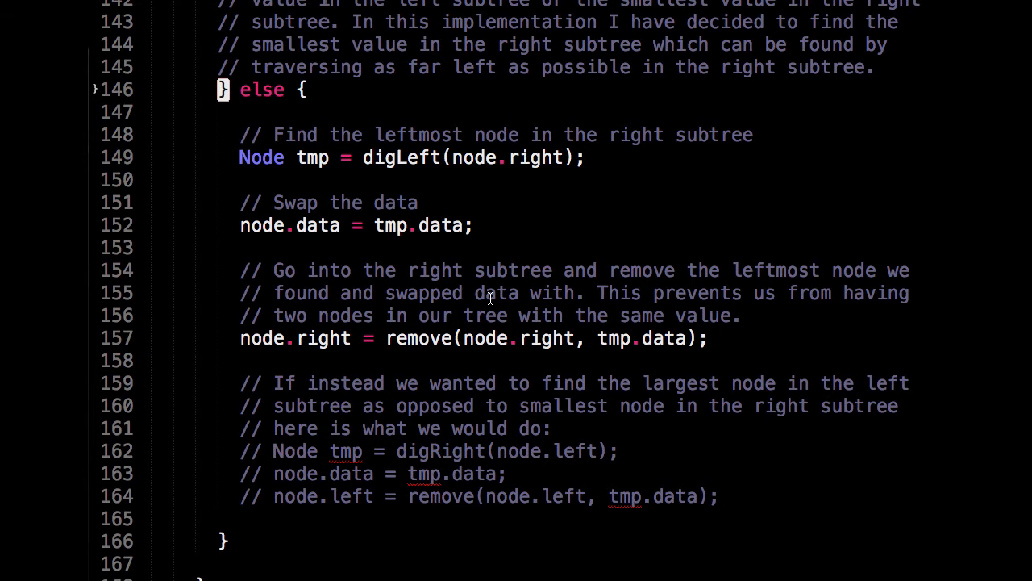
scroll("up", 3)
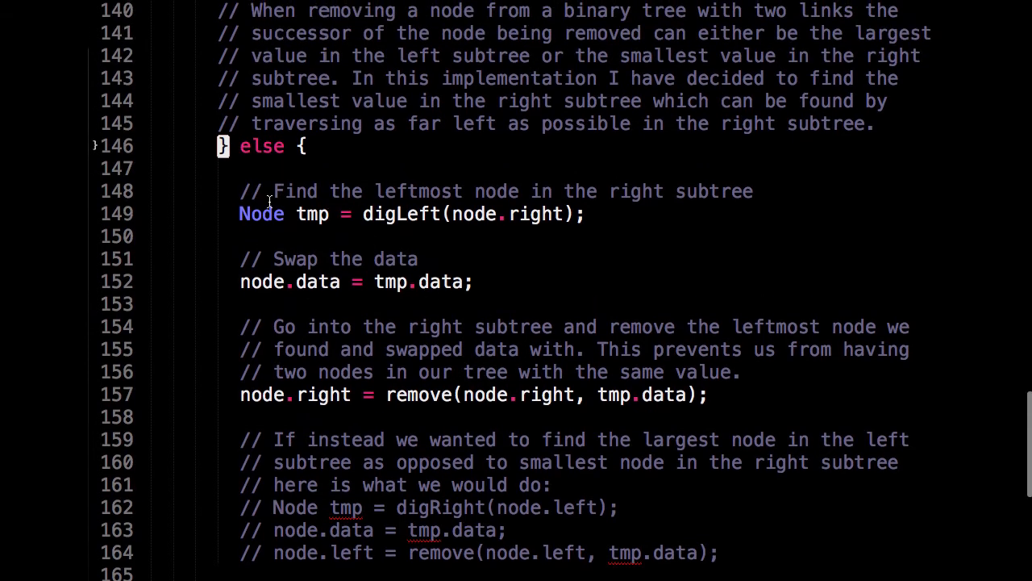
mouse_move(363, 213)
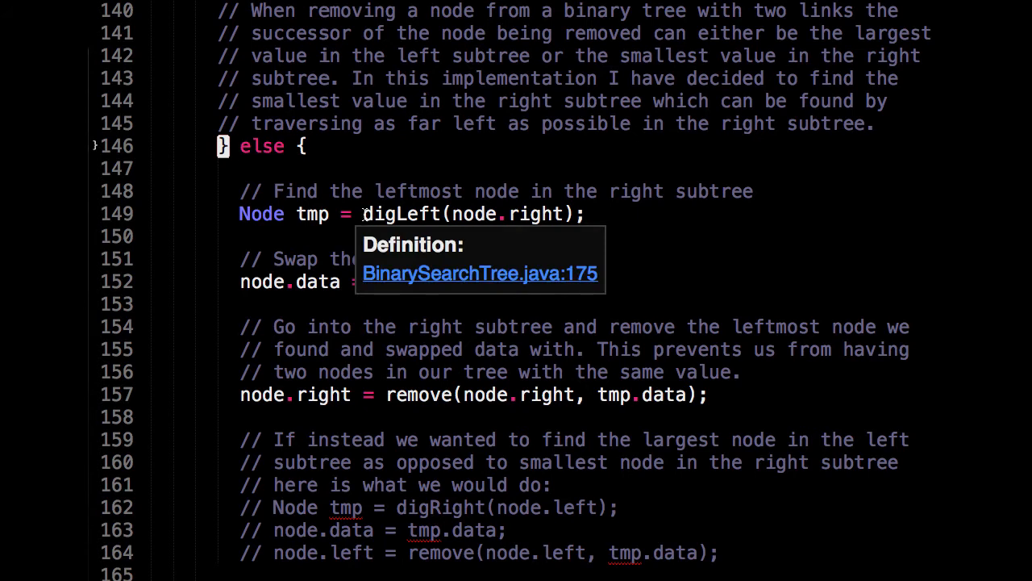
Dismiss the digLeft definition preview, highlight every use of tmp, and continue to the digLeft helper
left_click(319, 235)
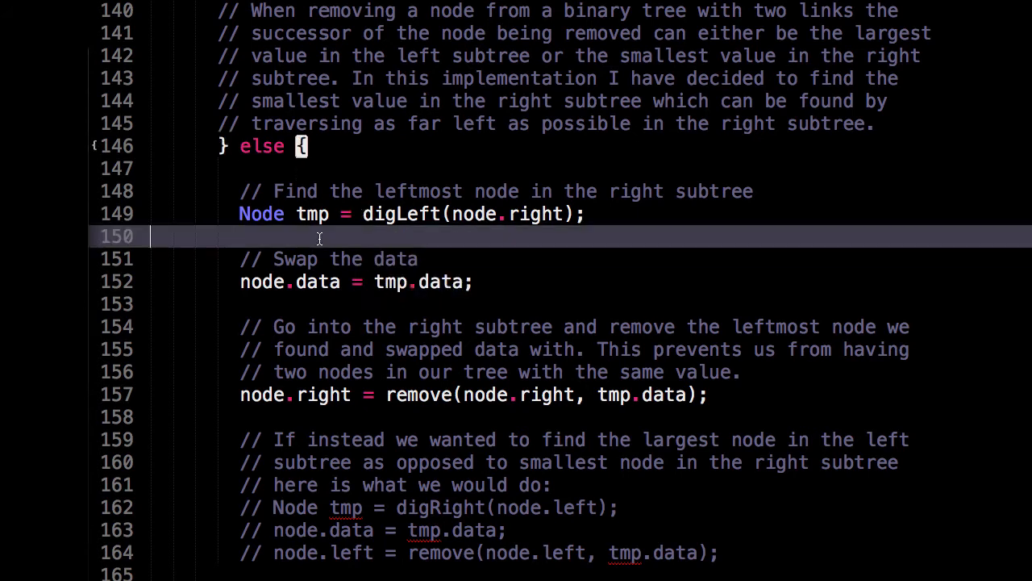
mouse_move(420, 217)
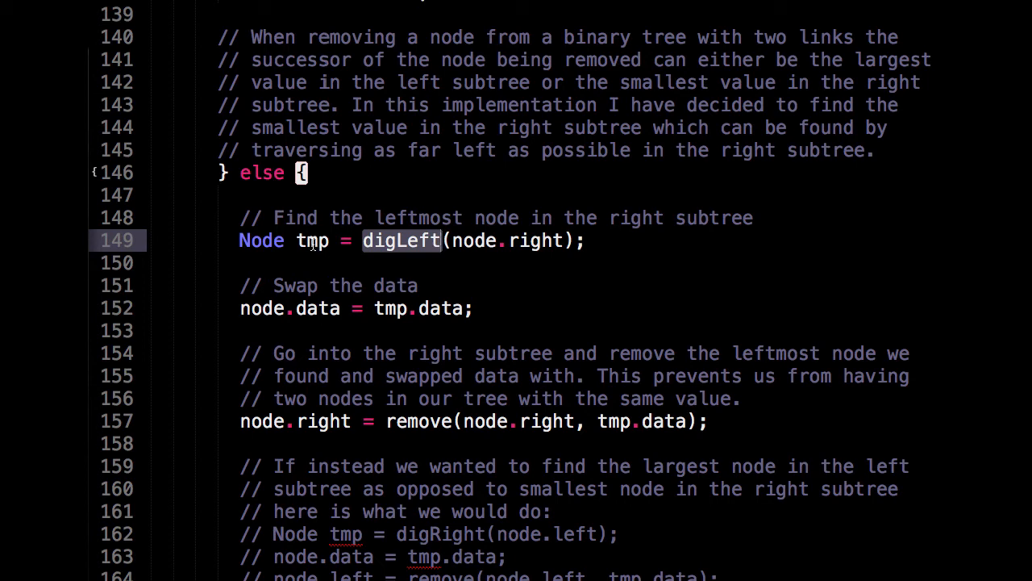
double_click(313, 240)
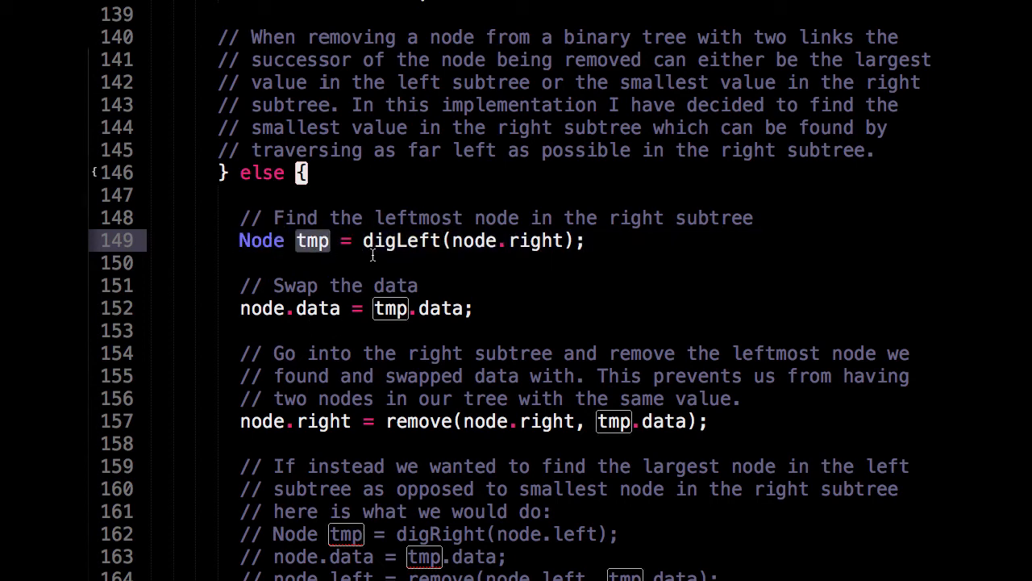
scroll("down", 3)
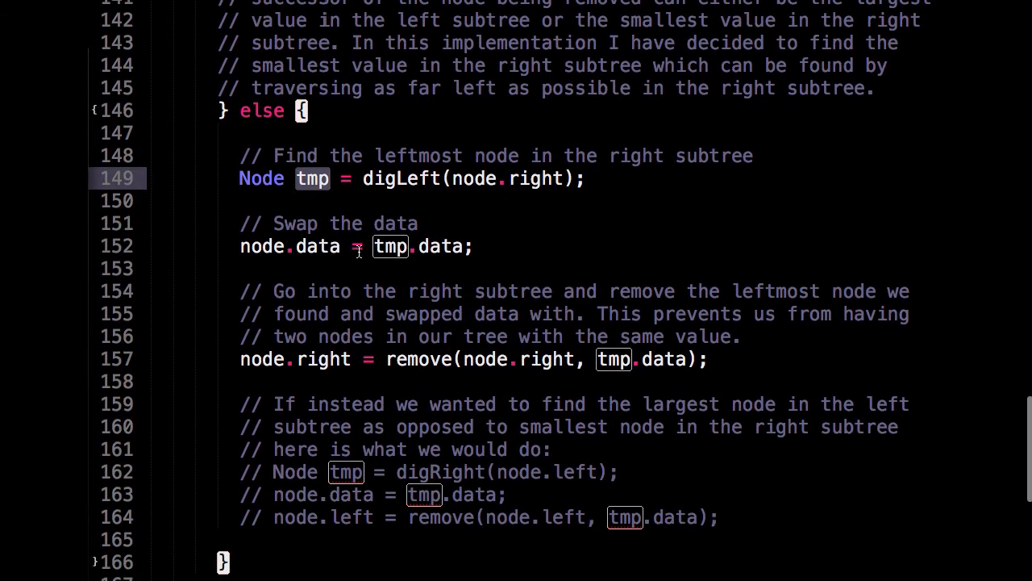
scroll("down", 3)
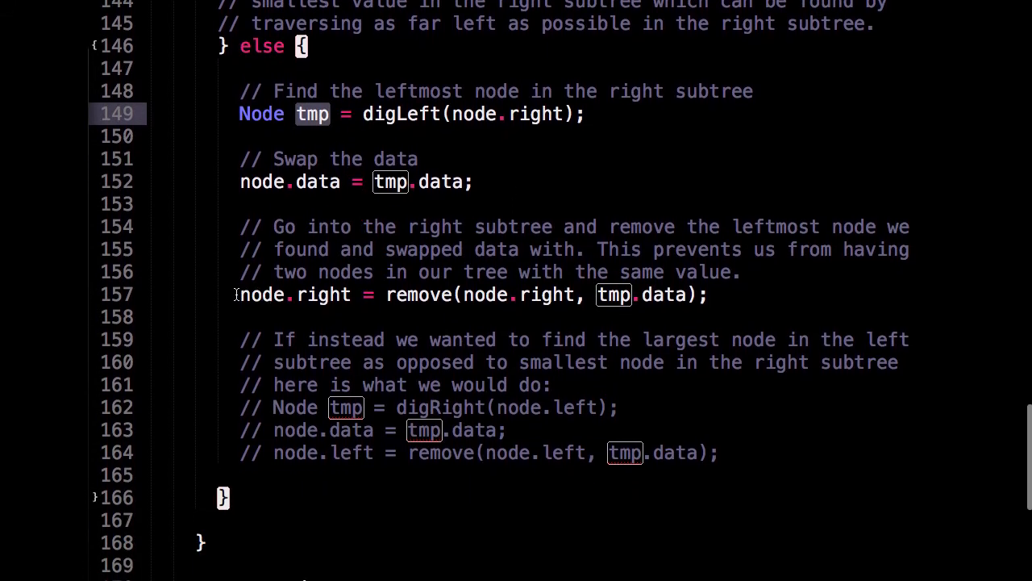
mouse_move(677, 293)
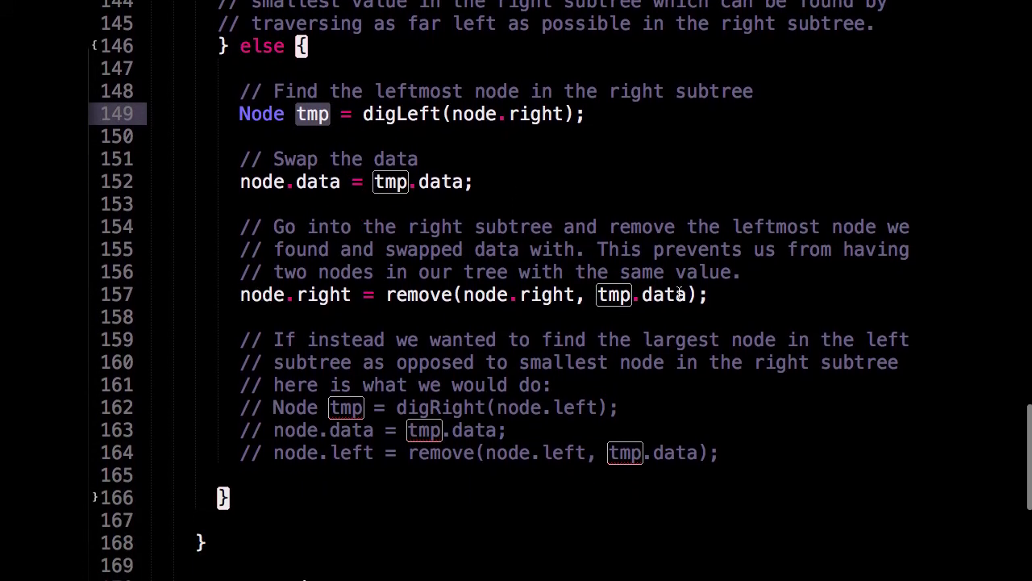
mouse_move(713, 329)
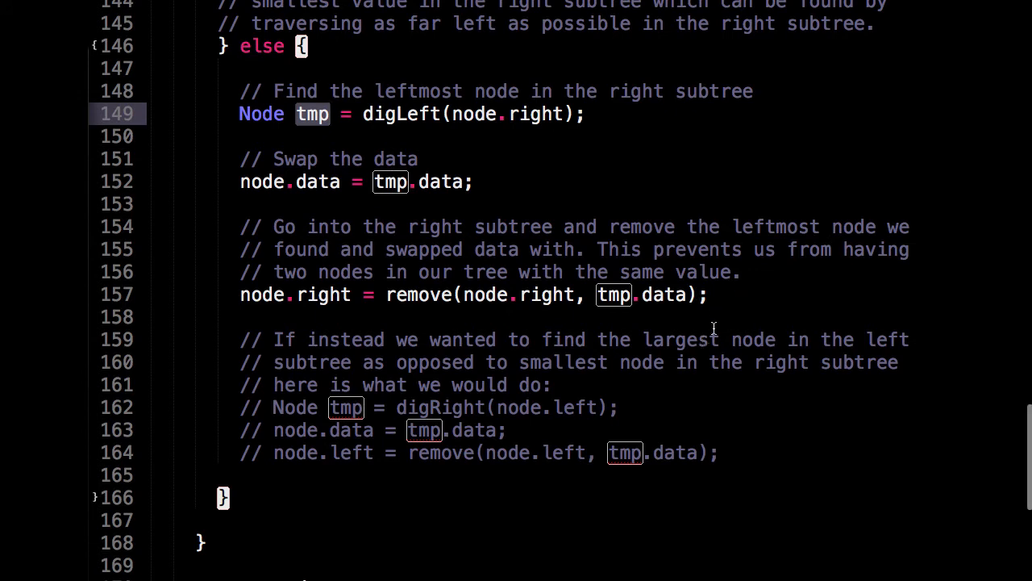
mouse_move(542, 317)
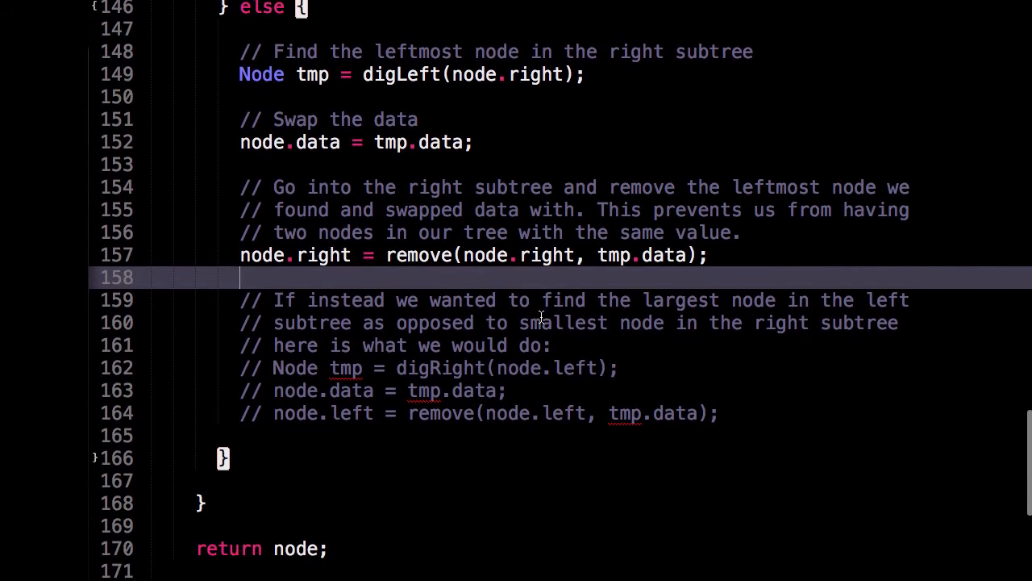
scroll("down", 3)
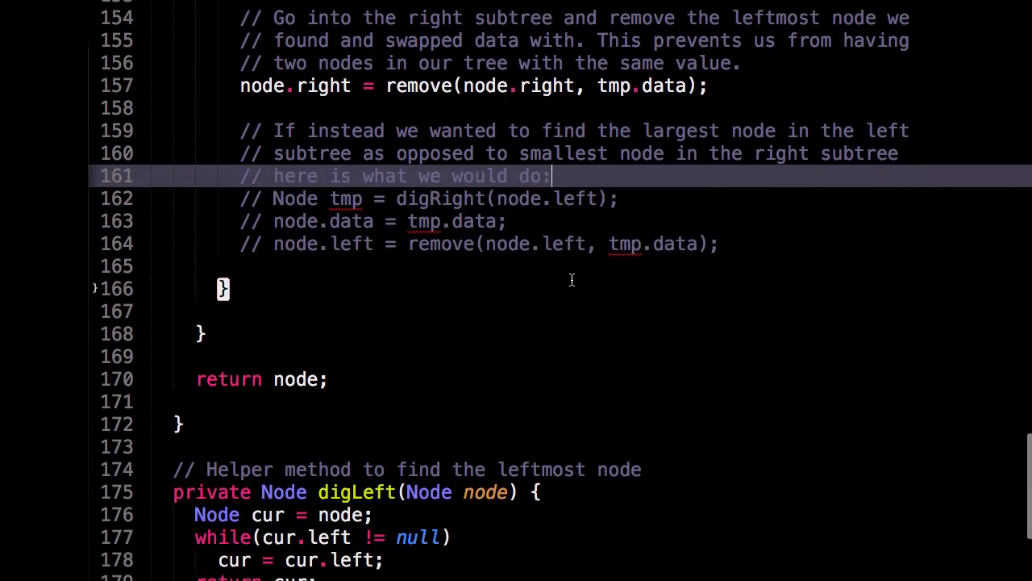
Scroll past the digLeft and digRight helpers to the public and recursive contains methods
scroll("down", 3)
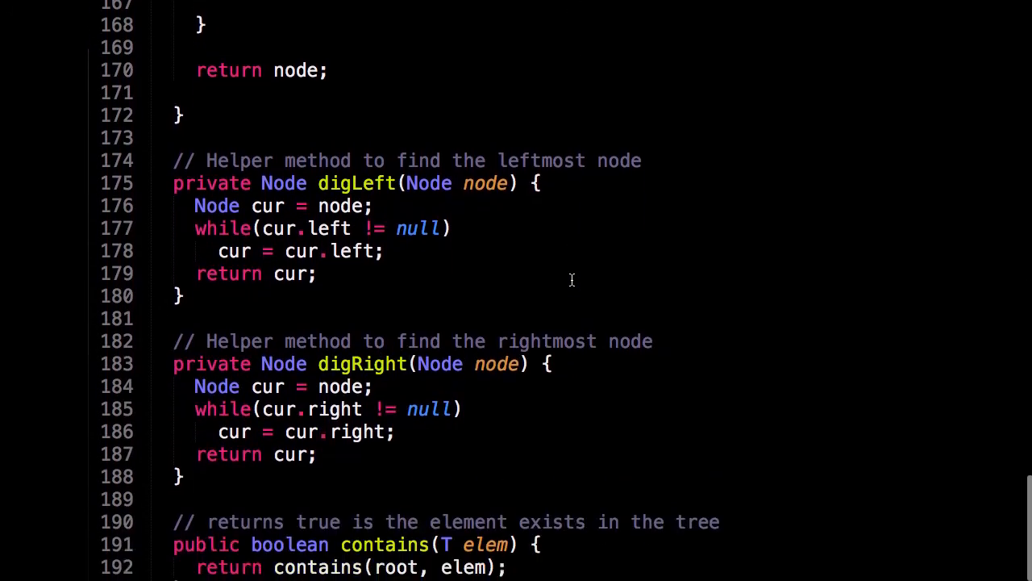
mouse_move(385, 280)
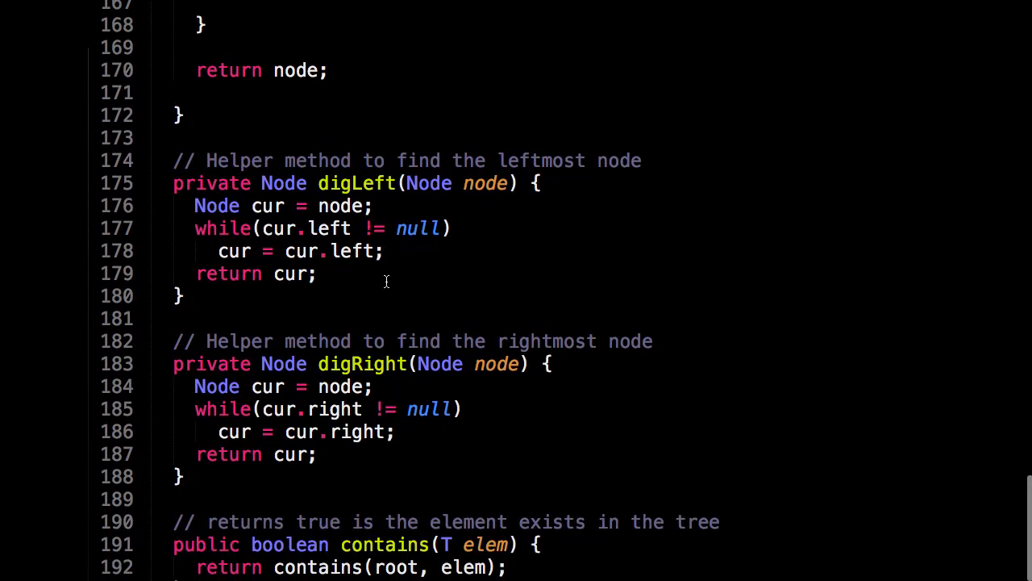
mouse_move(416, 281)
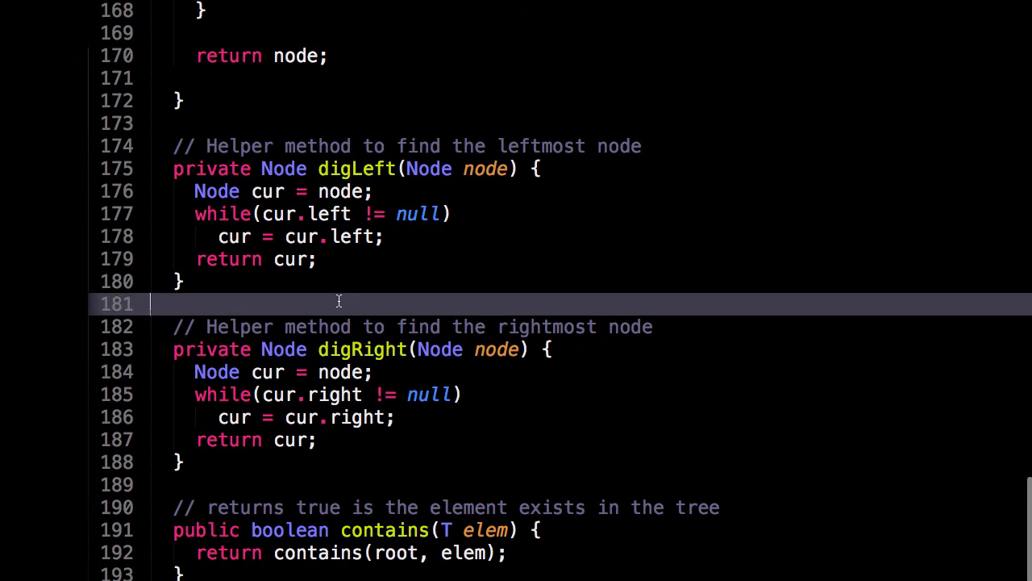
scroll("down", 3)
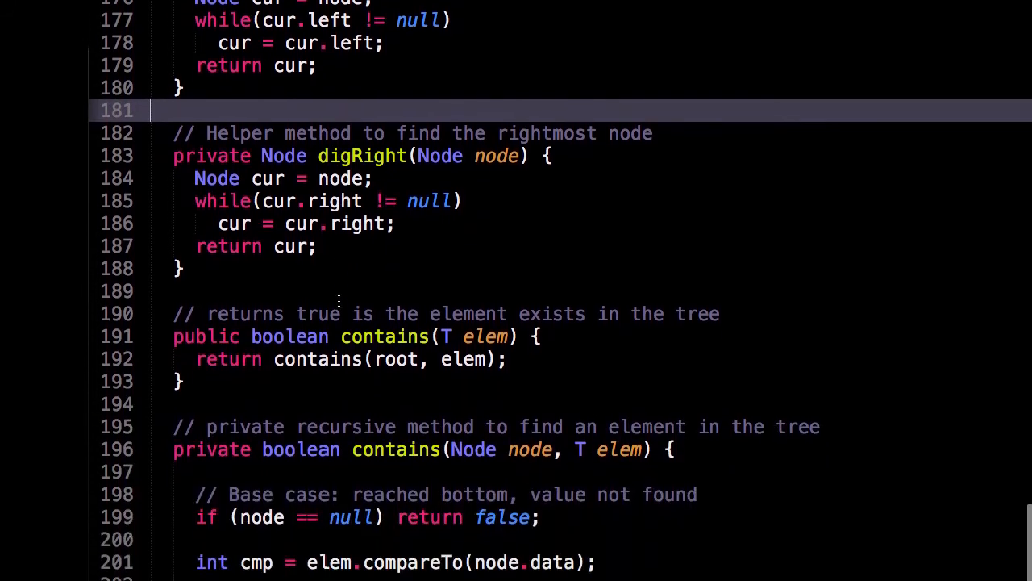
scroll("down", 3)
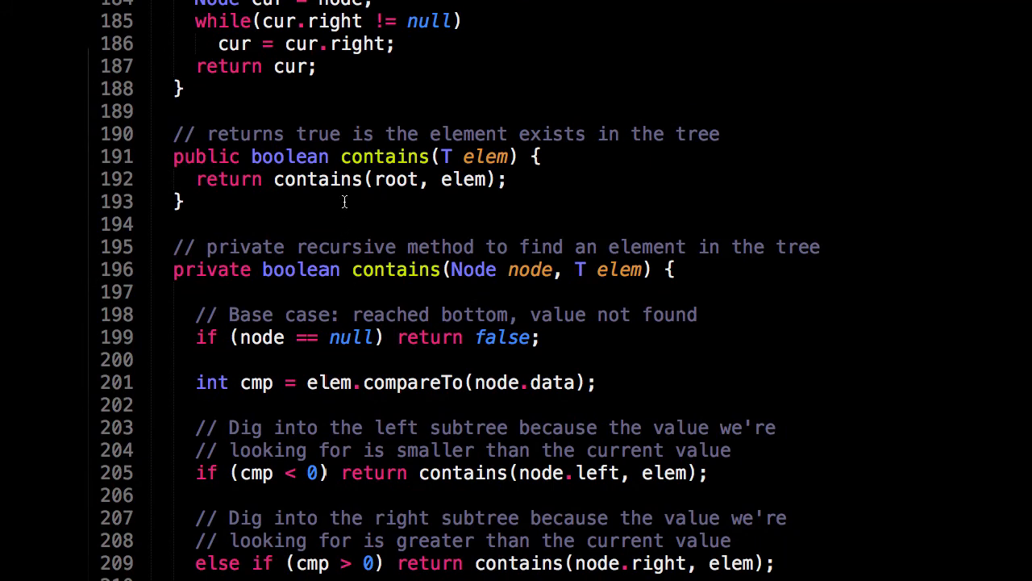
mouse_move(519, 157)
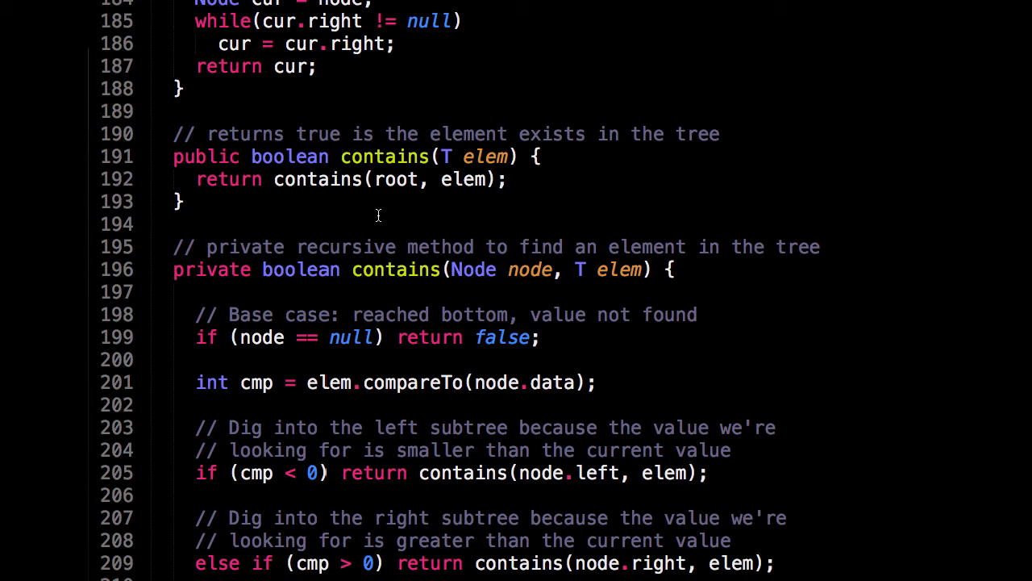
mouse_move(373, 225)
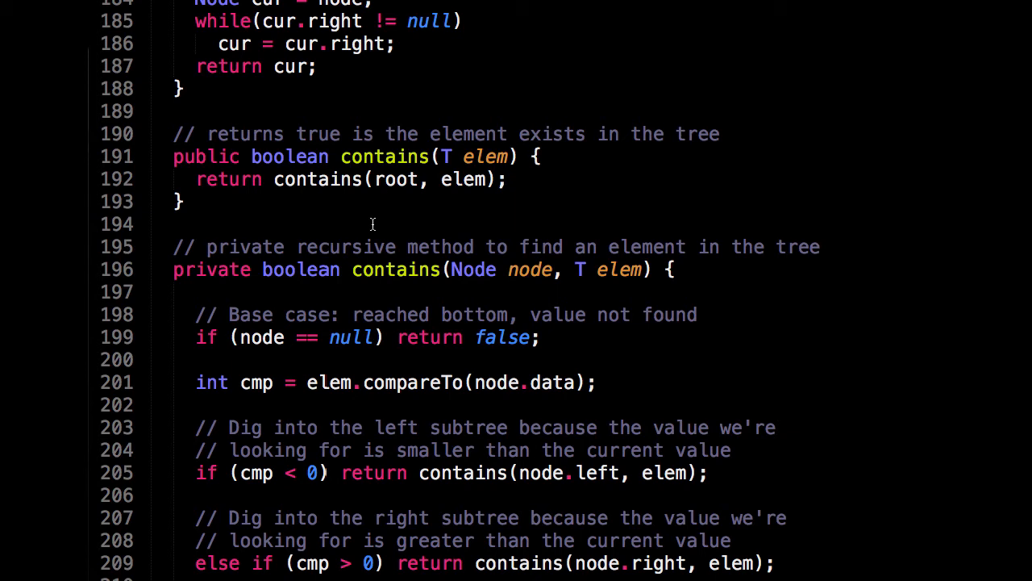
scroll("down", 3)
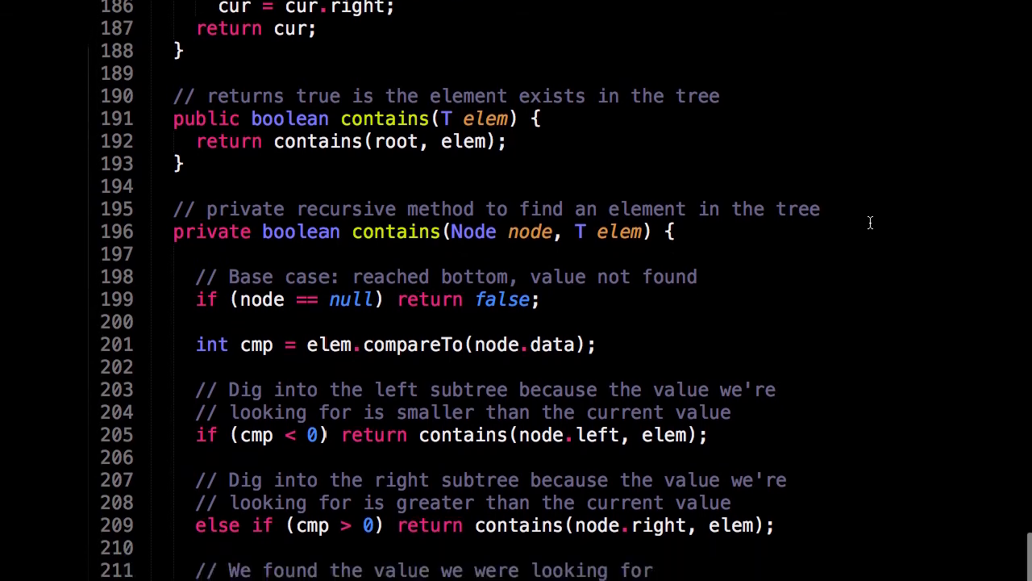
scroll("down", 3)
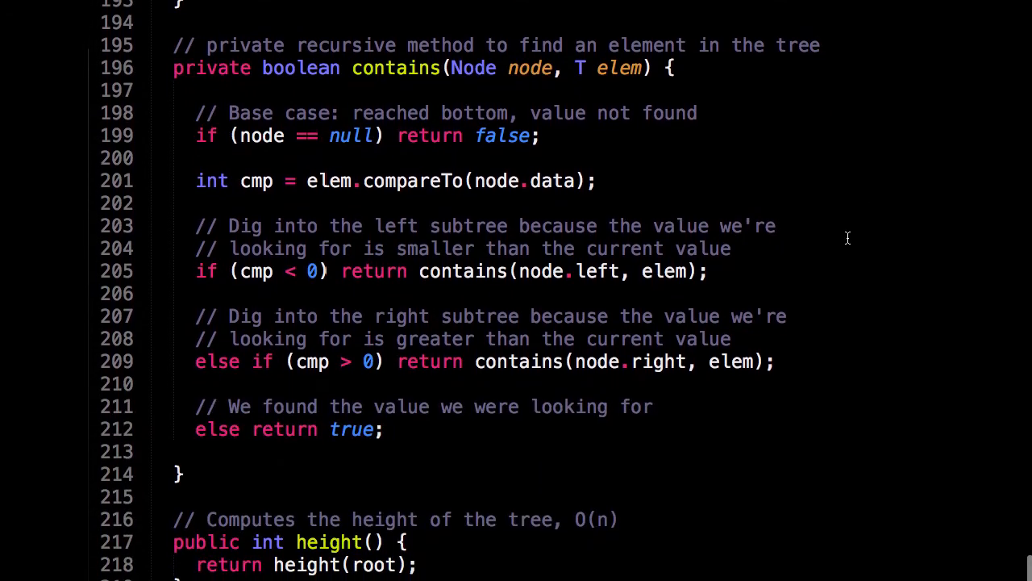
mouse_move(826, 166)
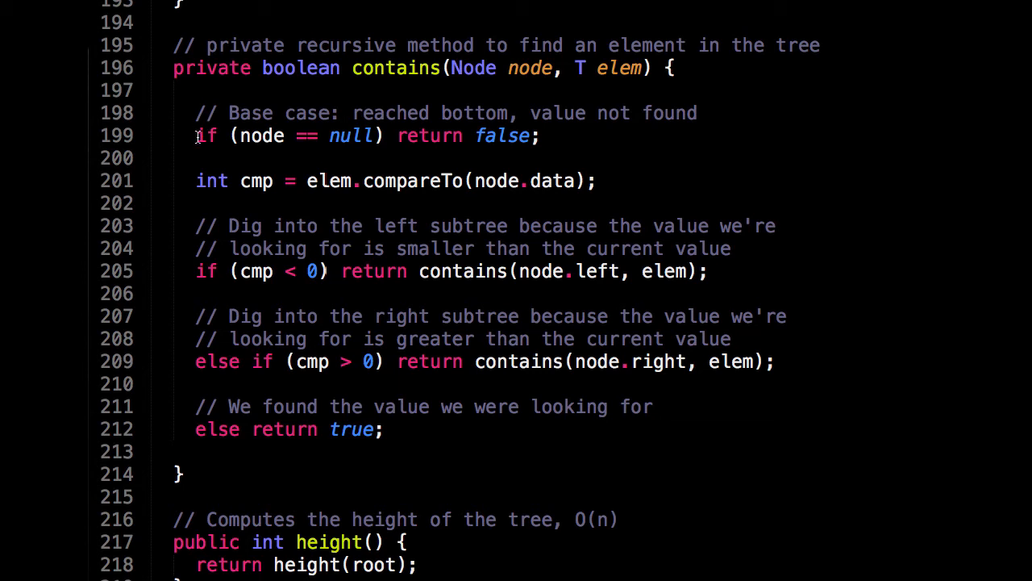
mouse_move(395, 135)
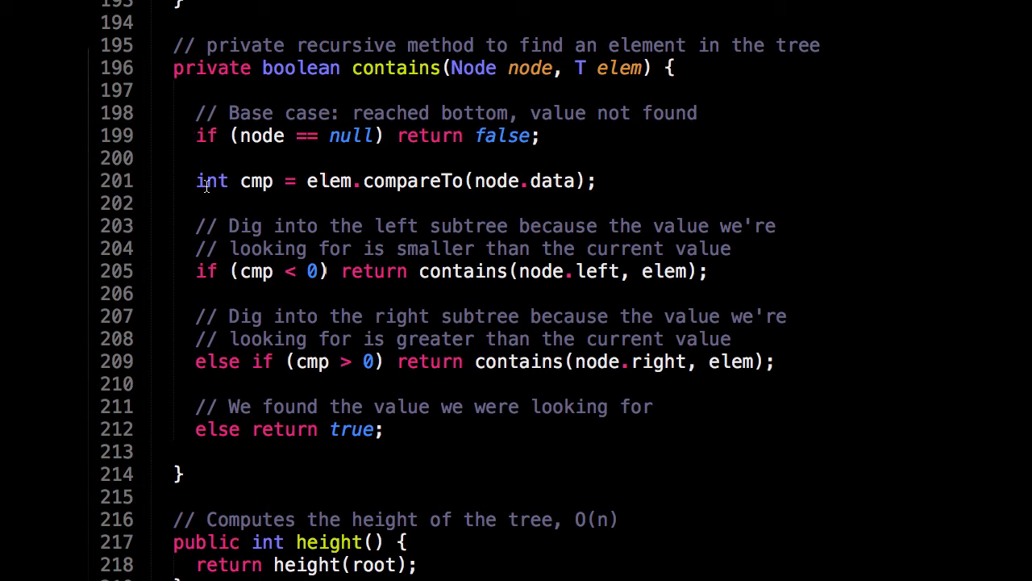
left_click(240, 181)
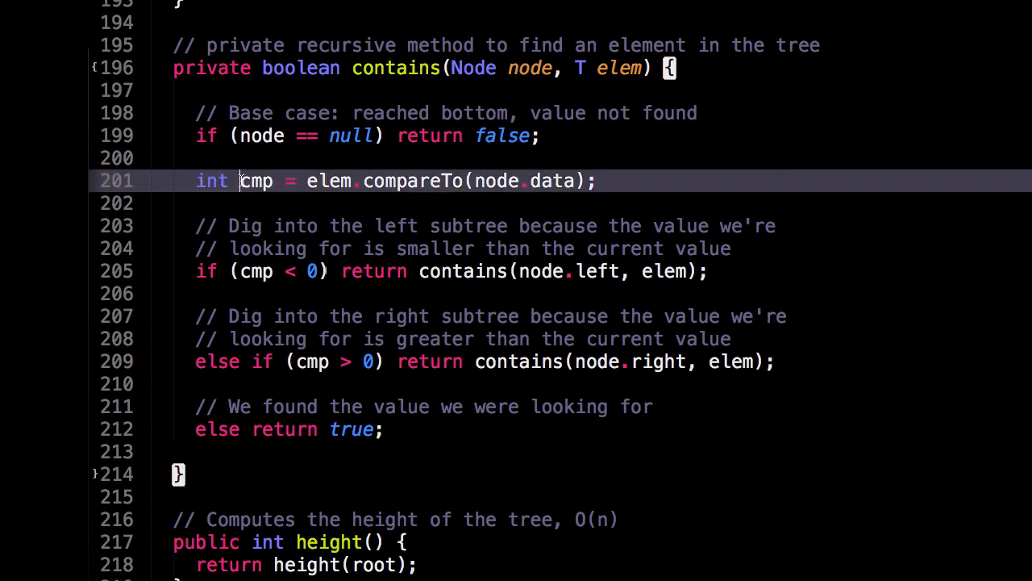
double_click(257, 181)
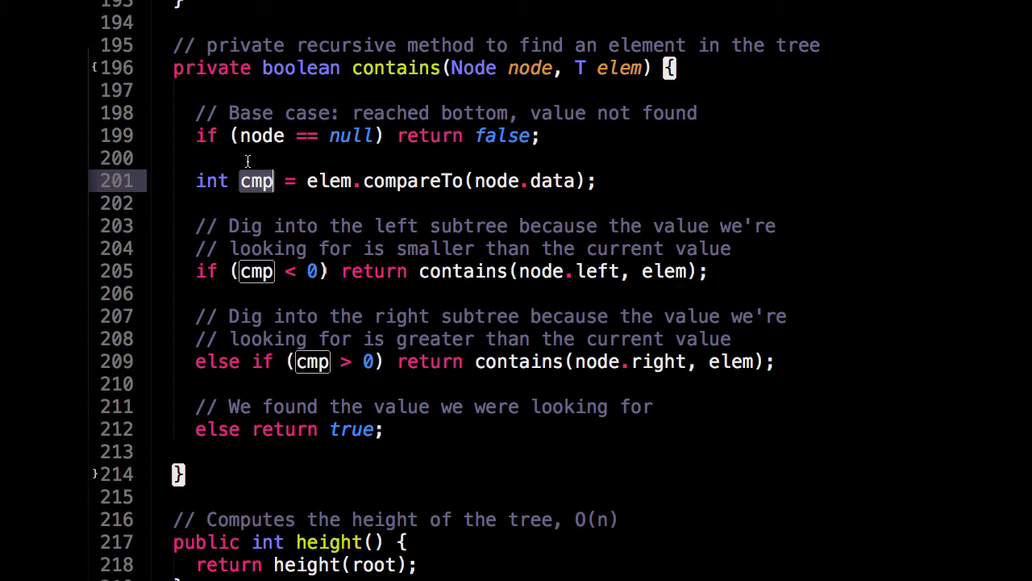
mouse_move(336, 271)
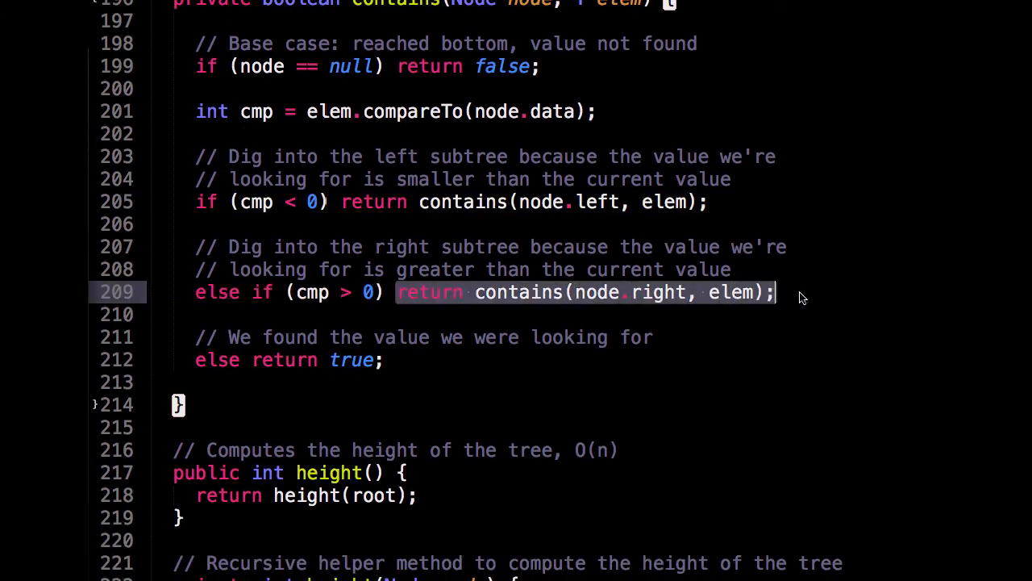
left_click(404, 361)
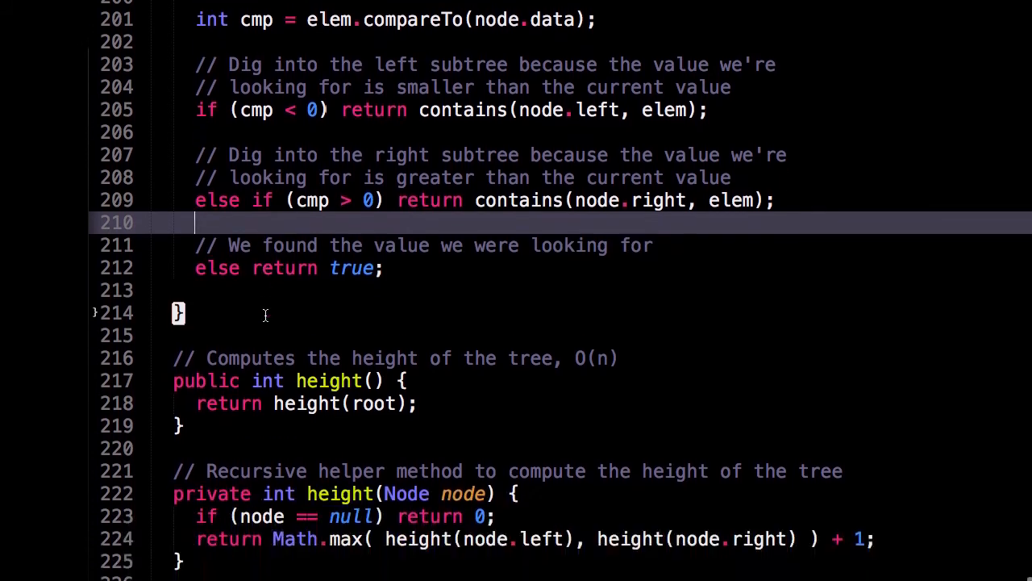
scroll("down", 3)
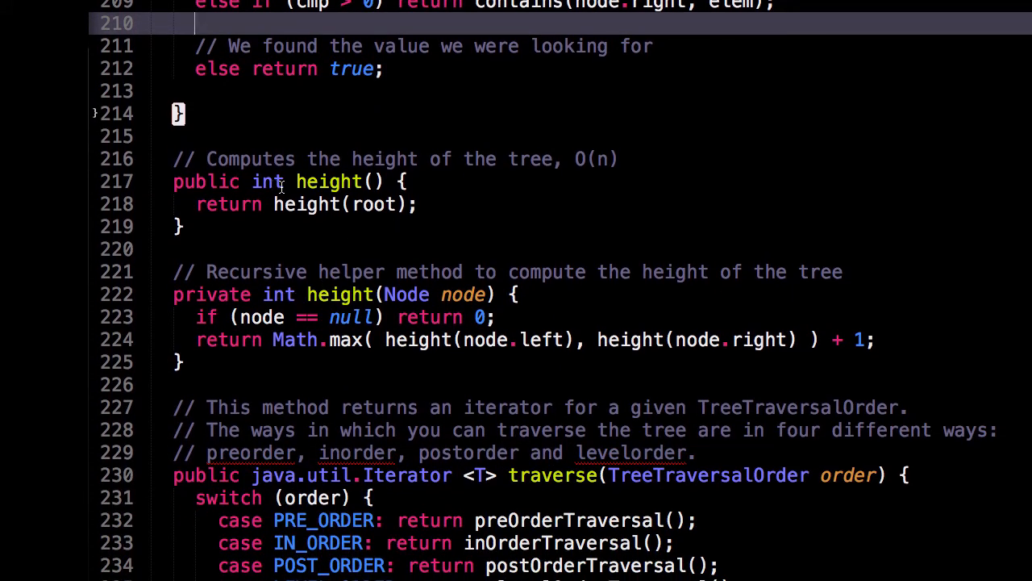
left_click(306, 203)
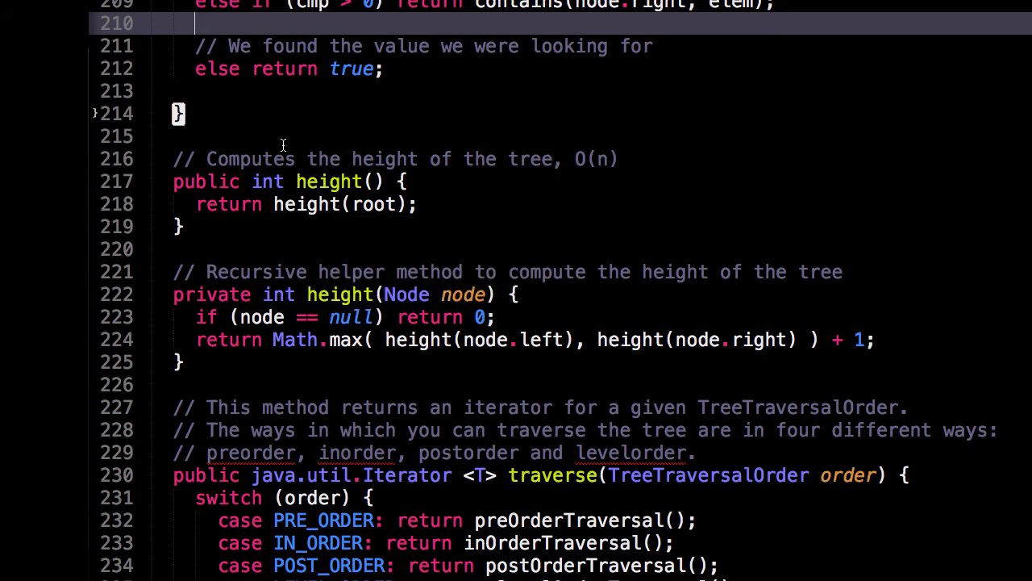
mouse_move(362, 142)
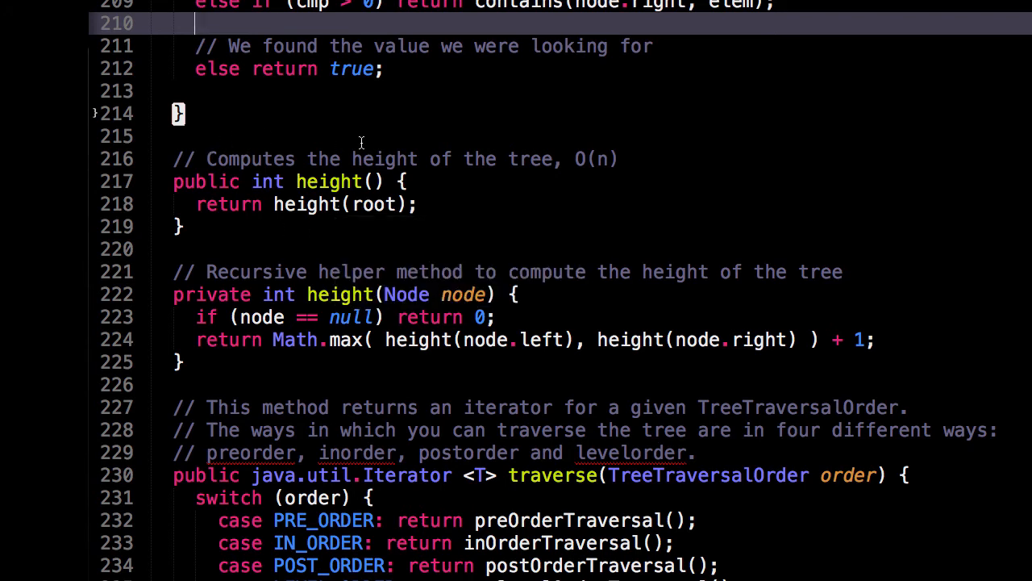
scroll("down", 3)
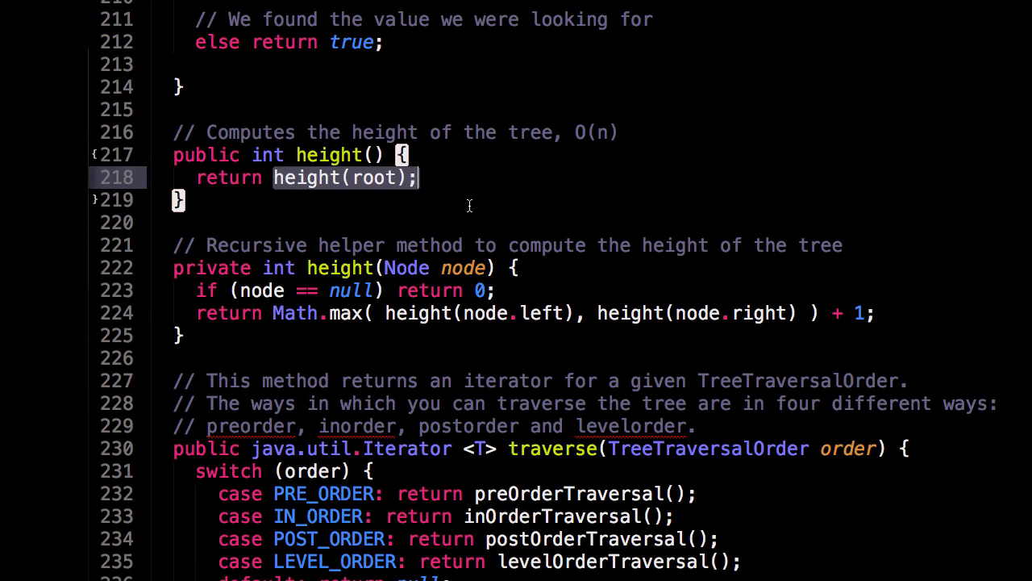
scroll("down", 3)
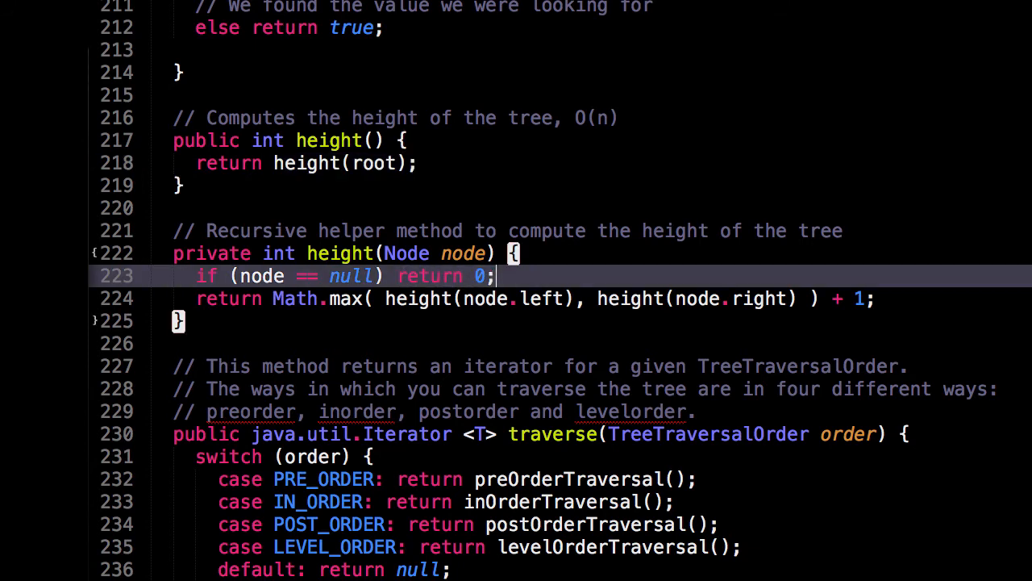
mouse_move(410, 296)
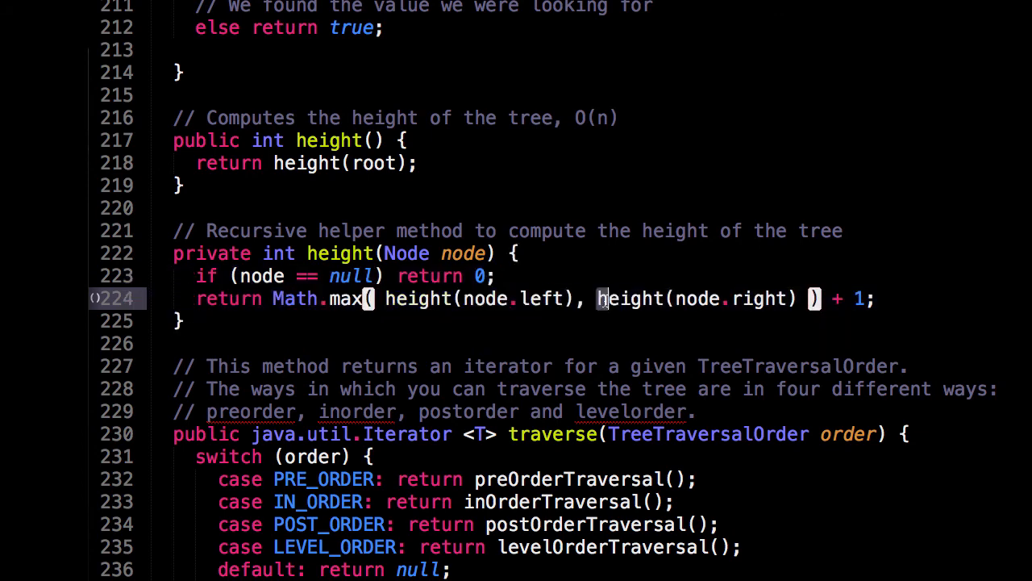
double_click(697, 298)
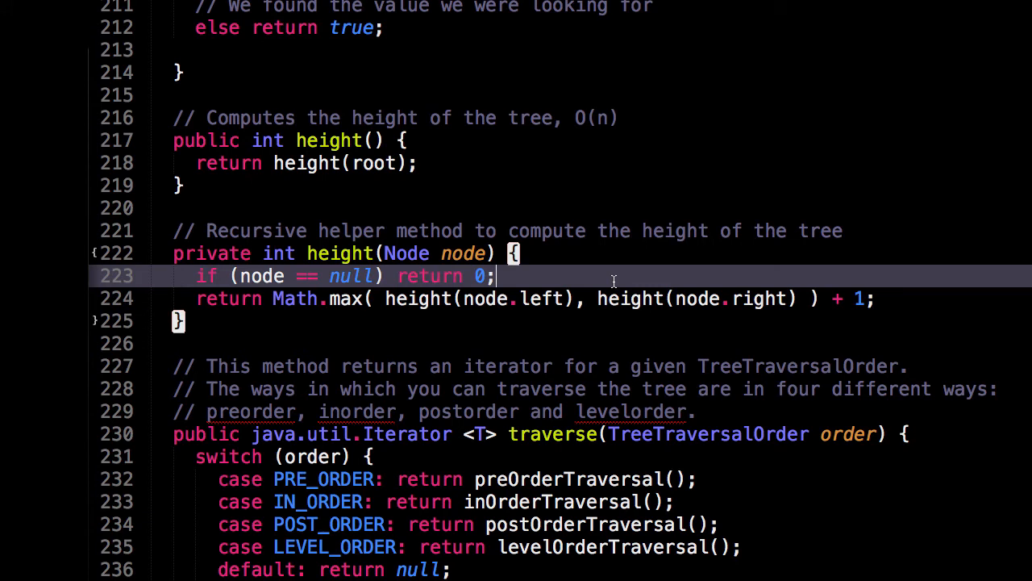
mouse_move(849, 316)
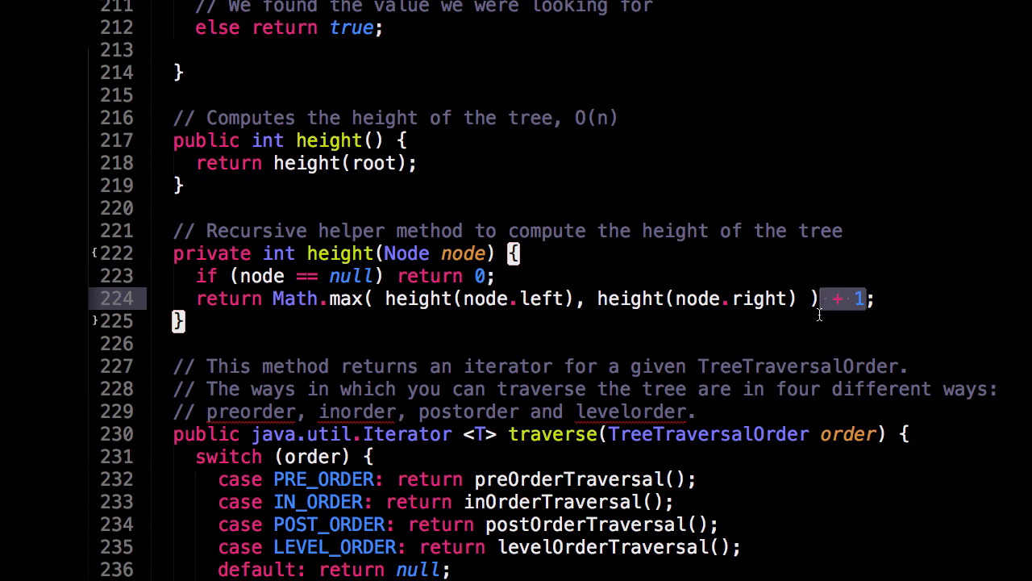
mouse_move(690, 287)
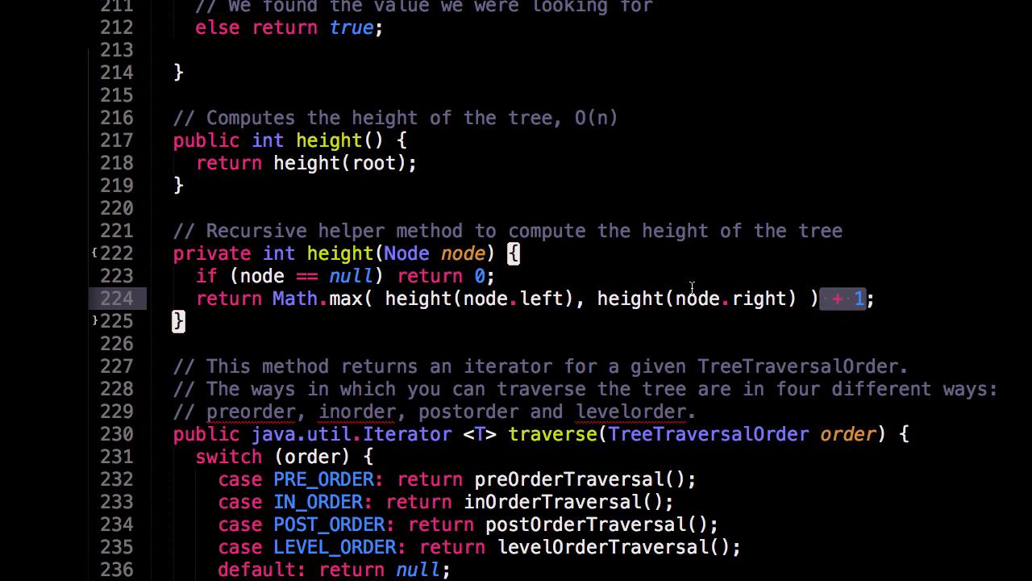
mouse_move(645, 284)
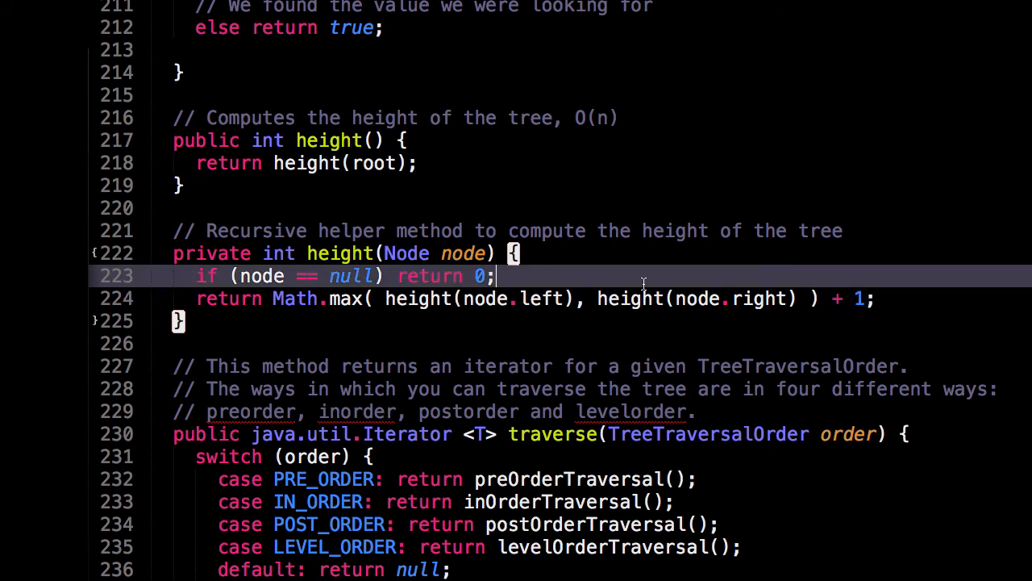
mouse_move(262, 219)
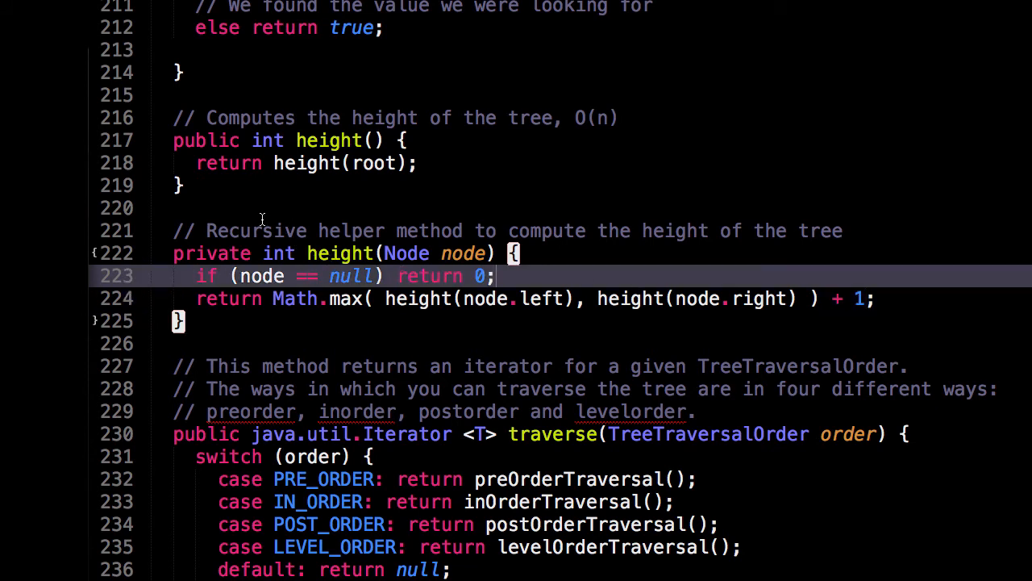
left_click(258, 207)
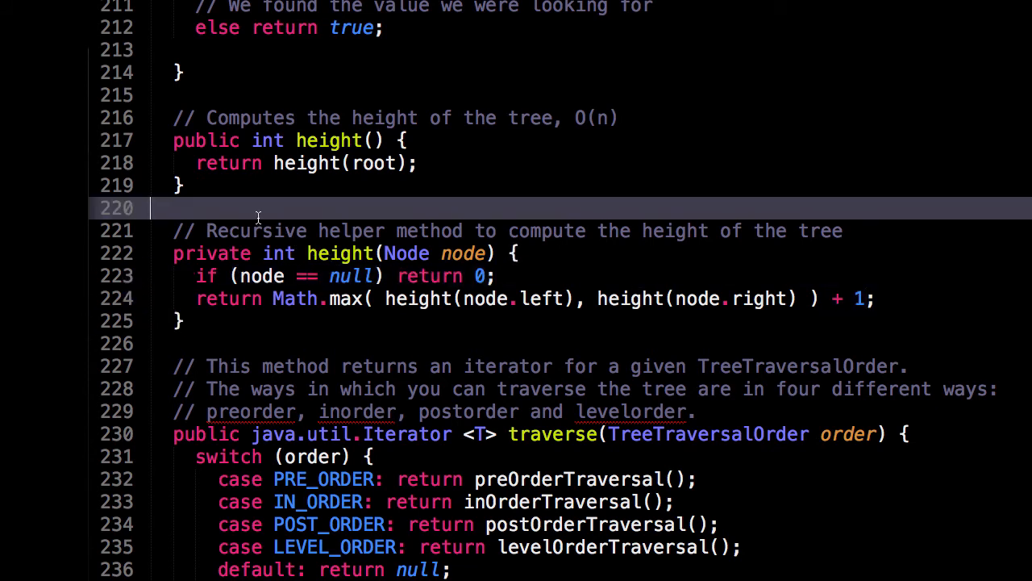
Scroll to the traverse method and select its TreeTraversalOrder parameter type
scroll("down", 3)
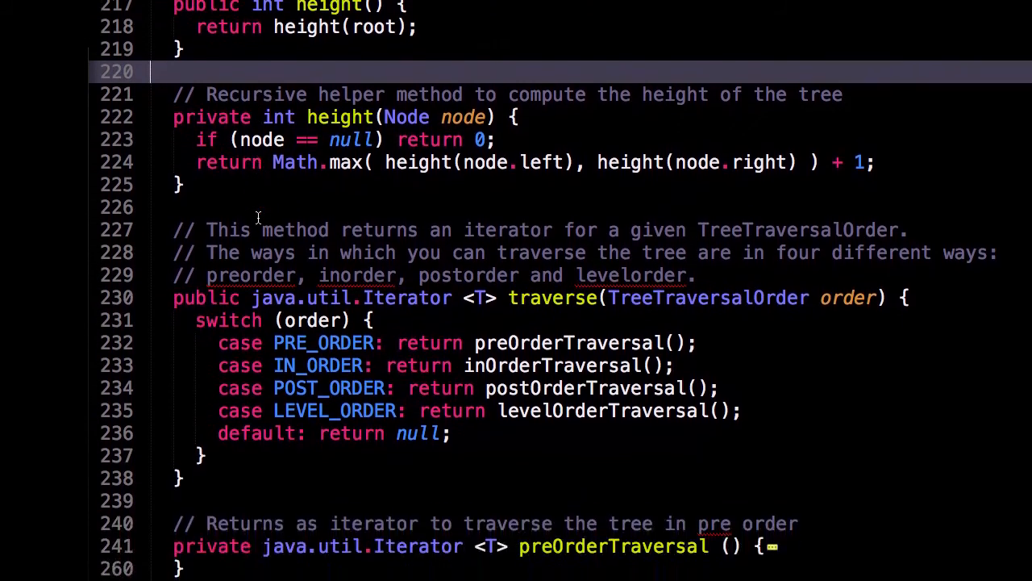
scroll("down", 3)
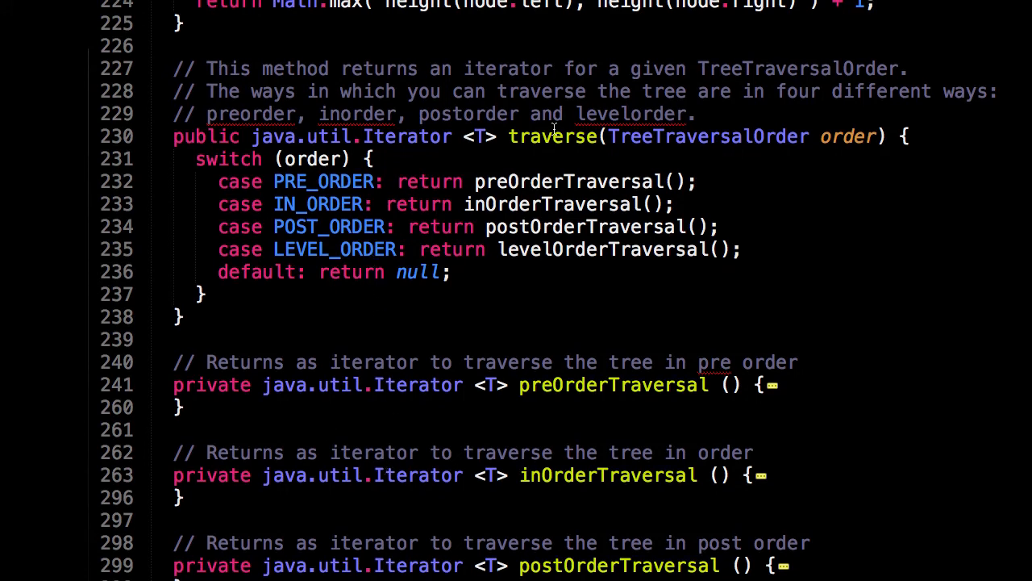
mouse_move(523, 445)
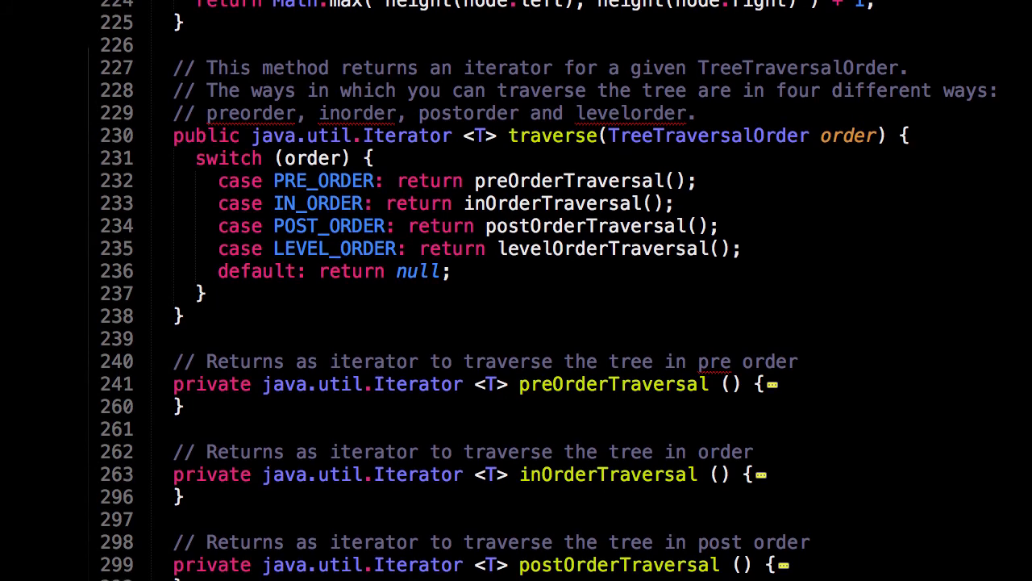
scroll("down", 3)
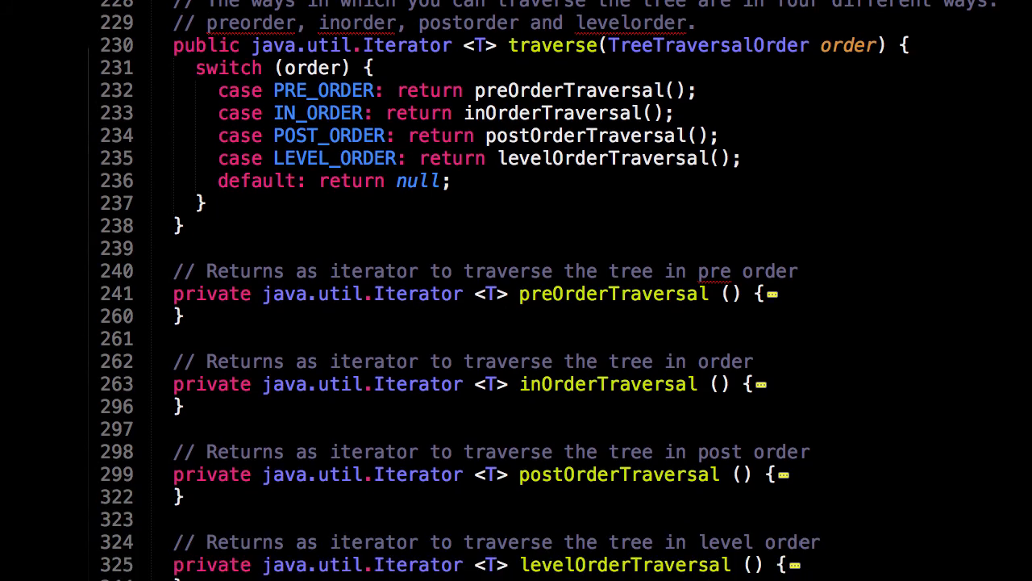
double_click(707, 45)
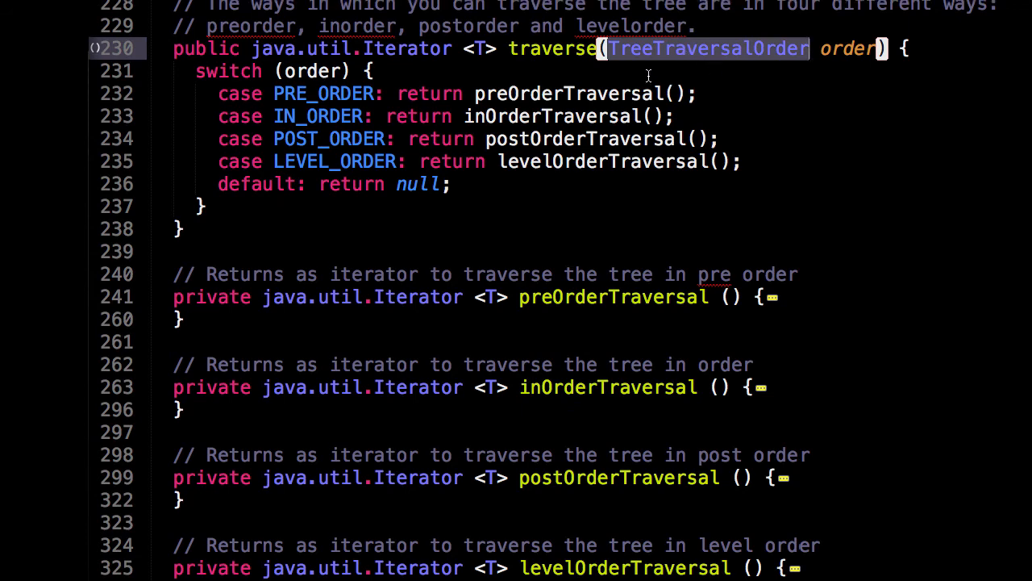
Highlight every use of order in traverse, then point at the preOrderTraversal line
scroll("up", 3)
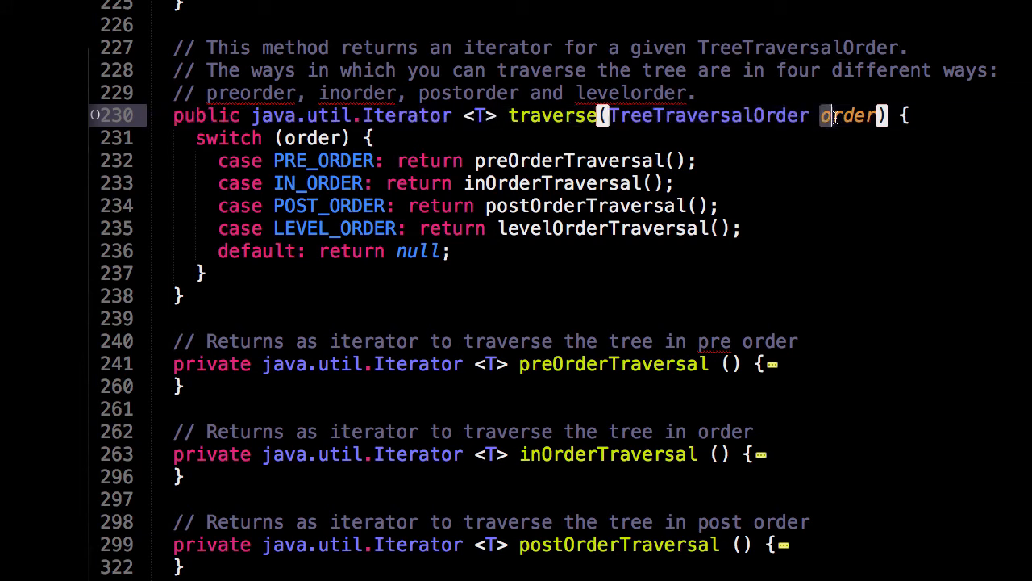
double_click(847, 116)
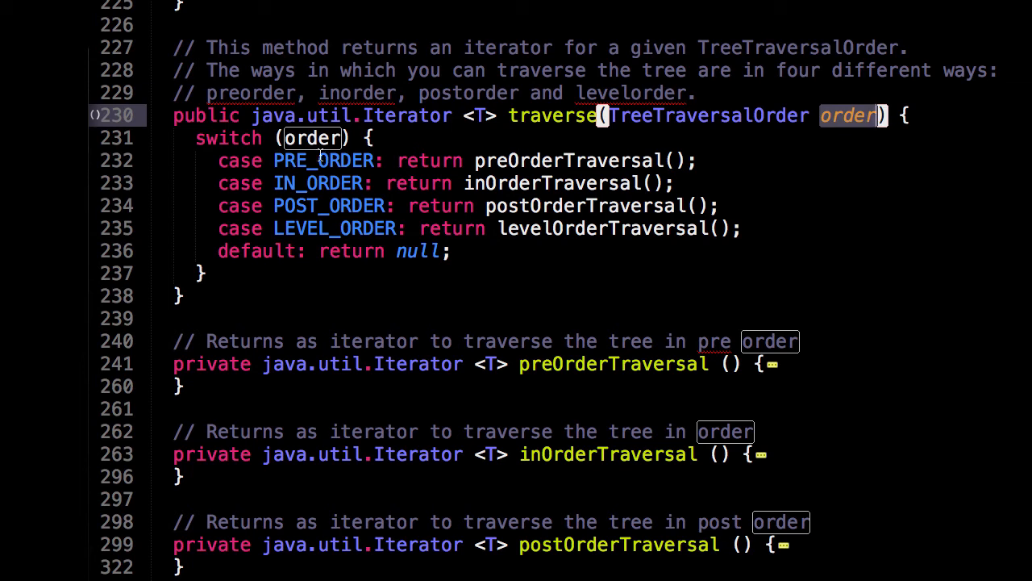
mouse_move(396, 137)
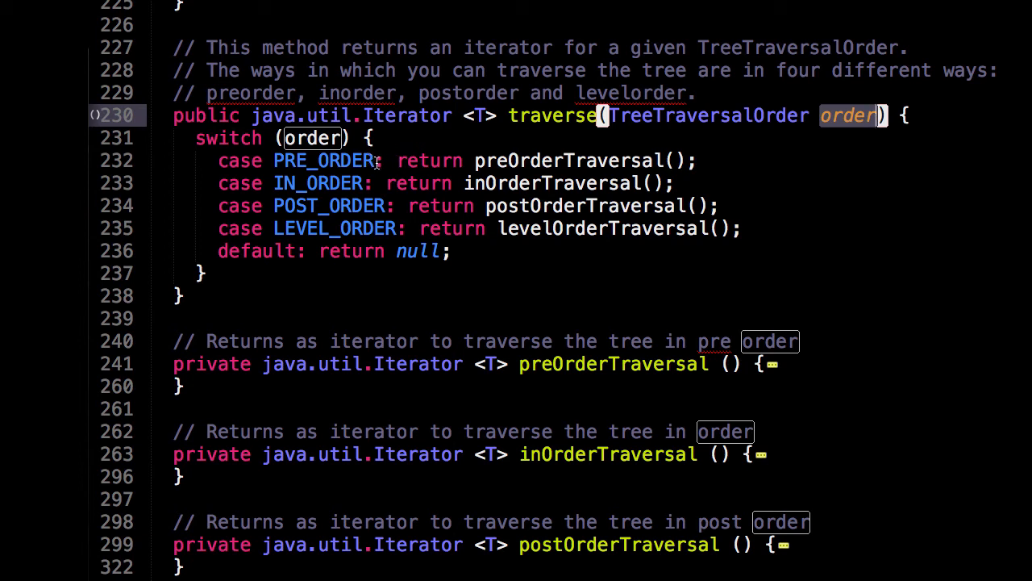
mouse_move(478, 161)
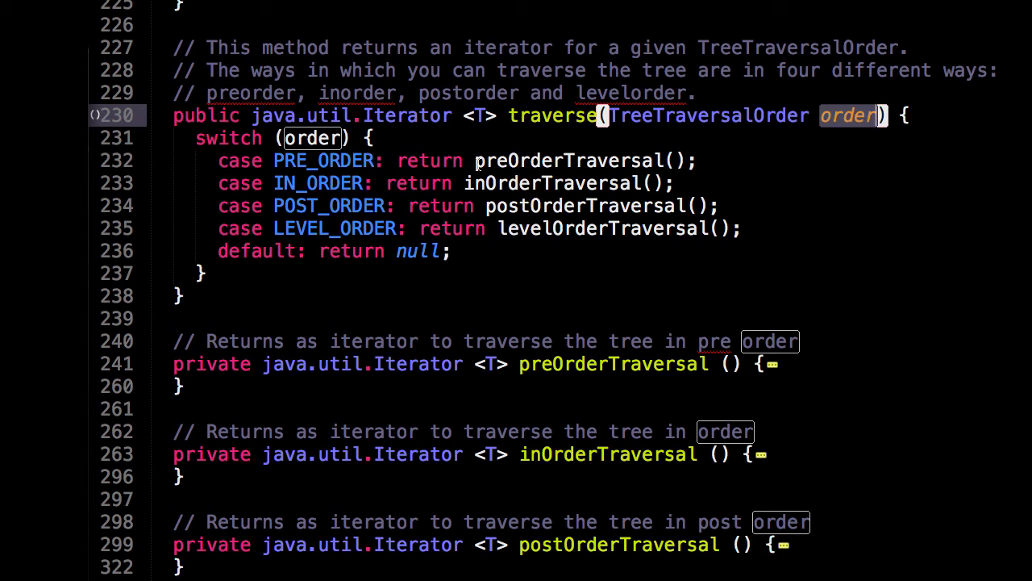
scroll("down", 3)
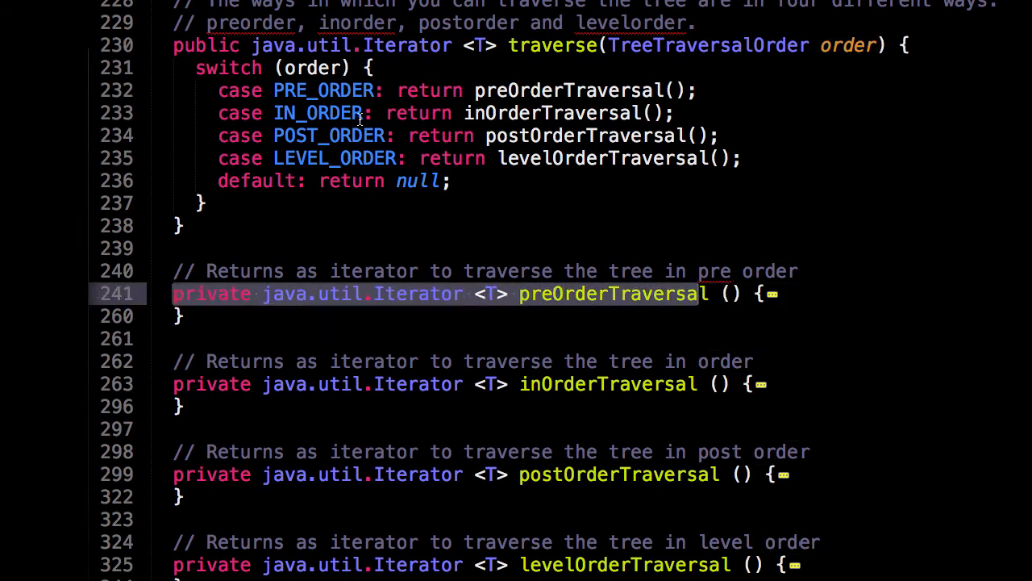
left_click(551, 113)
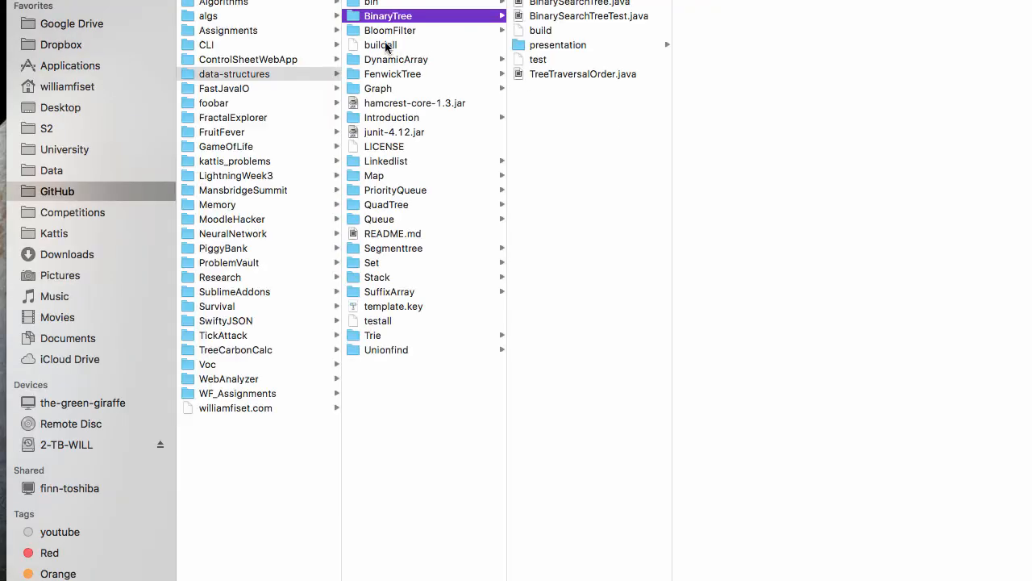
mouse_move(565, 68)
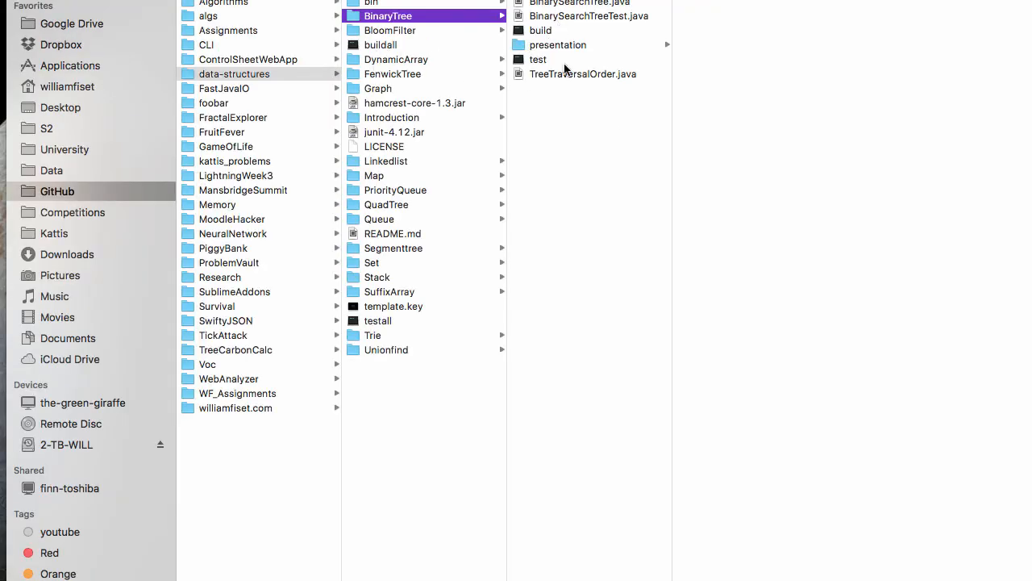
Open TreeTraversalOrder.java, an enum of PRE_ORDER, IN_ORDER, POST_ORDER and LEVEL_ORDER
double_click(582, 74)
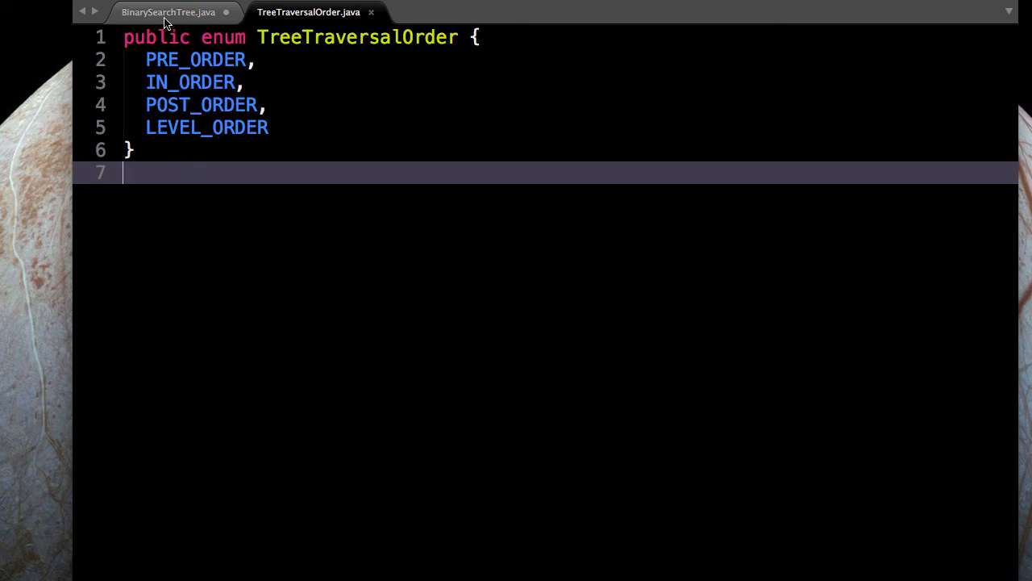
Switch back to BinarySearchTree.java showing the traverse switch and the four collapsed iterator methods
left_click(168, 13)
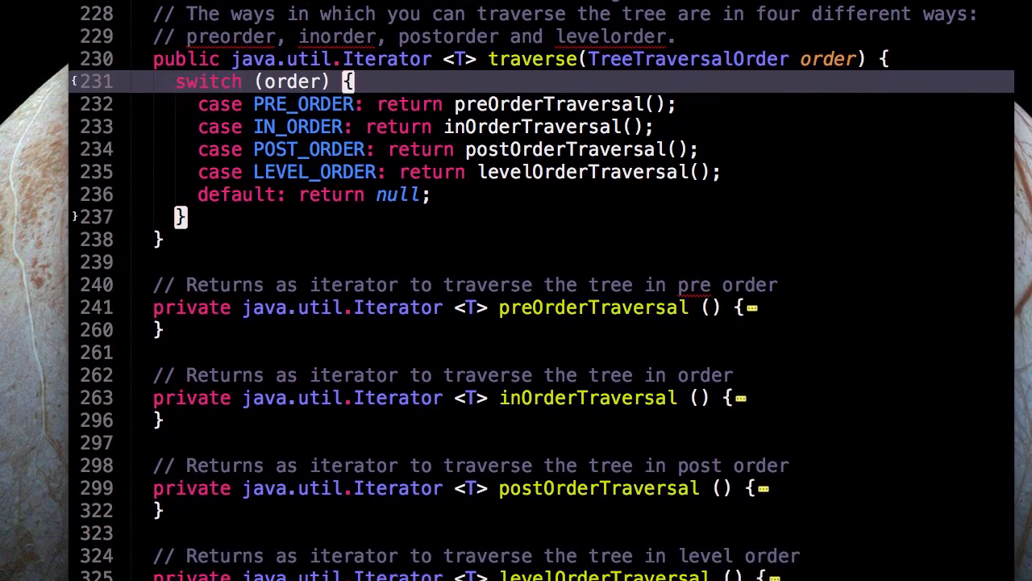
scroll("up", 3)
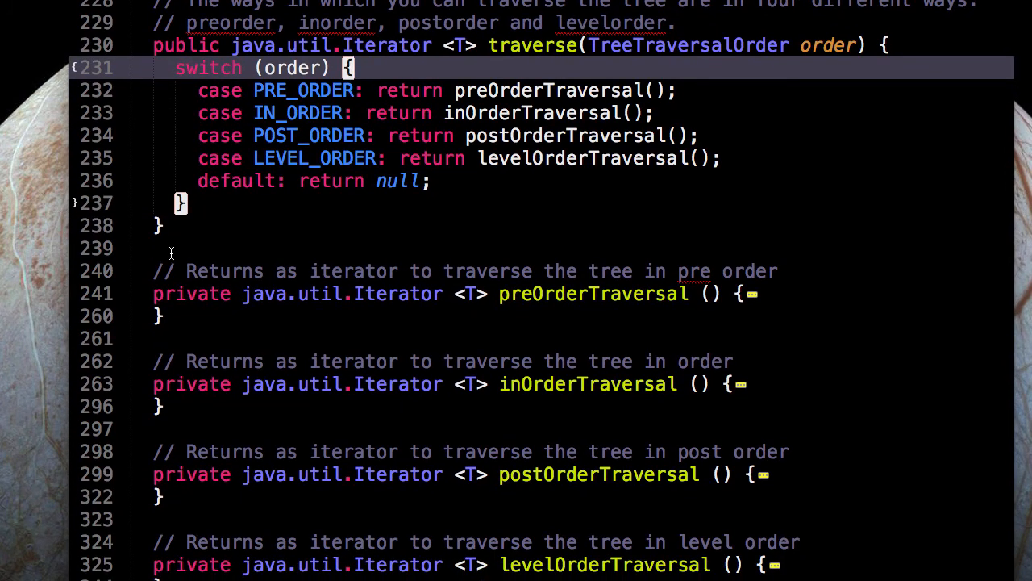
left_click(442, 249)
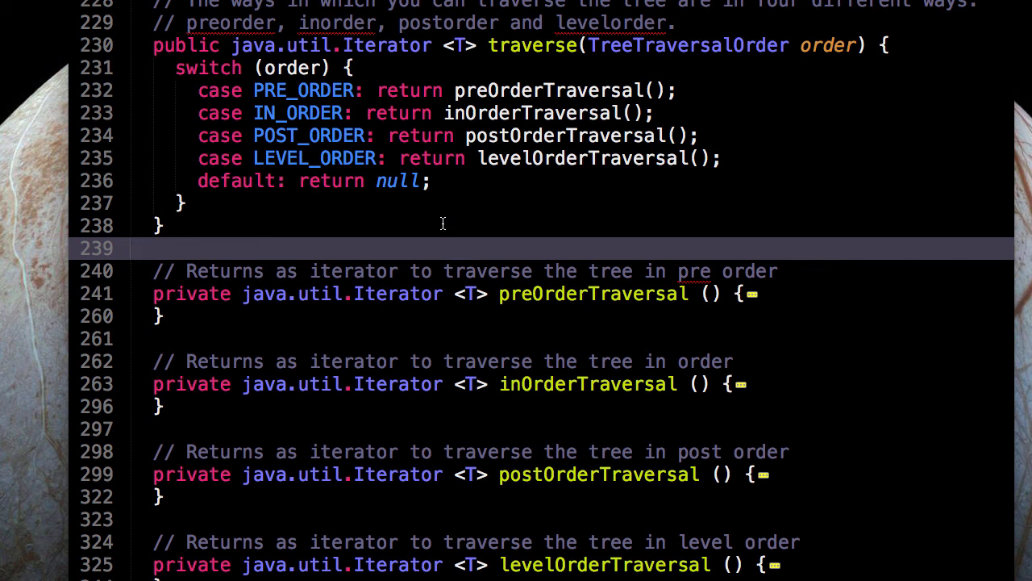
mouse_move(304, 301)
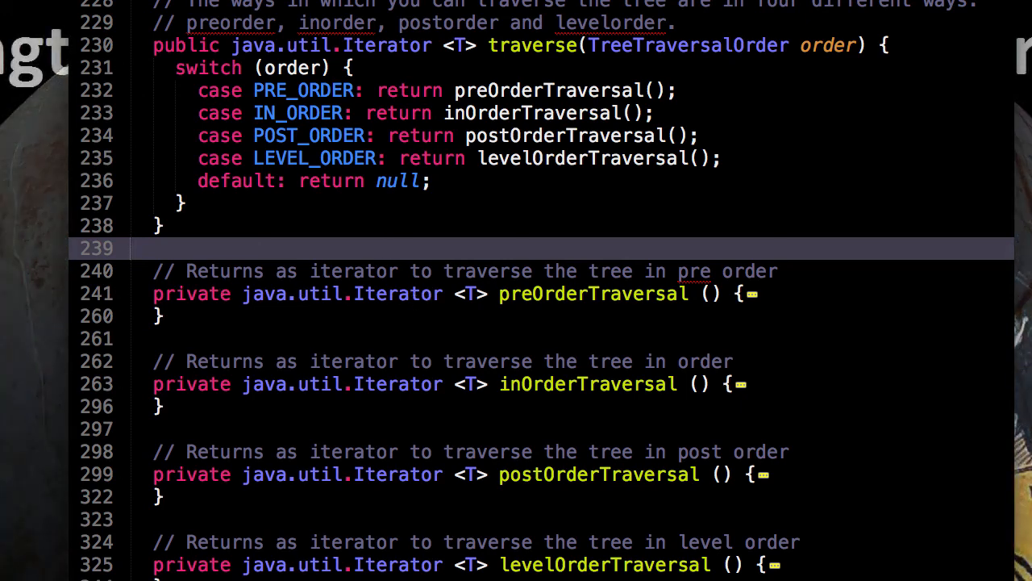
scroll("down", 3)
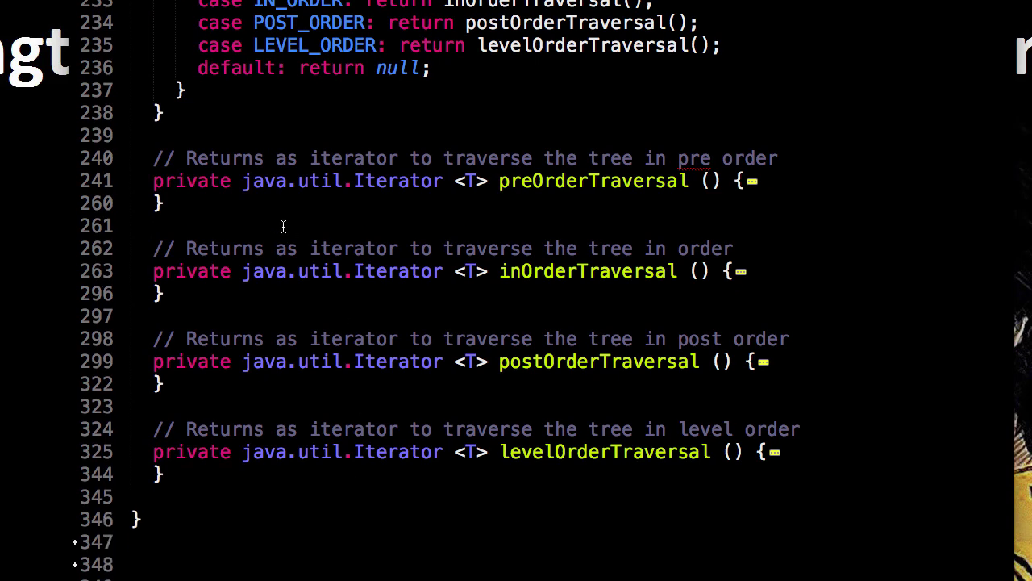
left_click(121, 249)
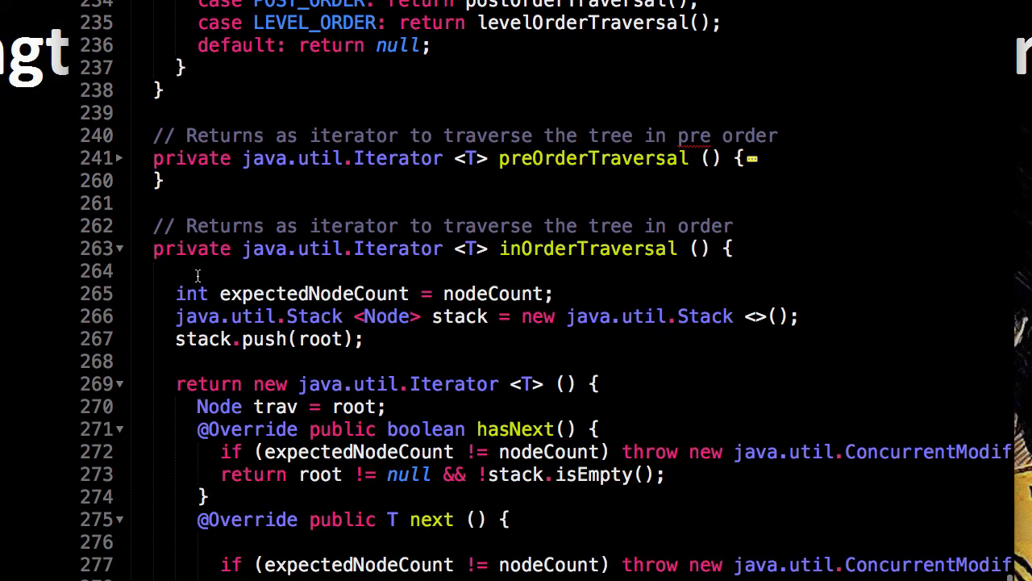
scroll("down", 3)
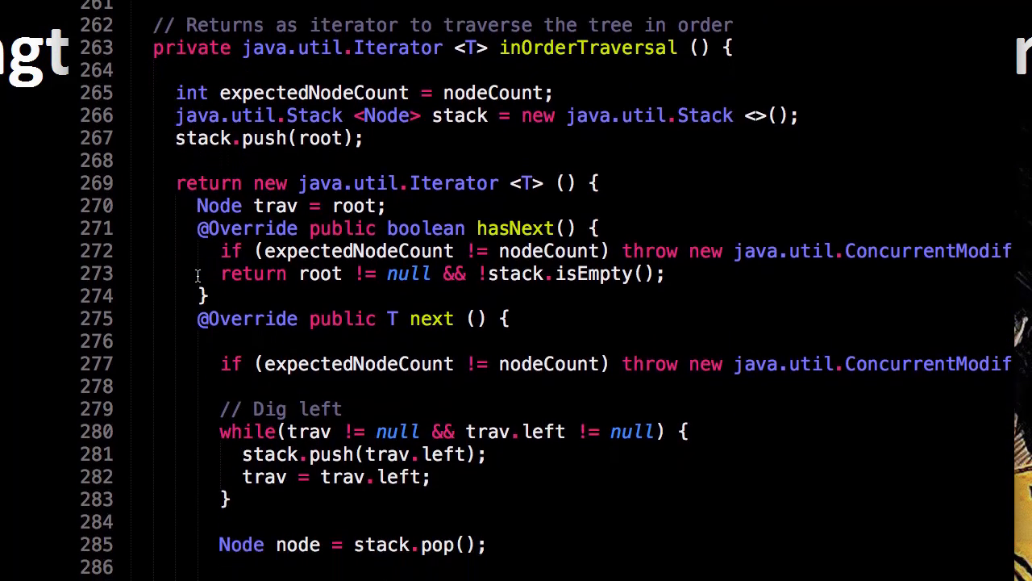
scroll("up", 3)
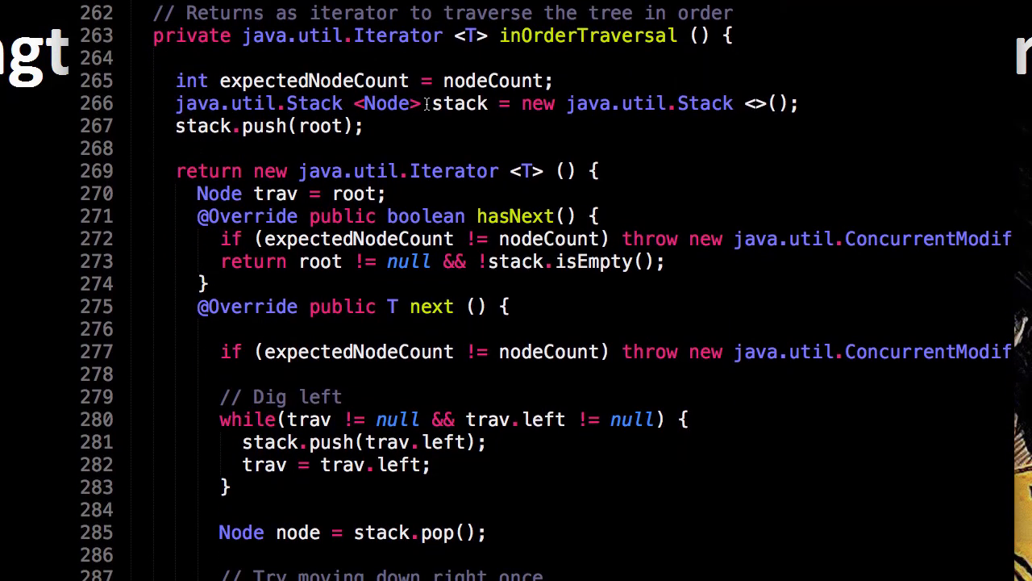
double_click(458, 103)
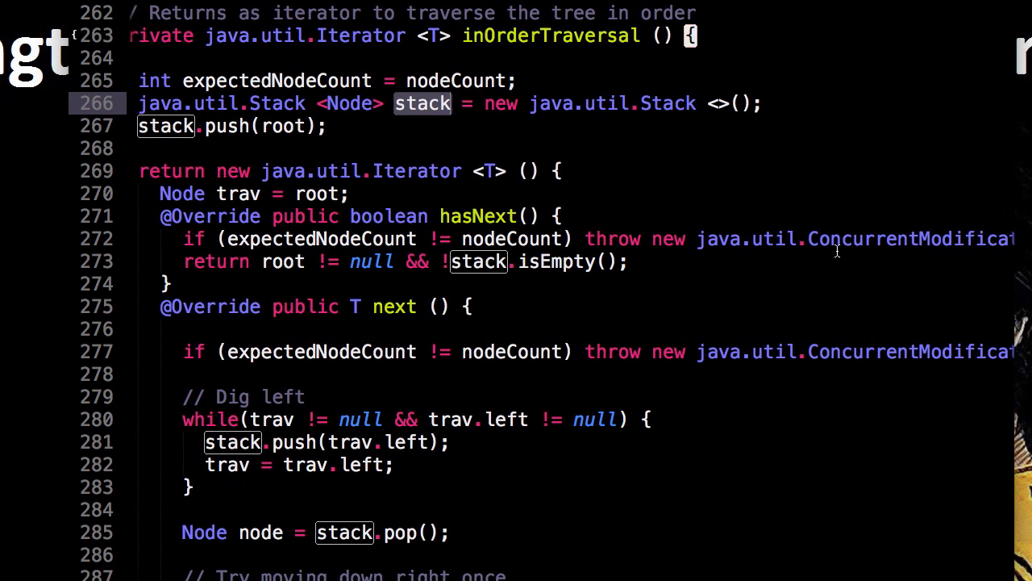
scroll("down", 3)
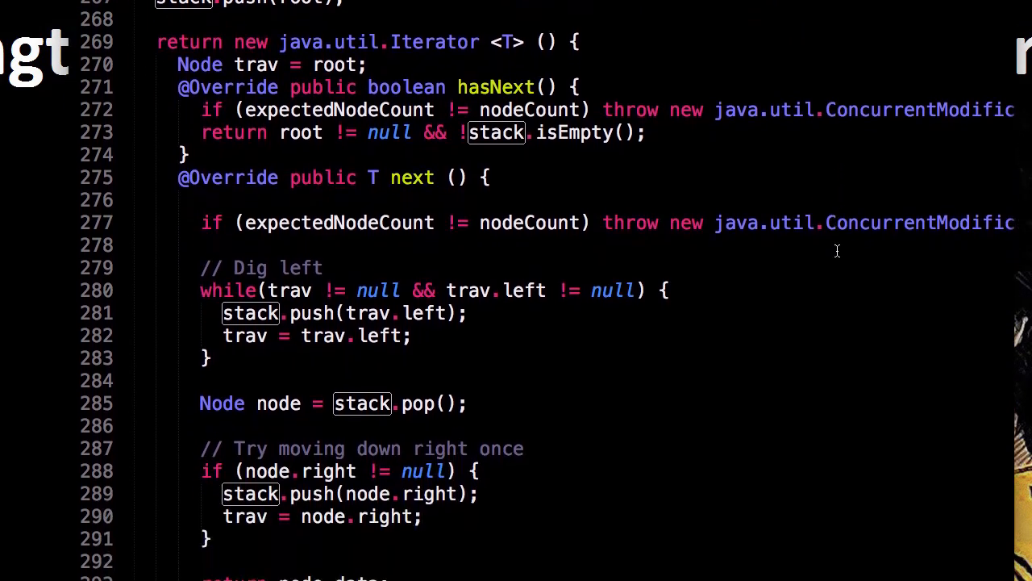
scroll("up", 3)
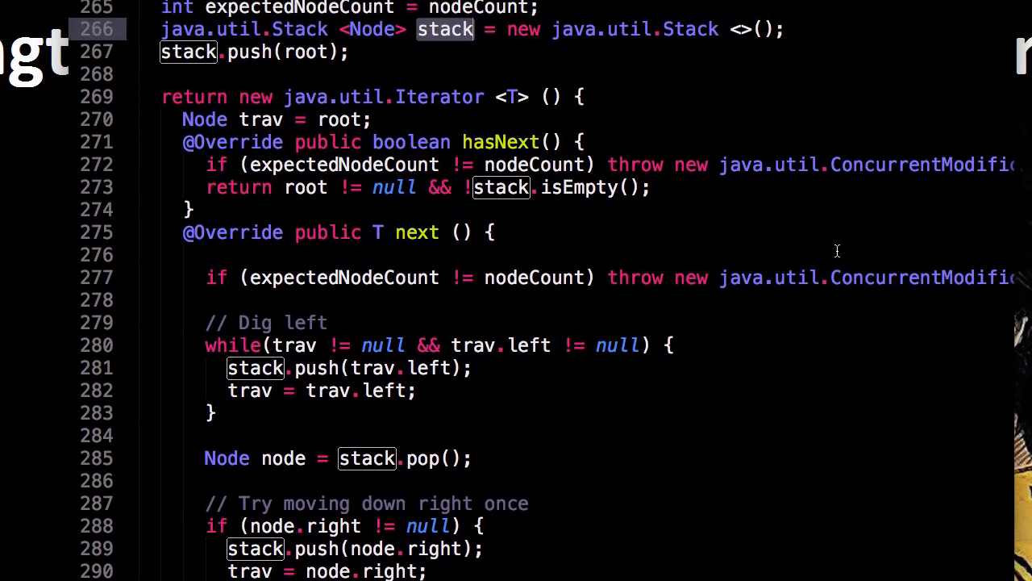
scroll("up", 3)
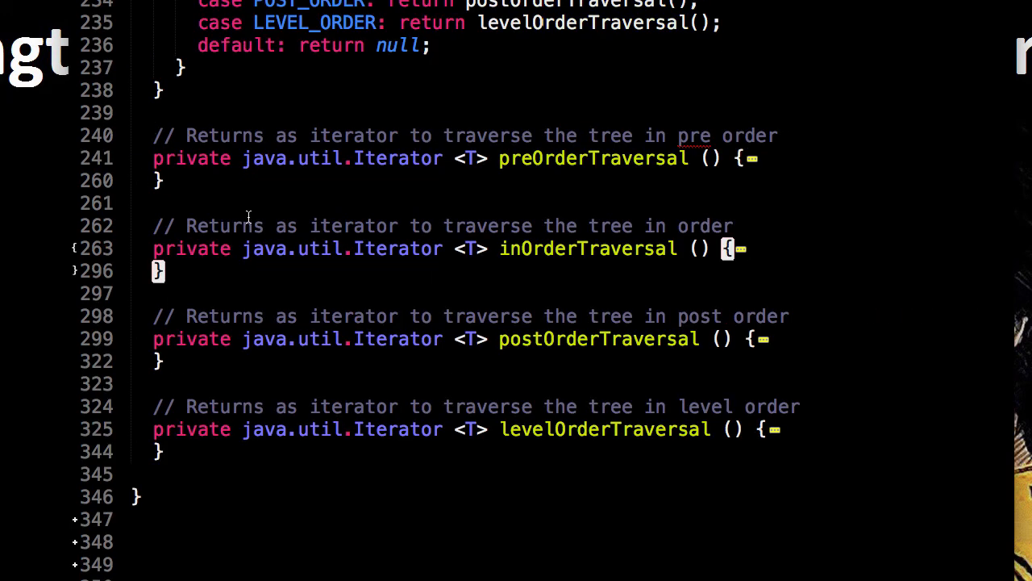
mouse_move(240, 374)
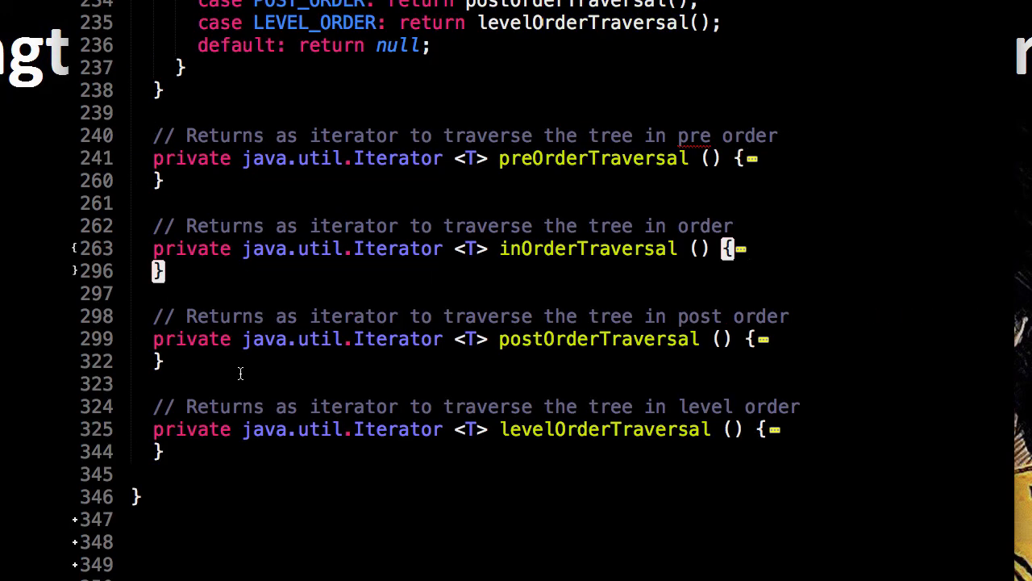
mouse_move(262, 290)
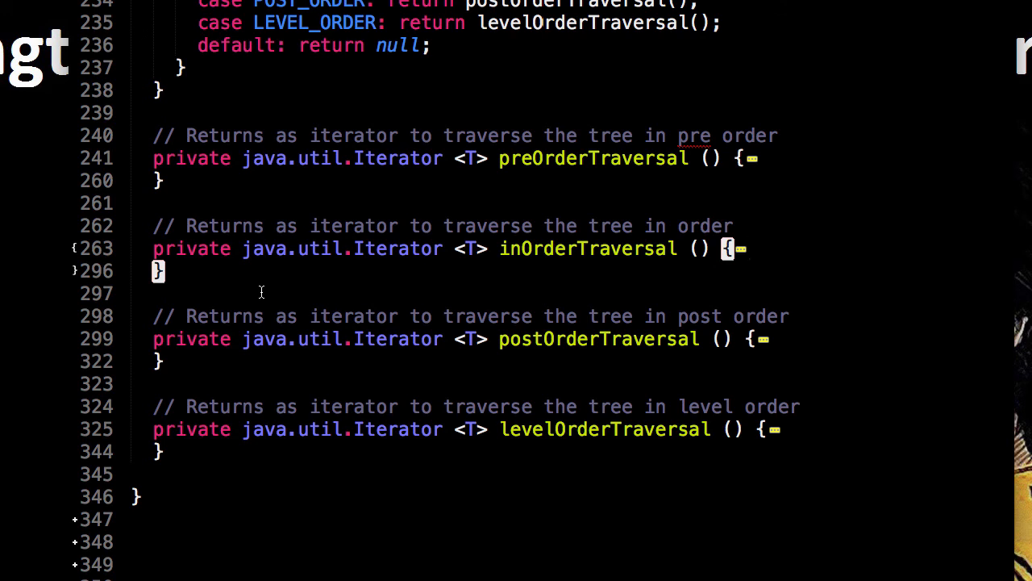
left_click(175, 203)
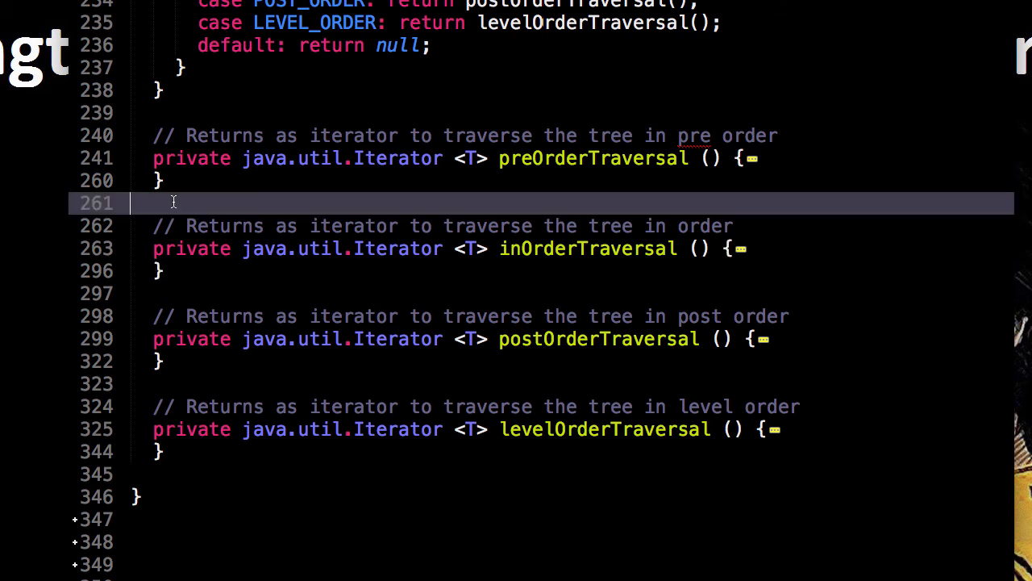
mouse_move(145, 241)
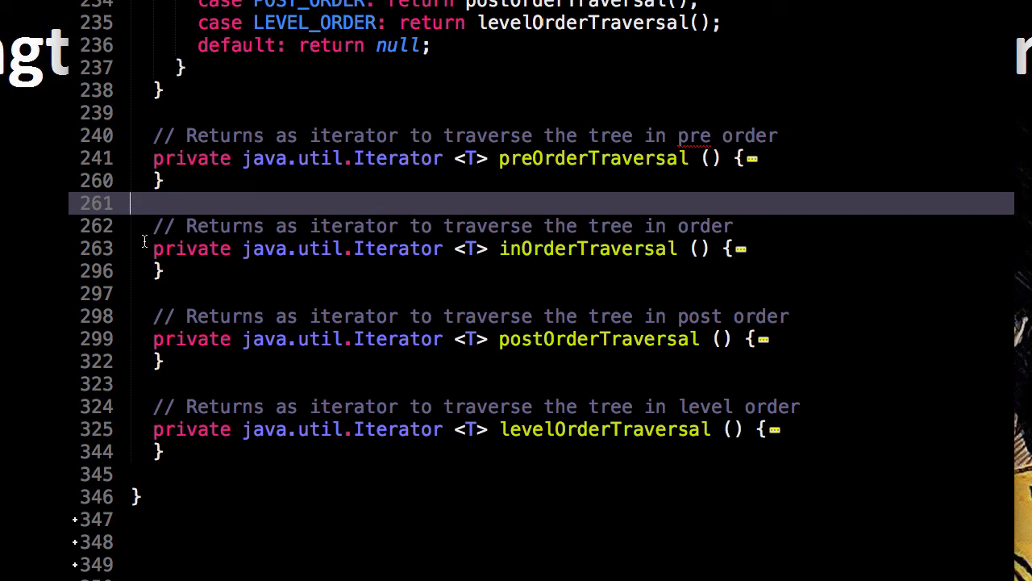
mouse_move(532, 168)
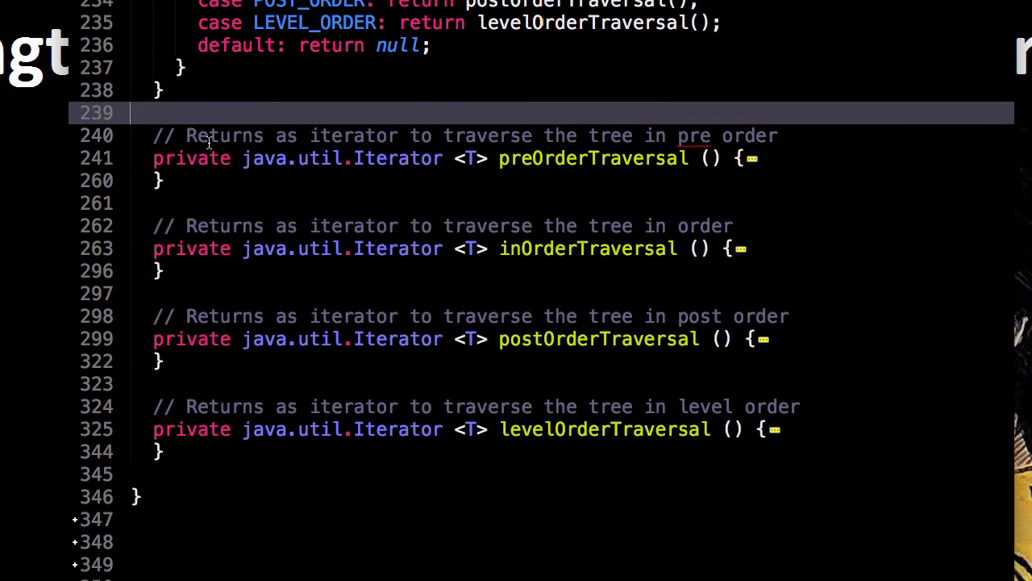
mouse_move(271, 113)
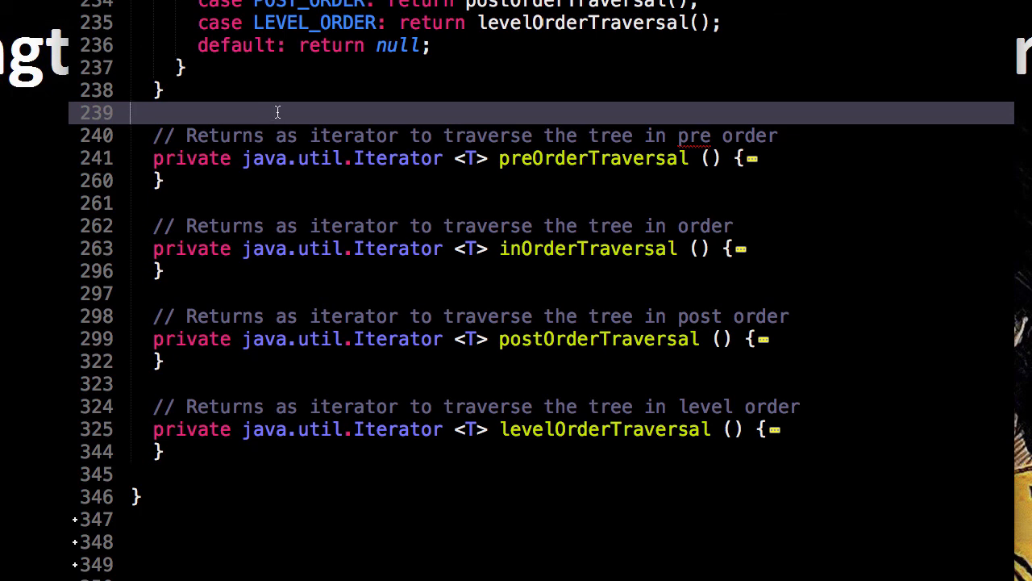
scroll("up", 3)
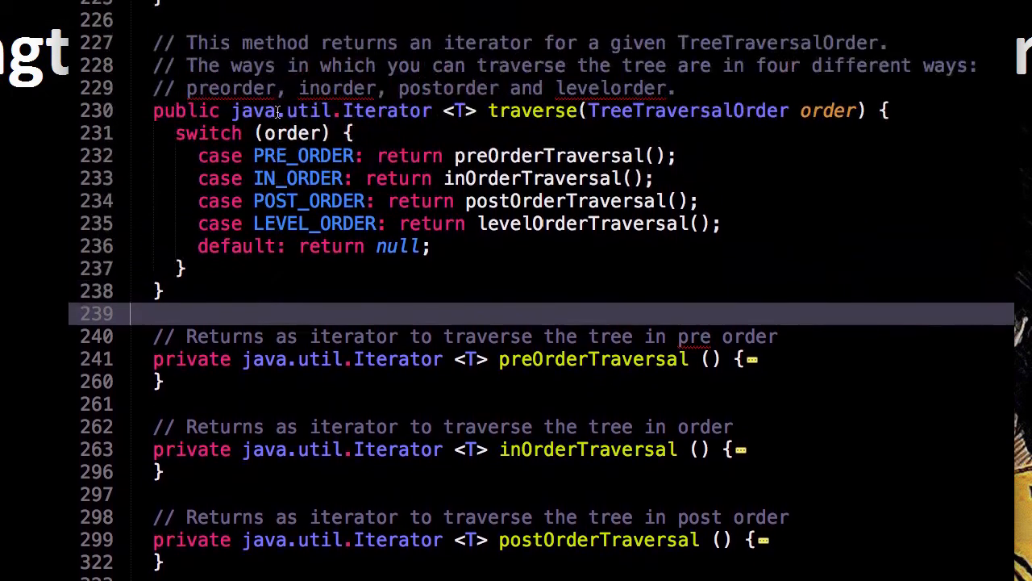
scroll("up", 3)
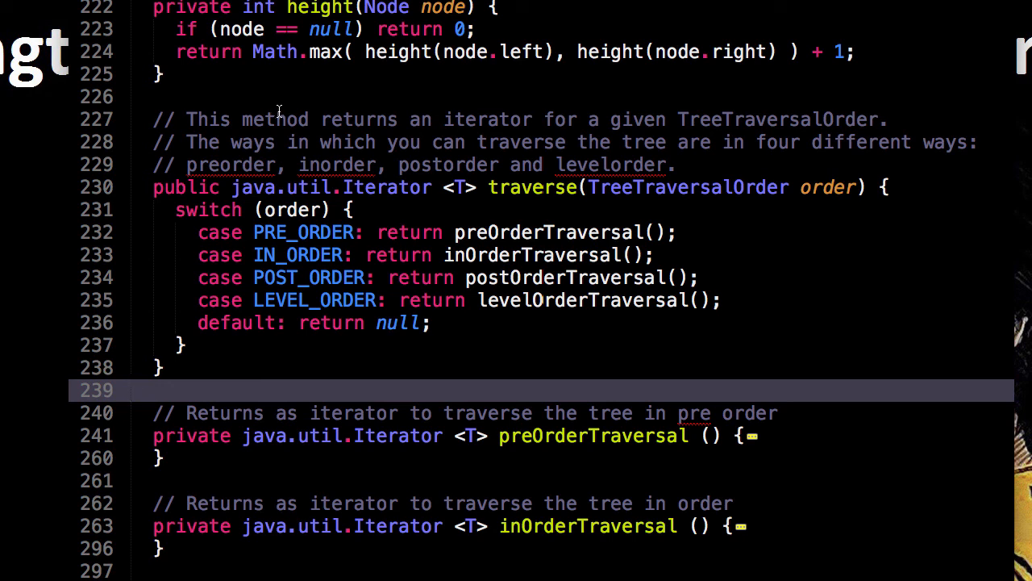
scroll("up", 3)
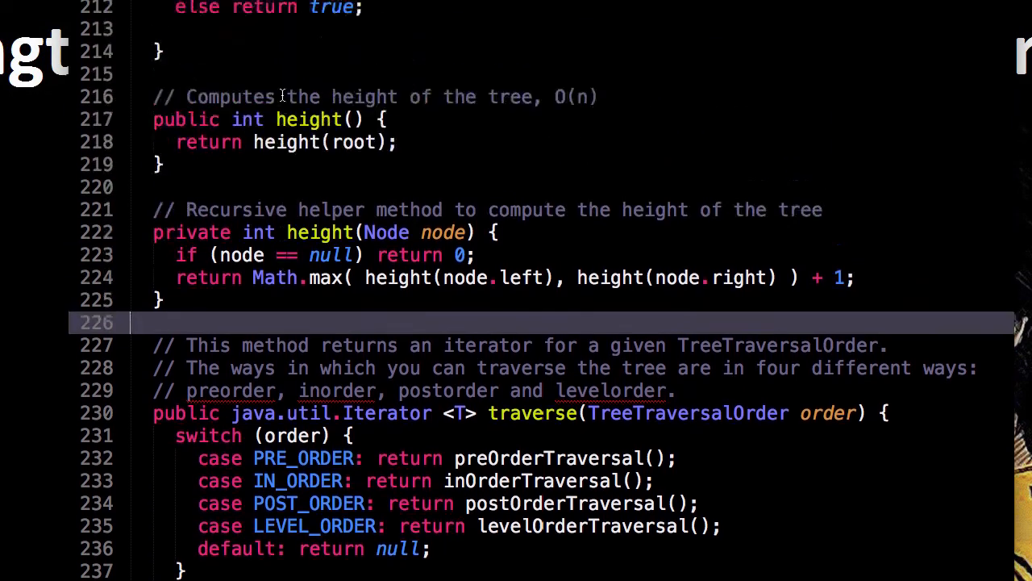
scroll("up", 3)
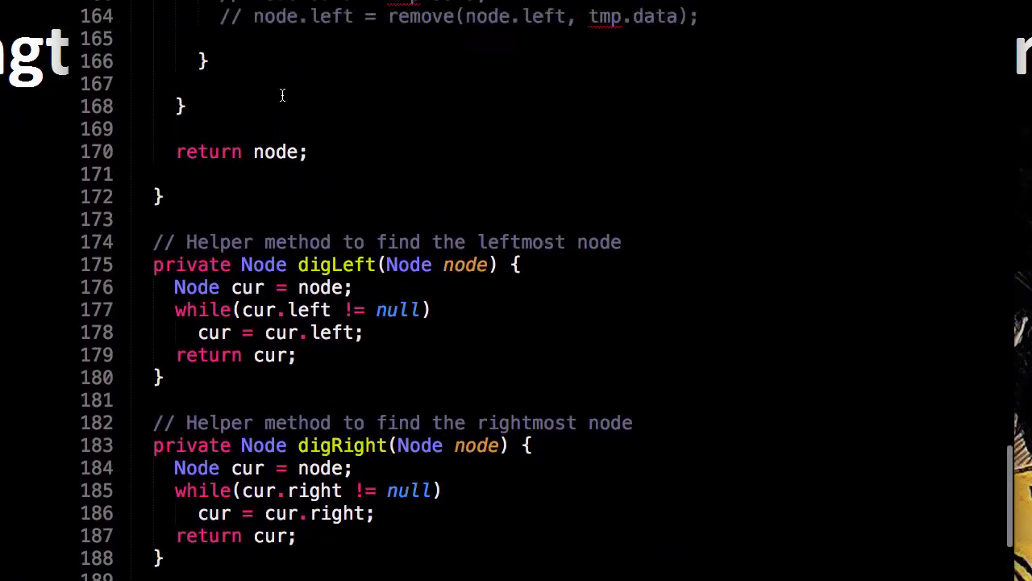
scroll("up", 3)
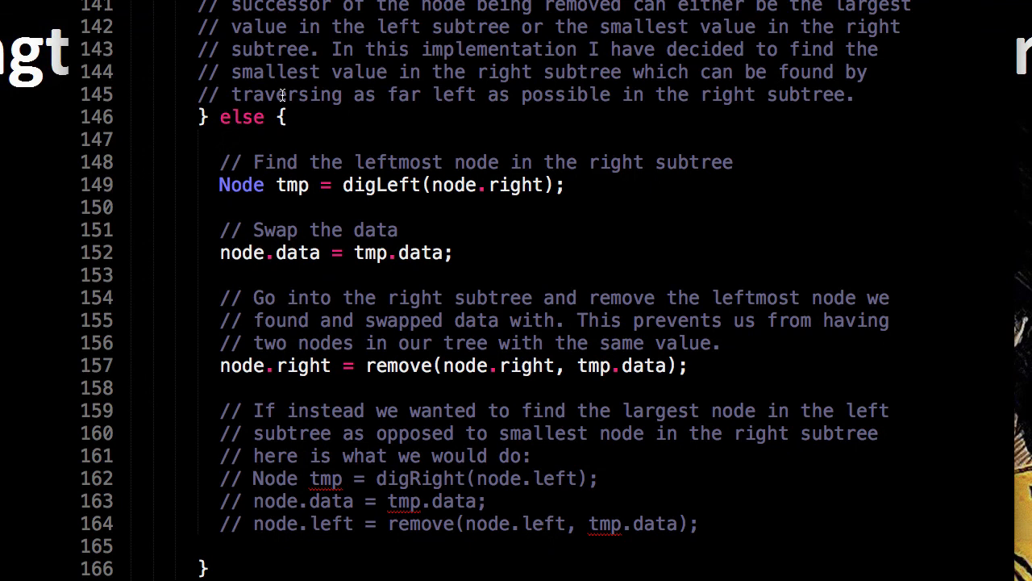